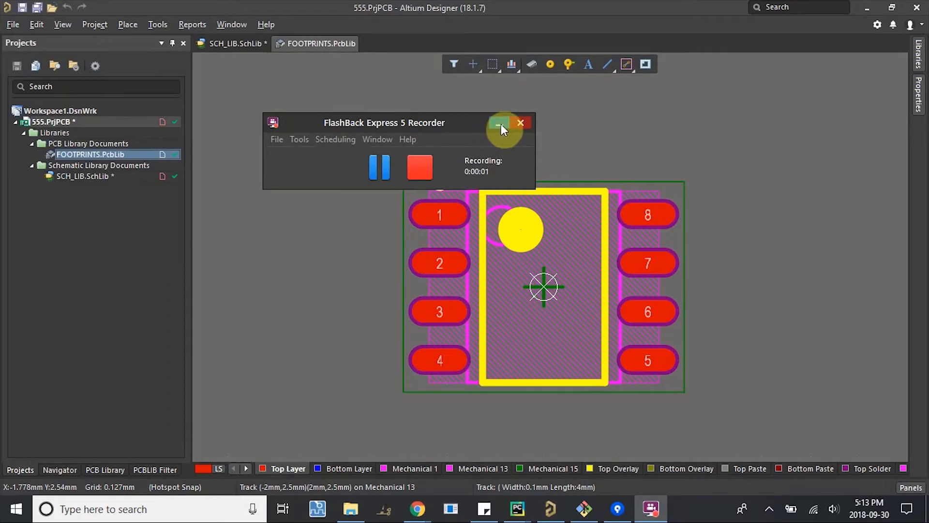
Navigate from the sfuphantom/hardware repository to its wiki's Altium Tutorials page
click(521, 123)
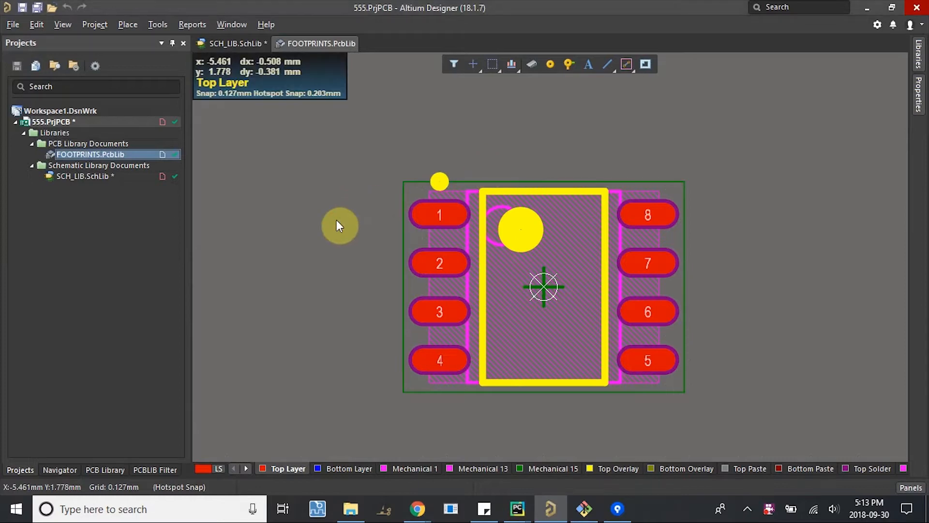
mouse_move(140, 386)
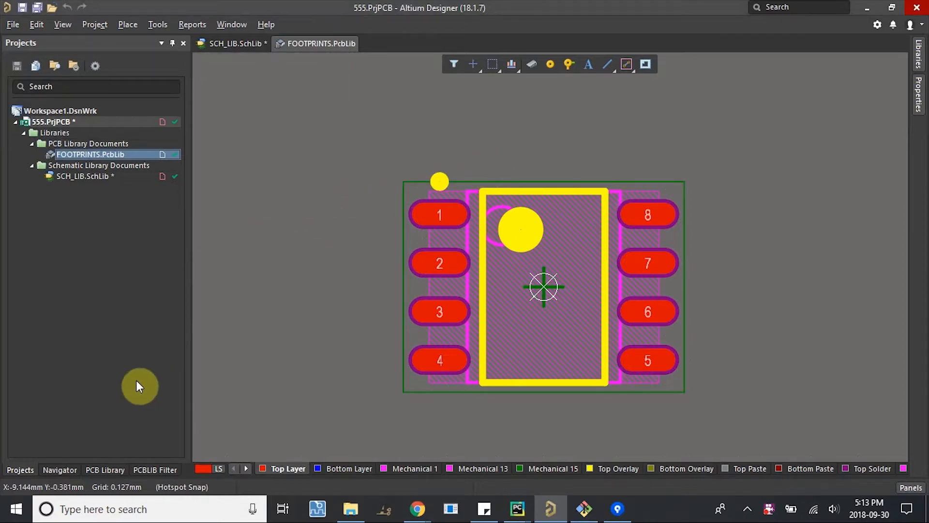
click(421, 509)
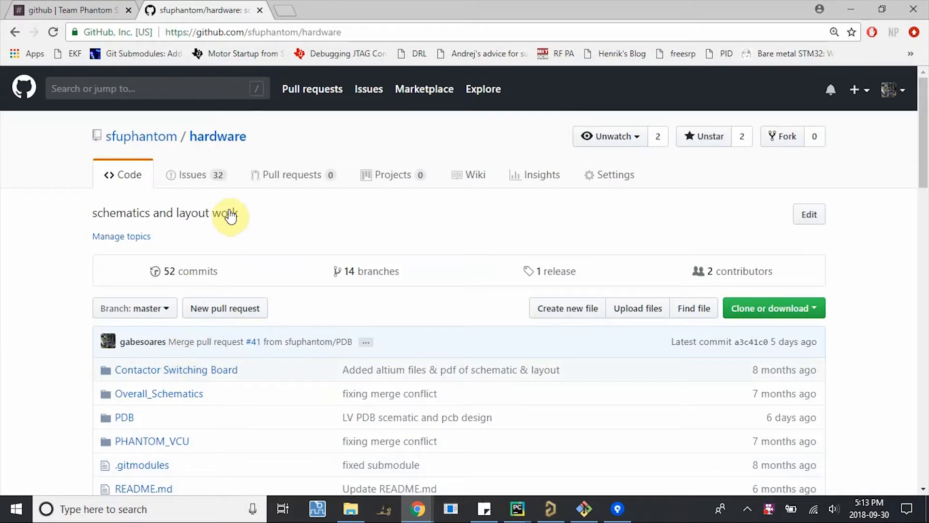
mouse_move(311, 191)
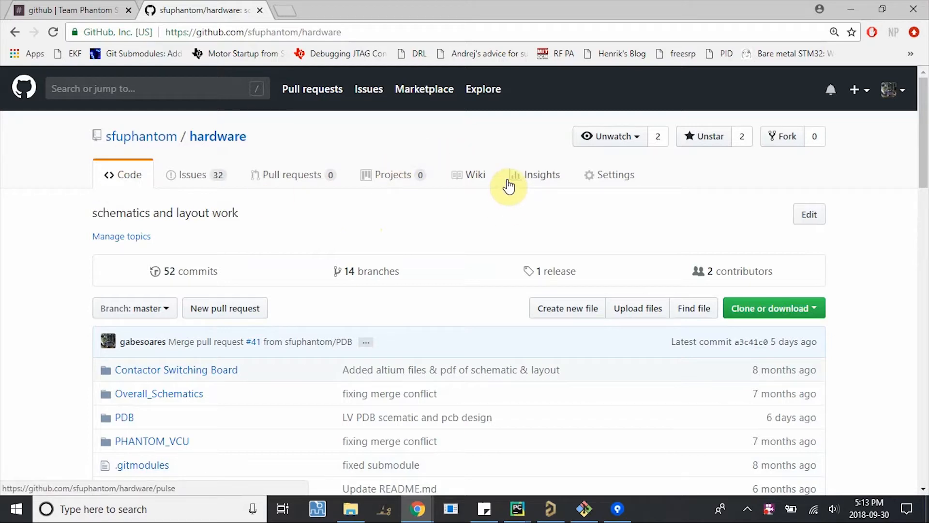
click(476, 174)
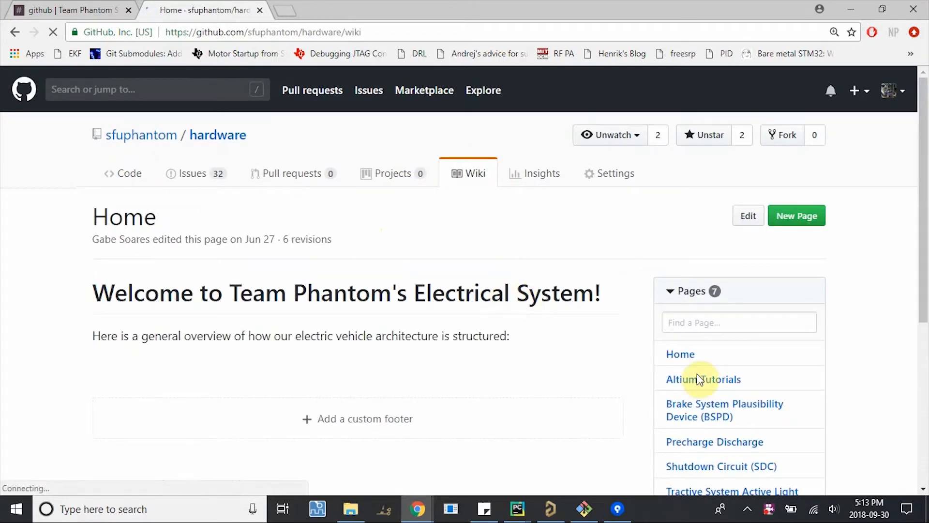
click(703, 379)
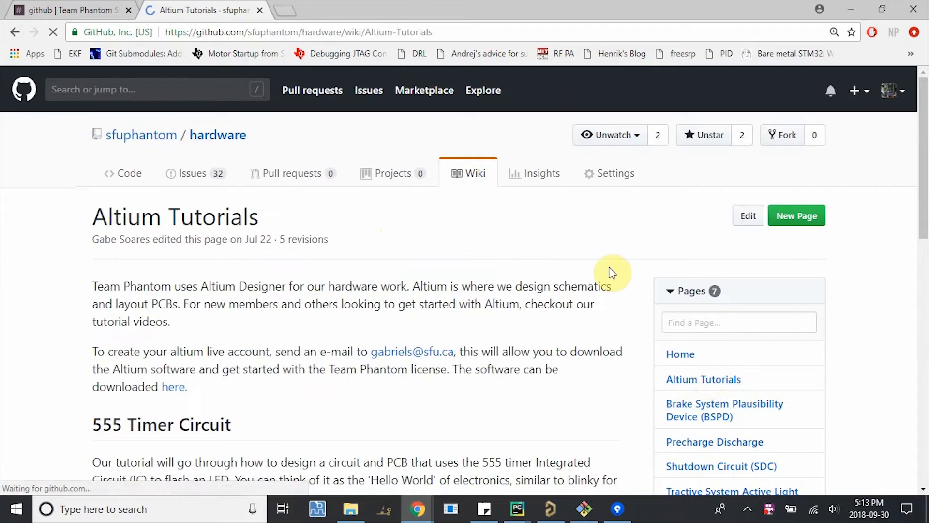
scroll(down, 3)
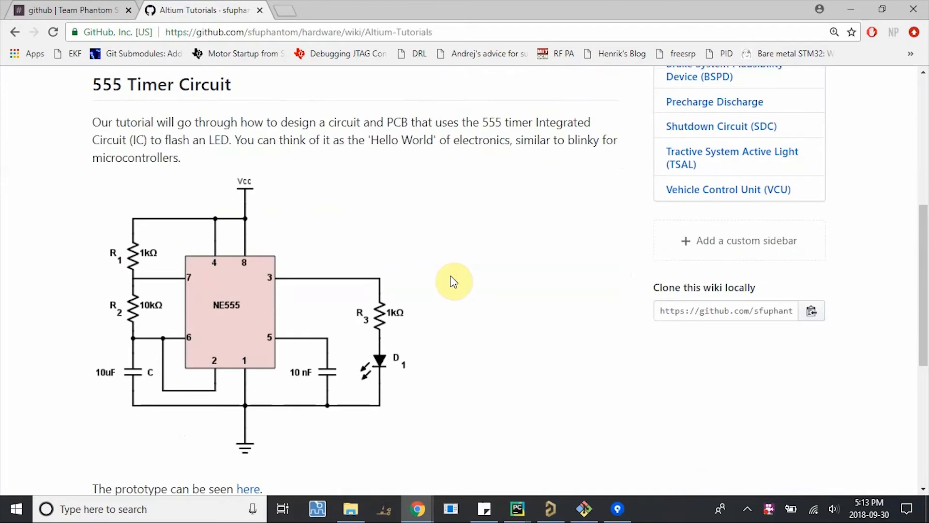
mouse_move(76, 393)
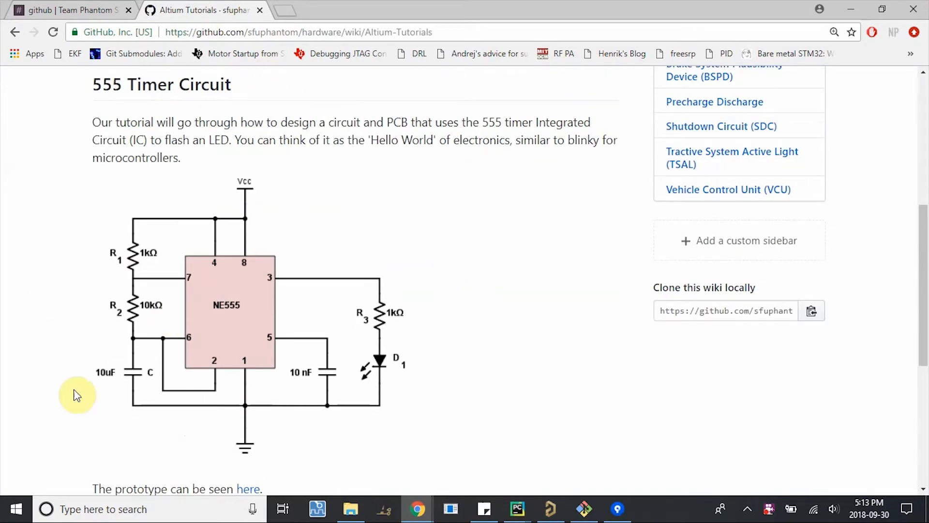
mouse_move(324, 310)
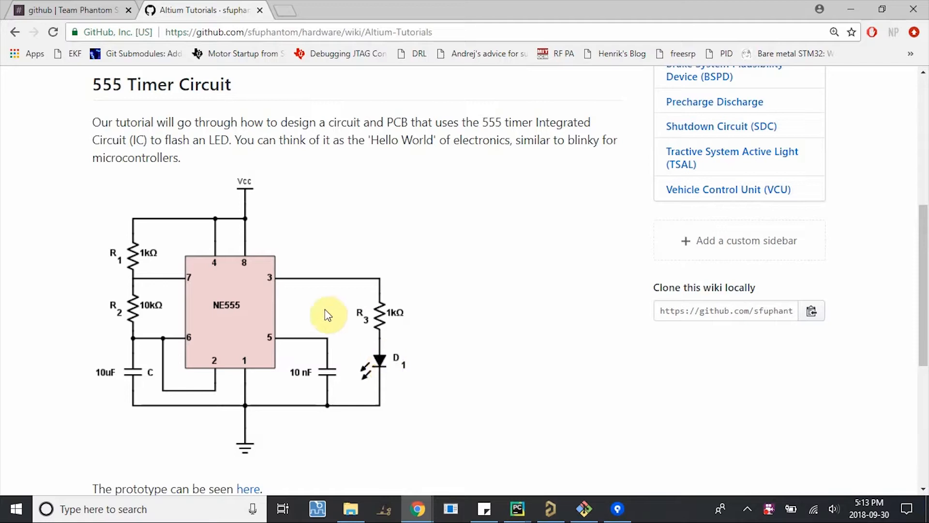
mouse_move(389, 413)
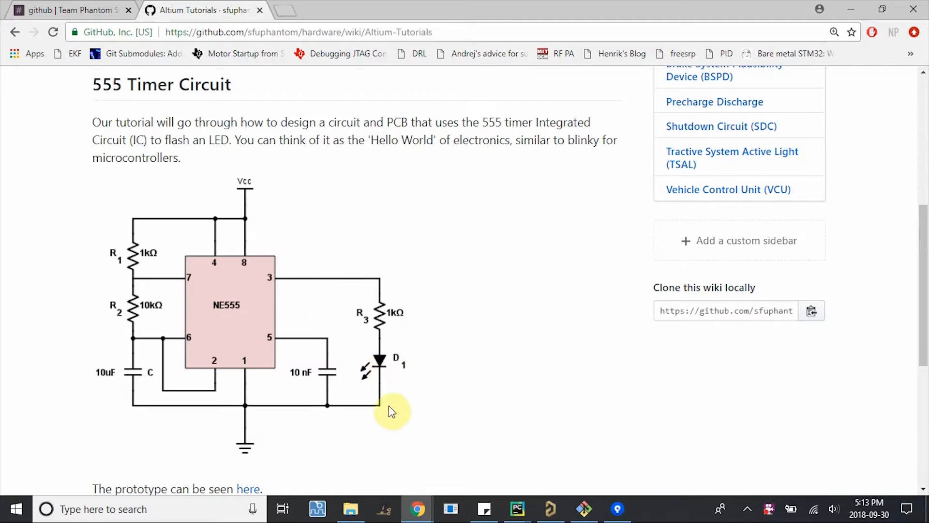
mouse_move(137, 310)
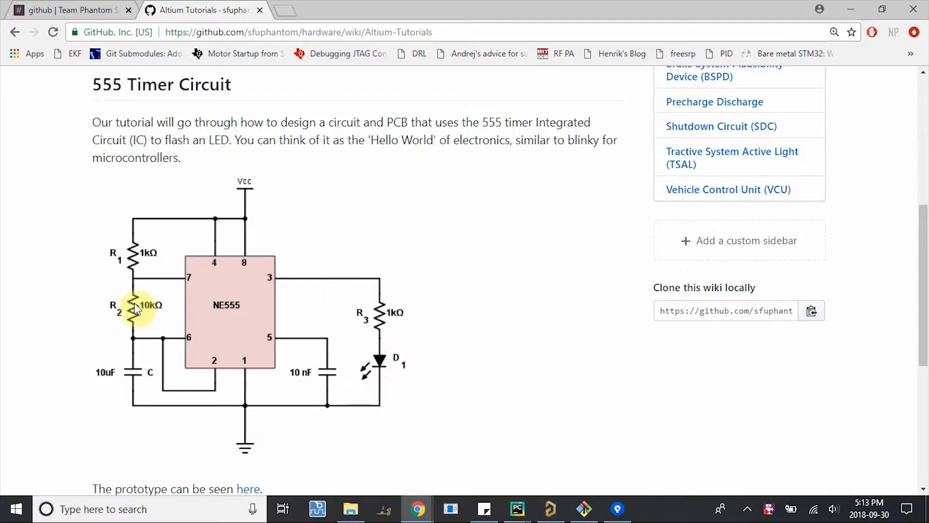
mouse_move(267, 329)
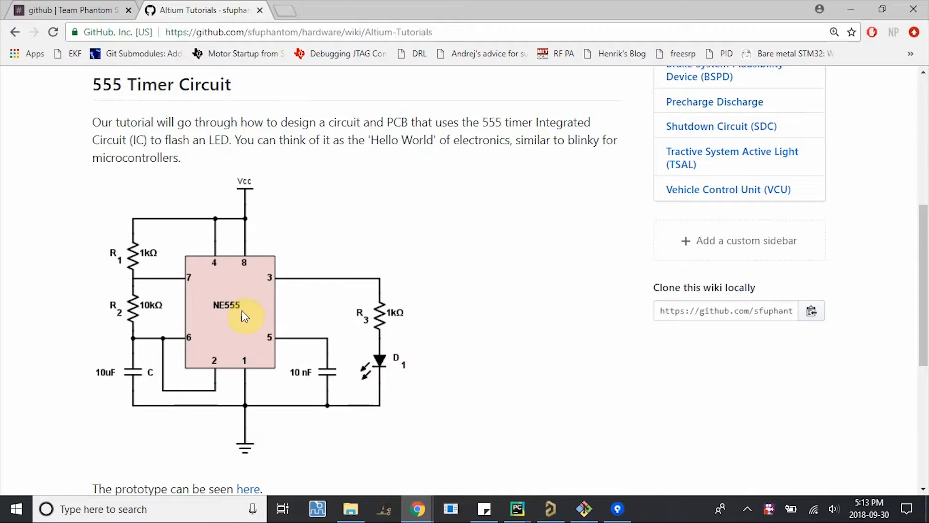
mouse_move(412, 388)
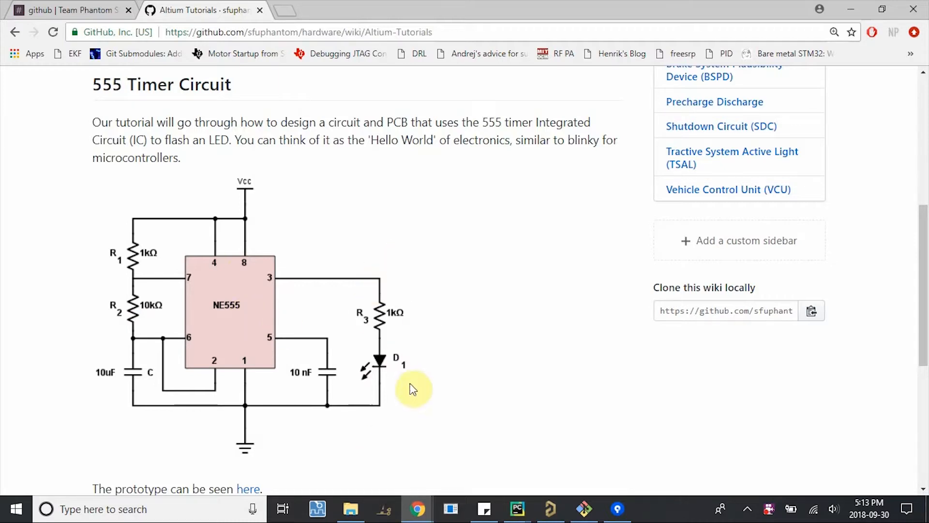
mouse_move(277, 428)
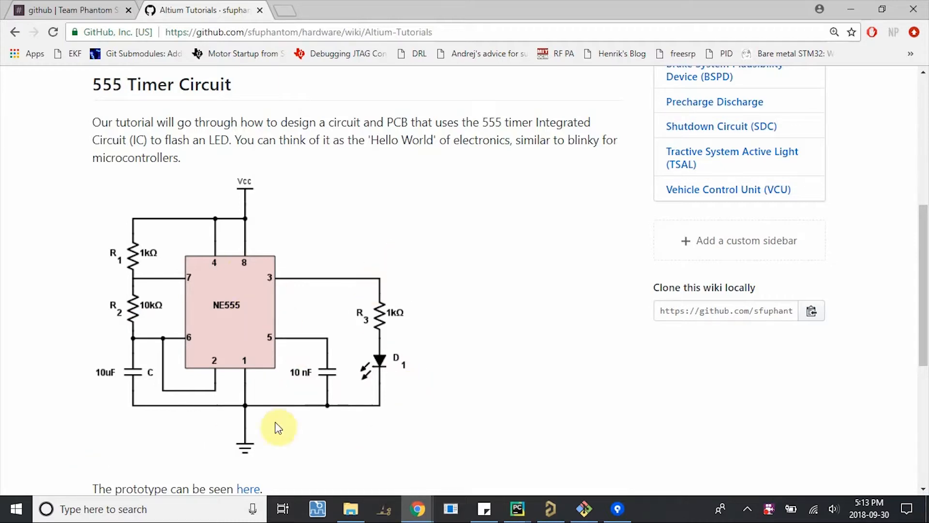
mouse_move(221, 382)
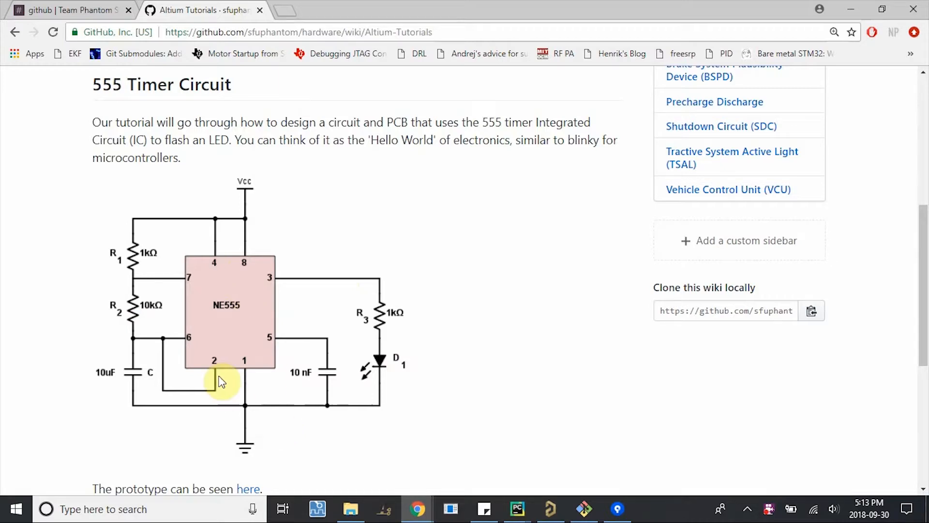
mouse_move(255, 316)
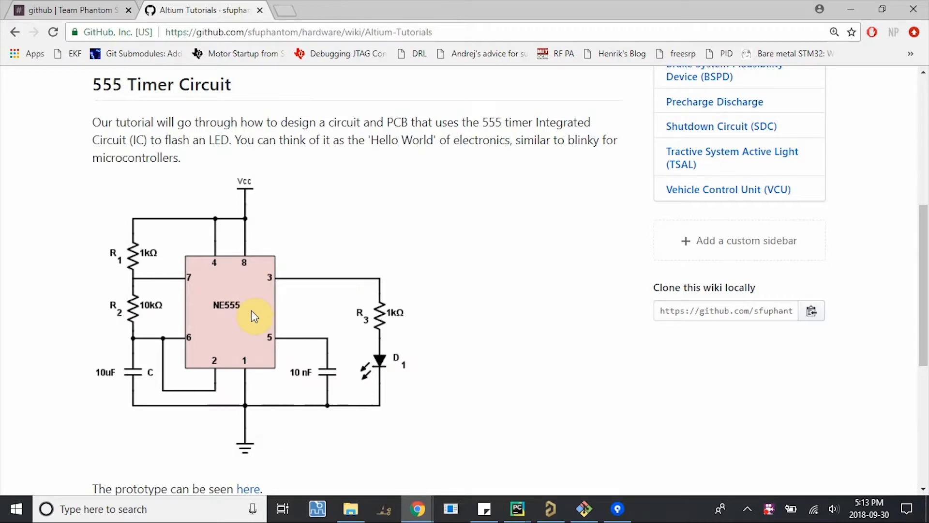
scroll(down, 3)
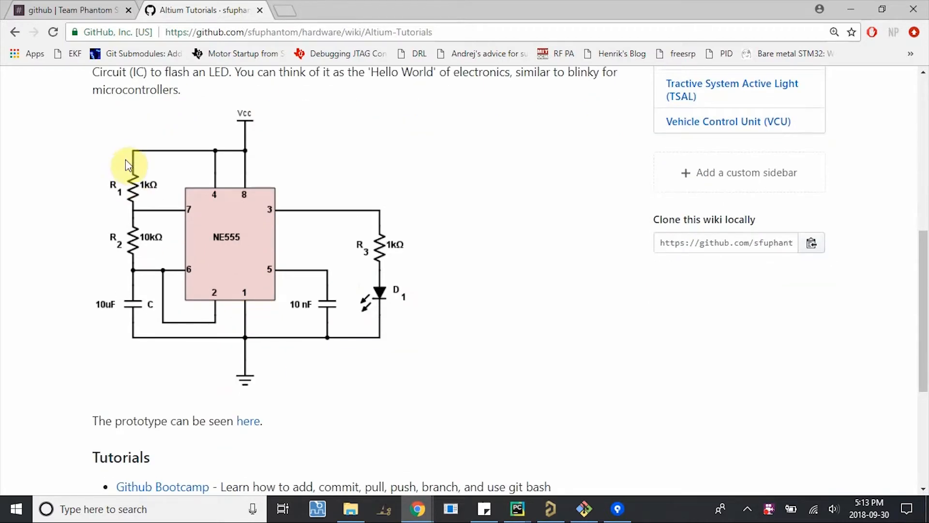
mouse_move(131, 341)
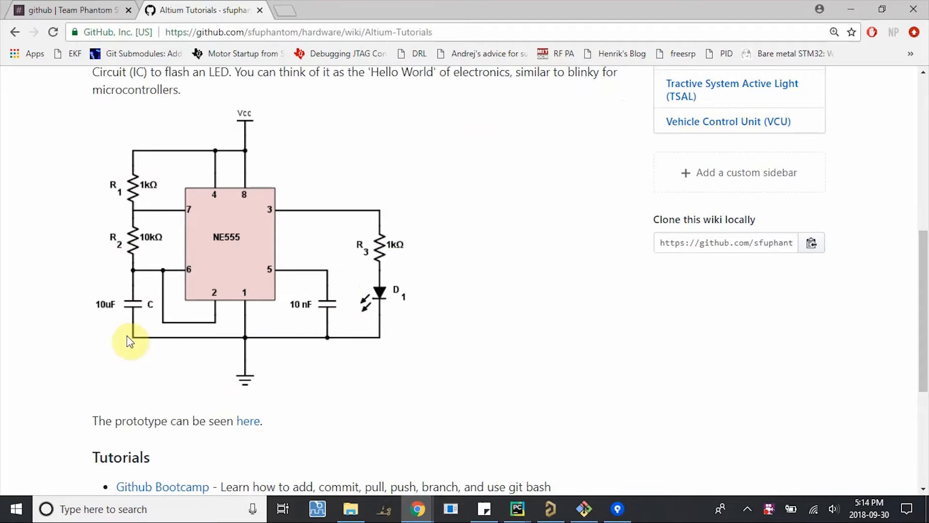
mouse_move(400, 304)
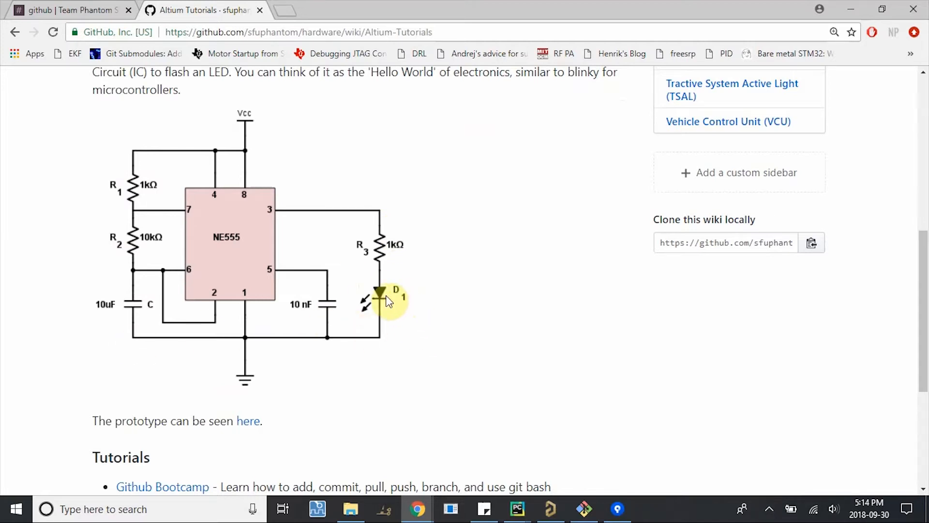
mouse_move(122, 199)
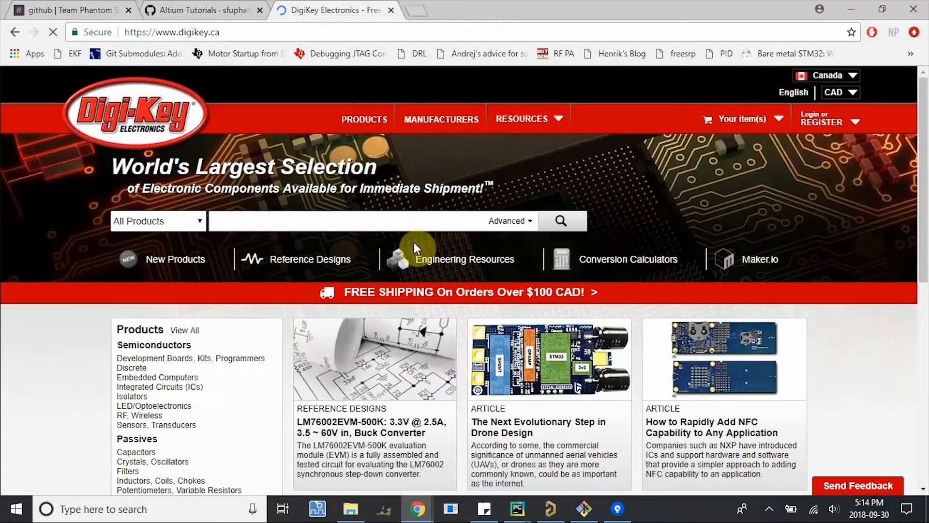
Search Digi-Key for 'resistor' and enter the Chip Resistor - Surface Mount category
text(resistor)
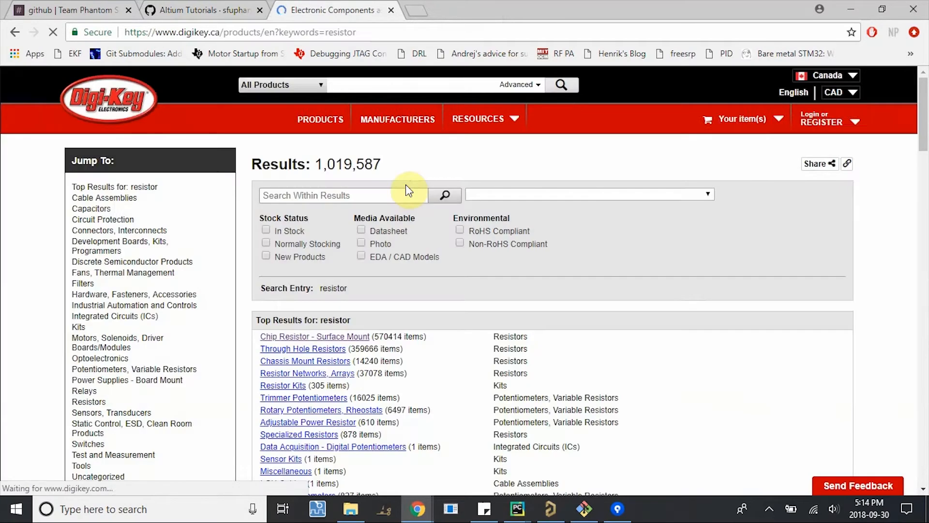
scroll(down, 3)
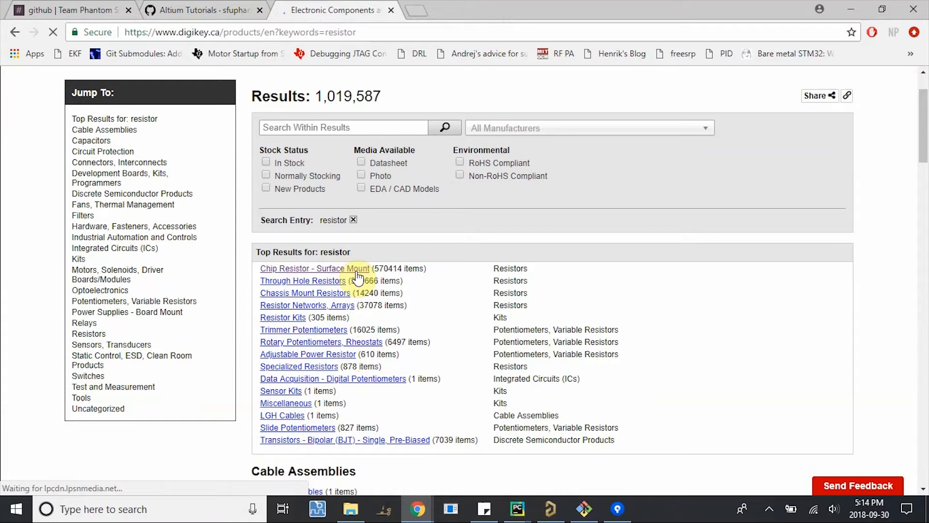
click(315, 268)
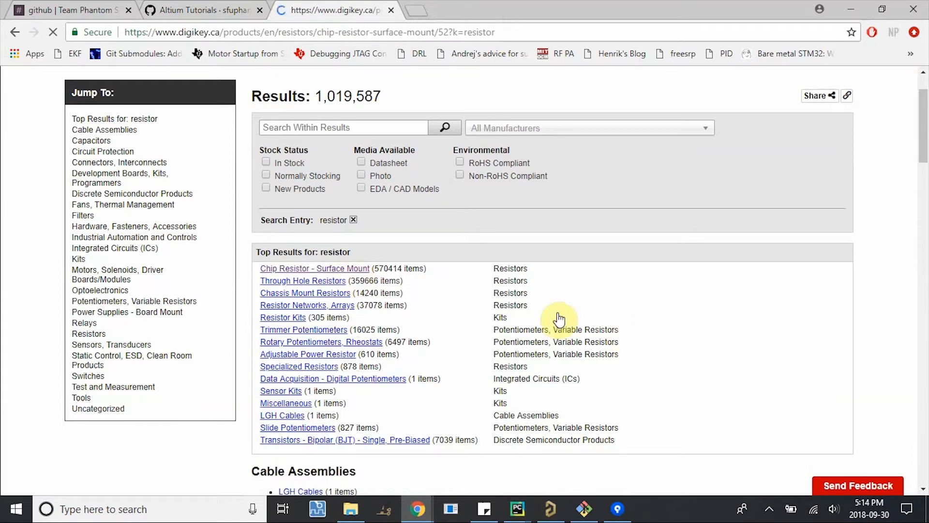
click(315, 268)
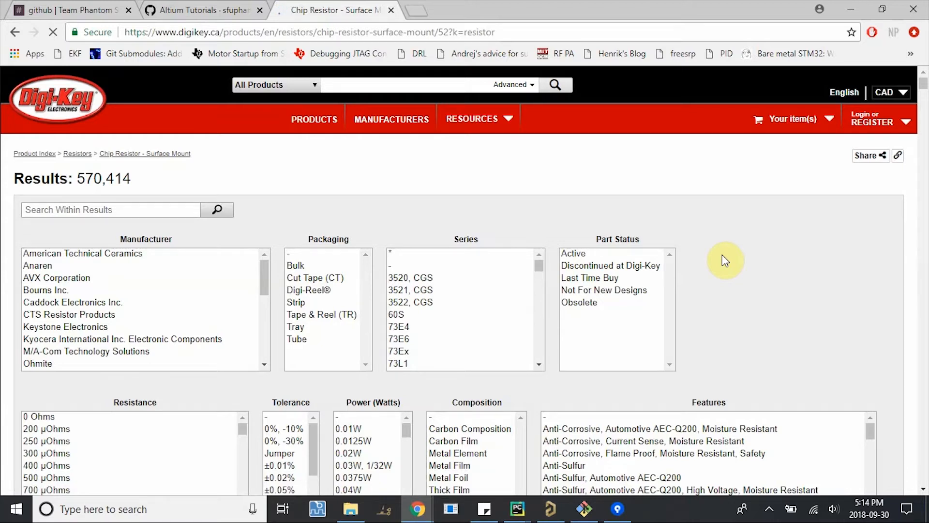
scroll(down, 3)
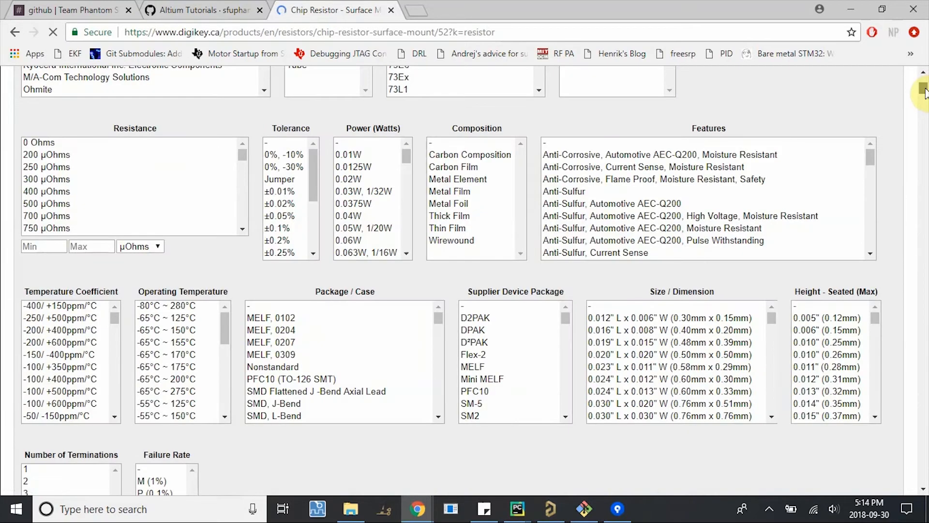
scroll(down, 3)
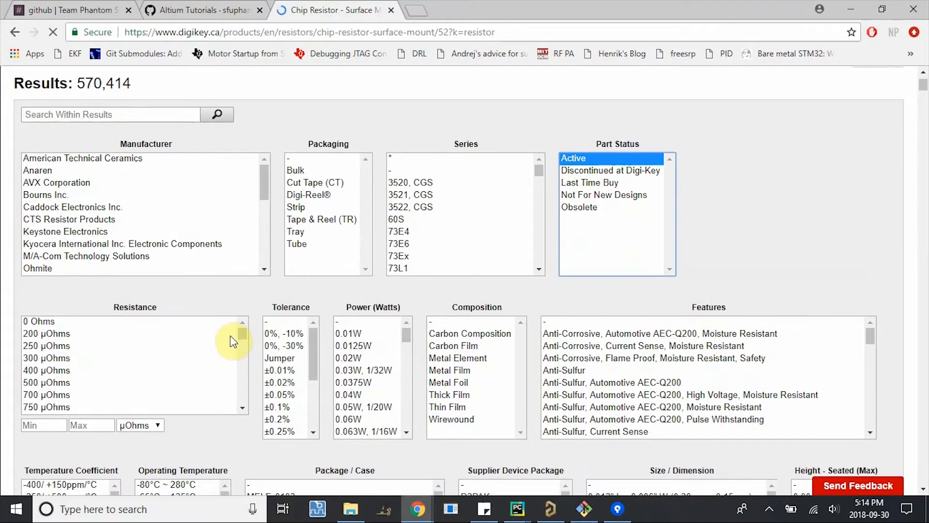
scroll(down, 3)
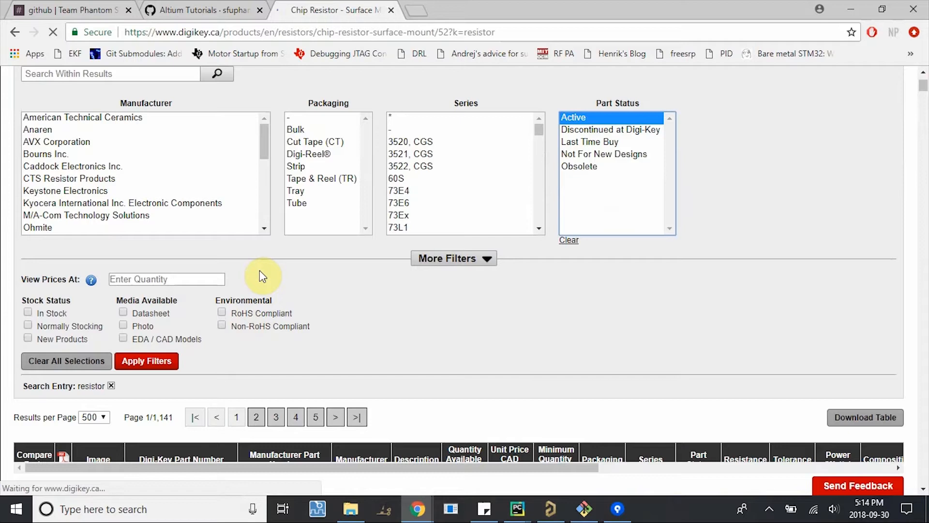
mouse_move(486, 280)
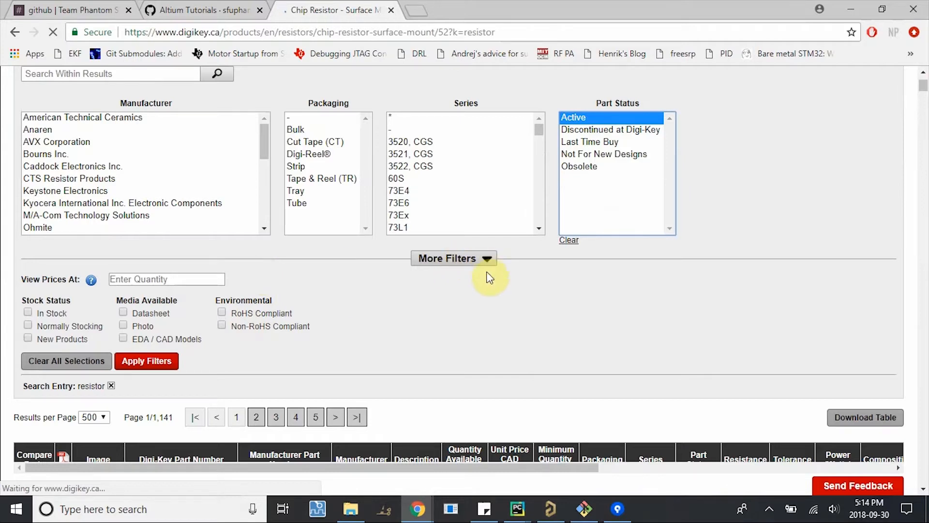
click(453, 257)
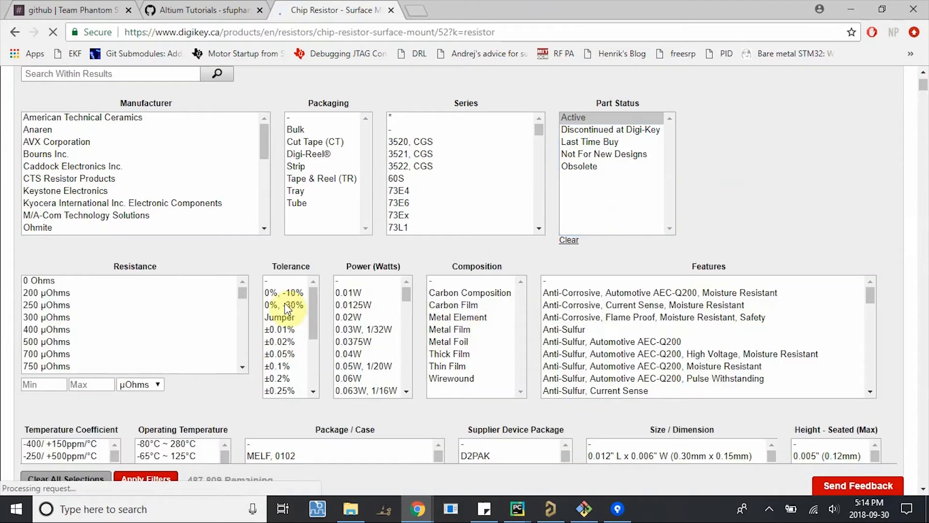
click(201, 9)
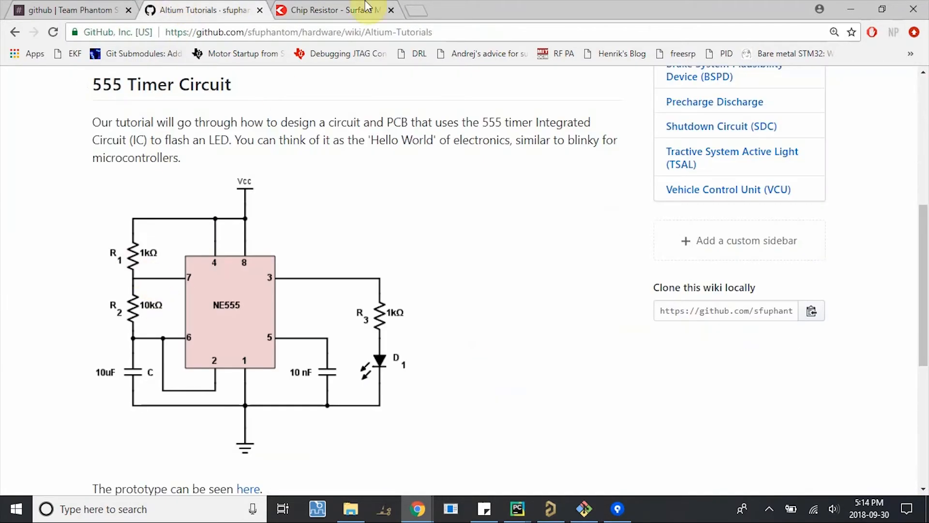
click(339, 9)
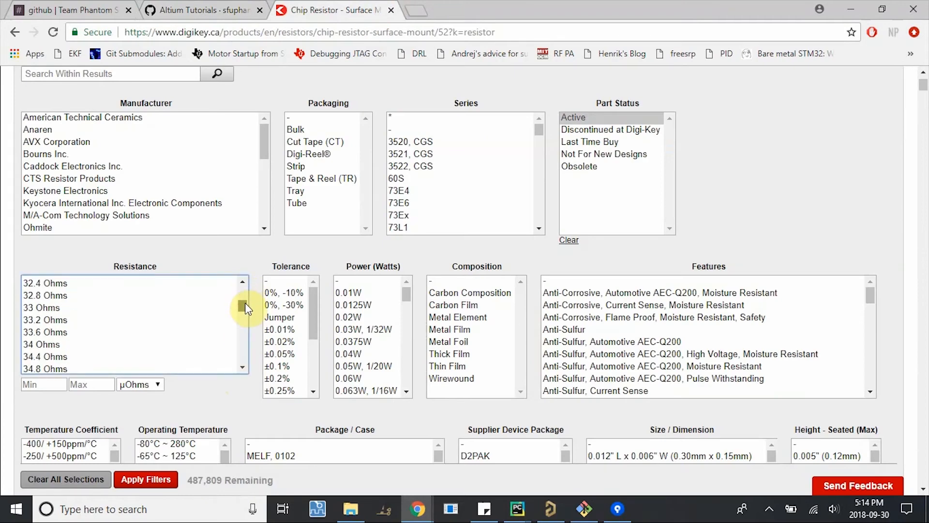
scroll(down, 3)
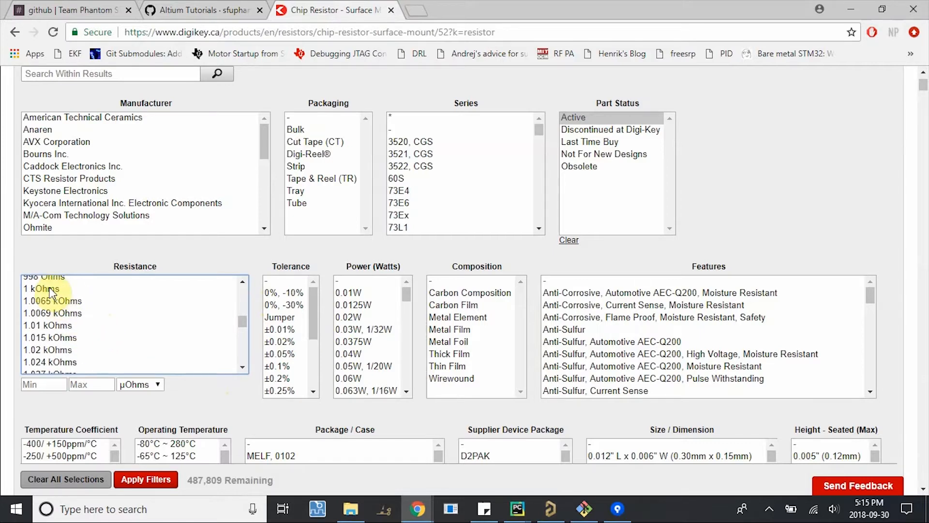
Filter the chip resistors to in-stock 1 kOhm parts in the 0603 (1608 Metric) package
click(34, 289)
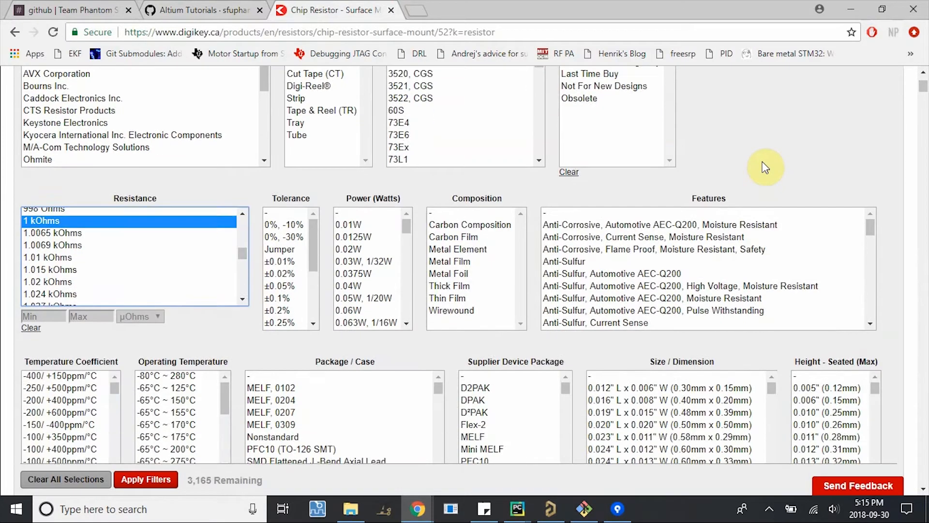
scroll(down, 3)
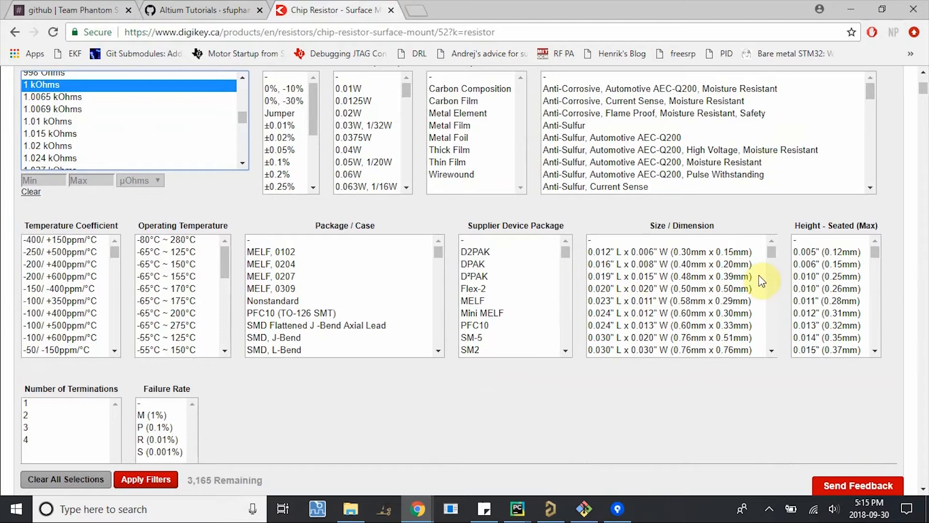
mouse_move(450, 275)
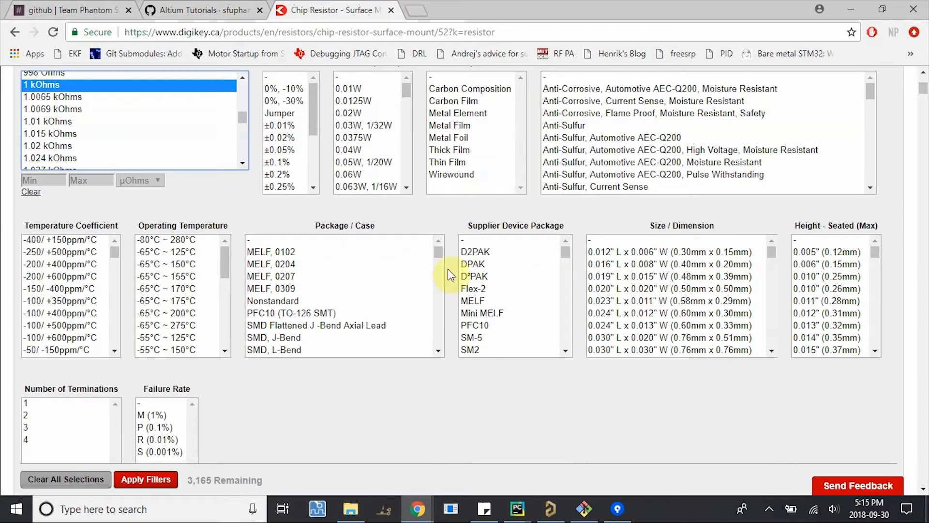
scroll(down, 3)
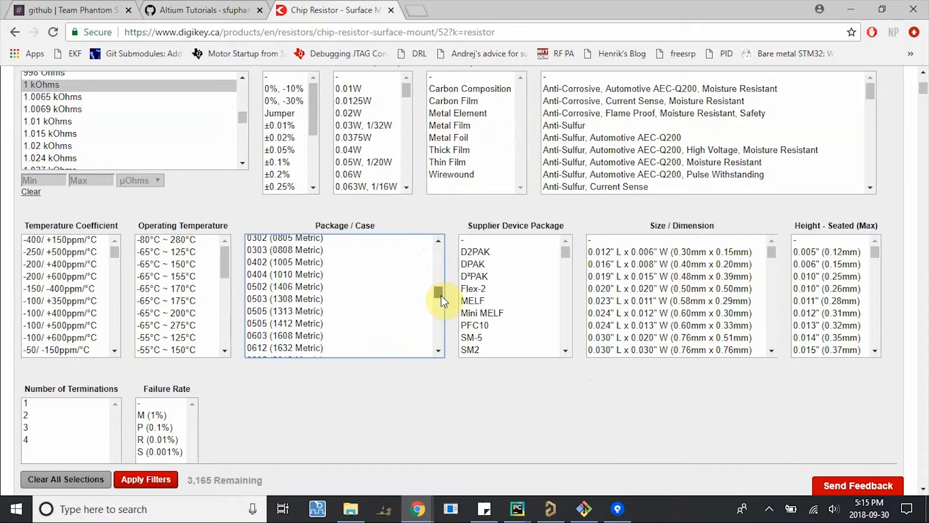
scroll(down, 3)
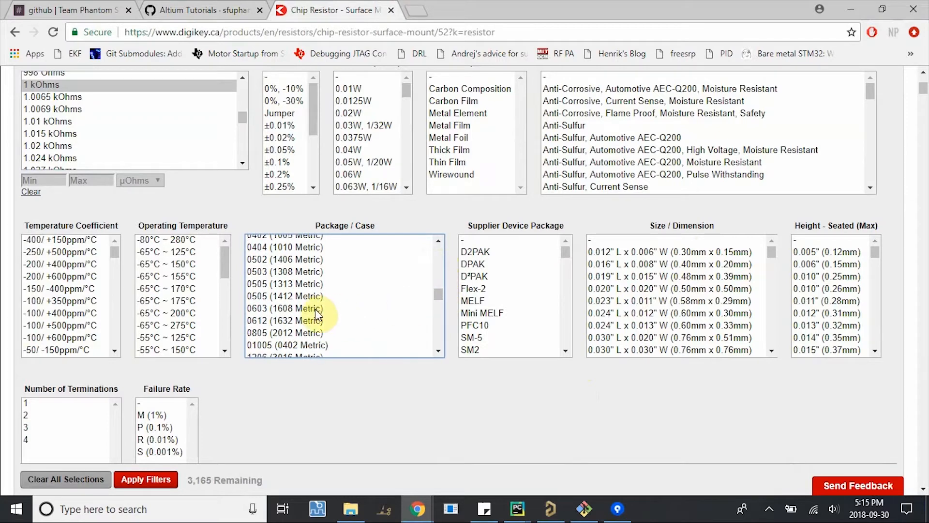
click(304, 309)
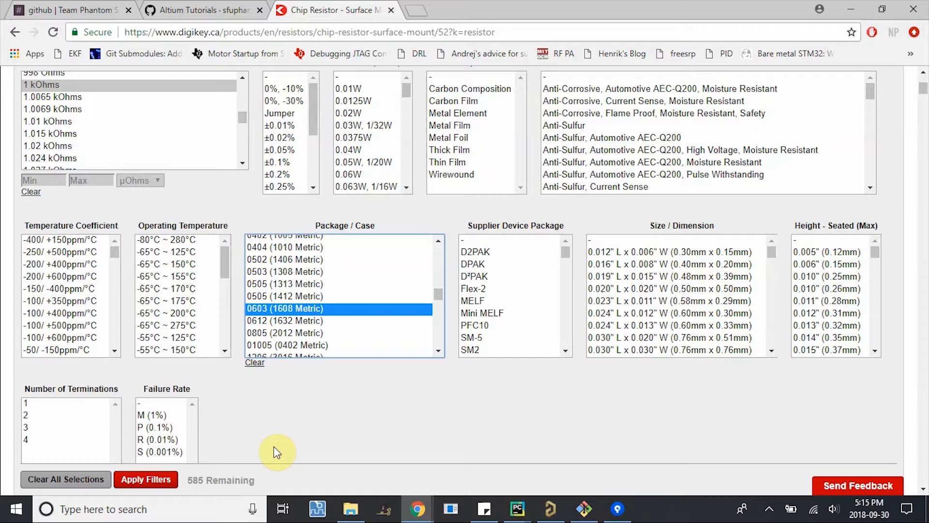
mouse_move(384, 422)
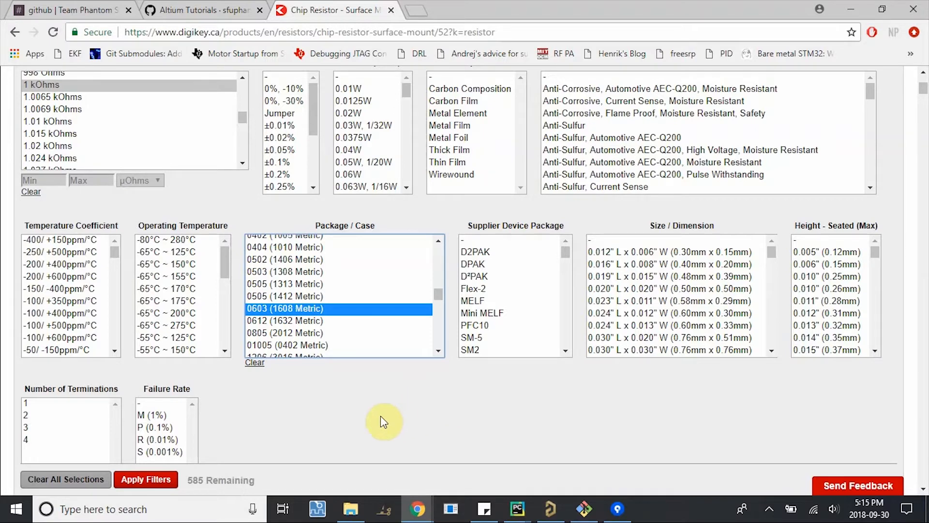
scroll(down, 3)
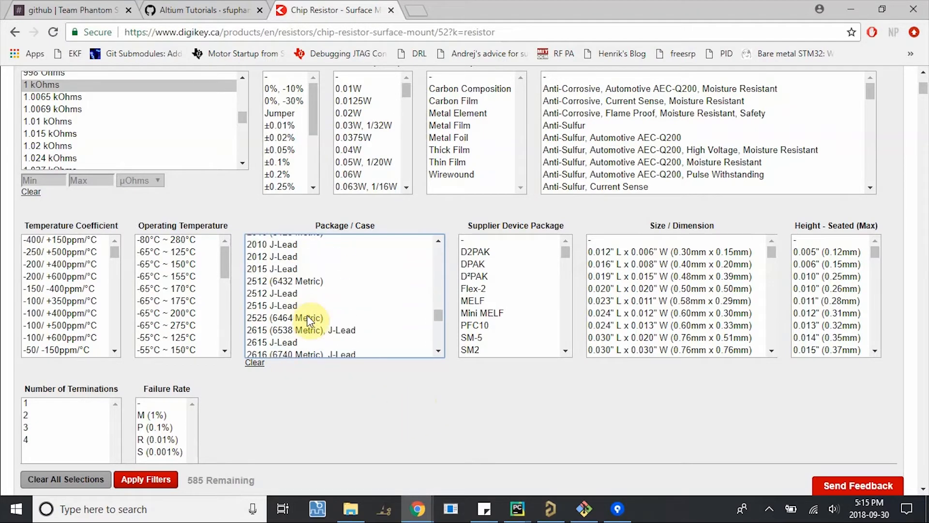
scroll(down, 3)
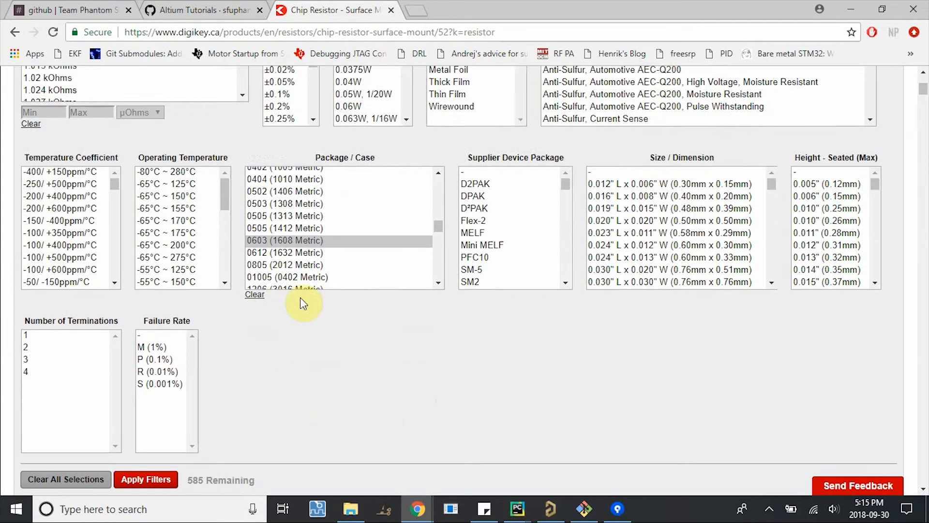
scroll(down, 3)
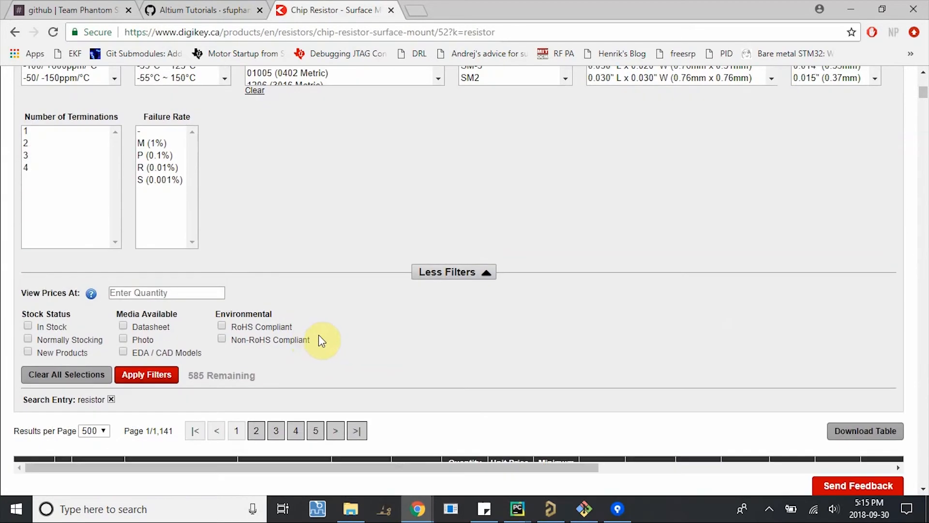
click(27, 326)
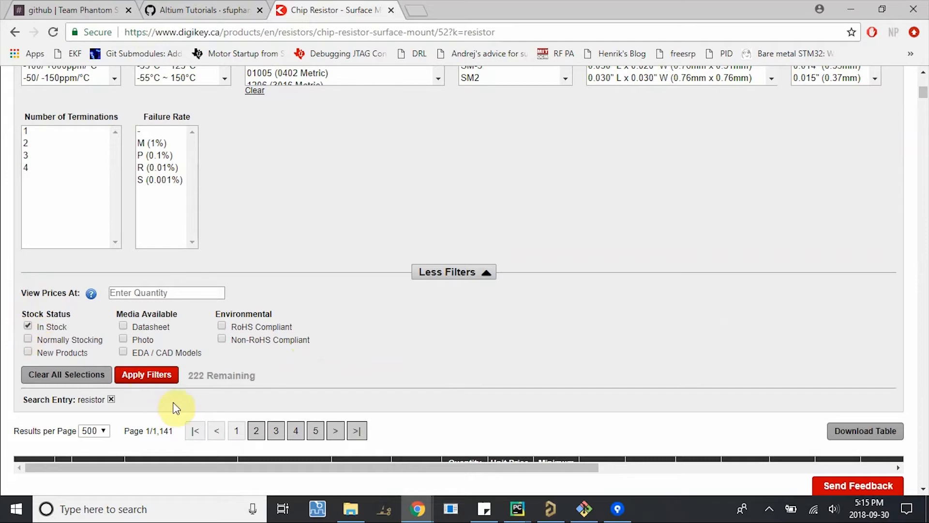
click(146, 375)
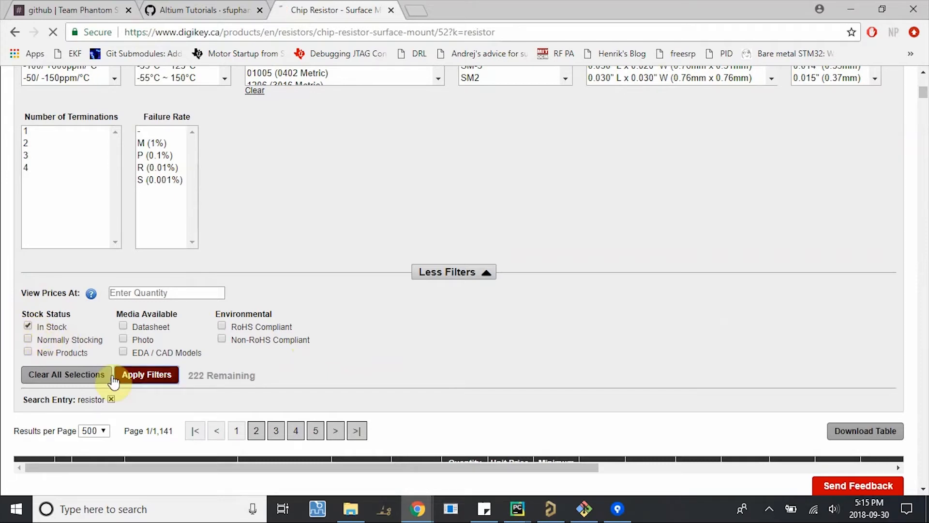
click(147, 375)
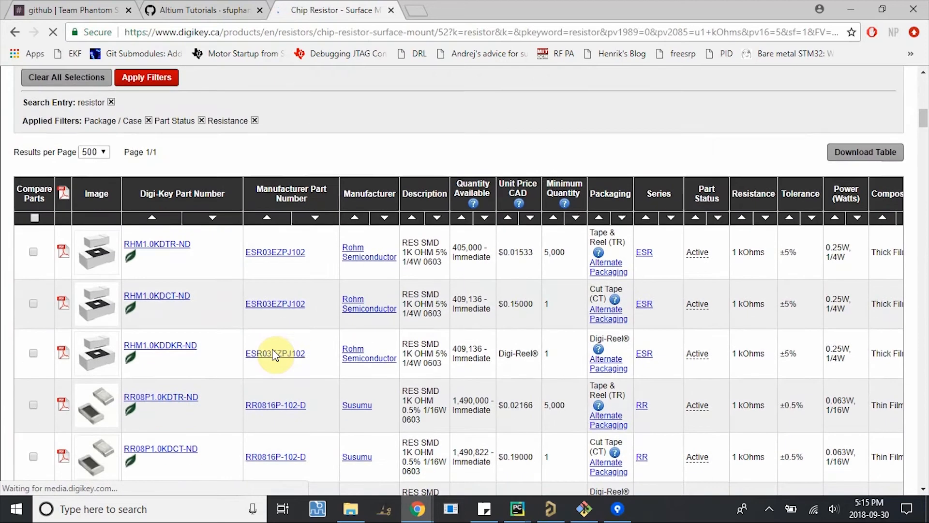
Review the Rohm and Susumu part descriptions in the filtered results
scroll(down, 3)
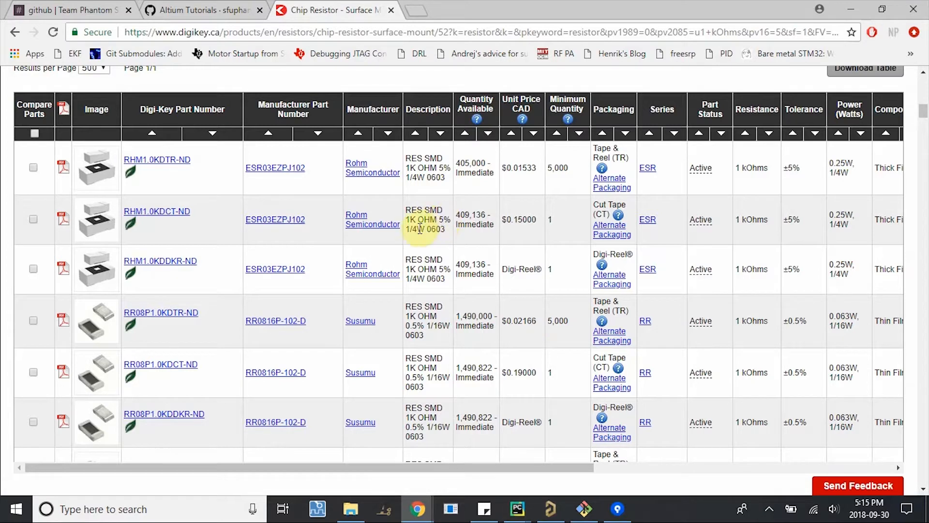
double_click(414, 229)
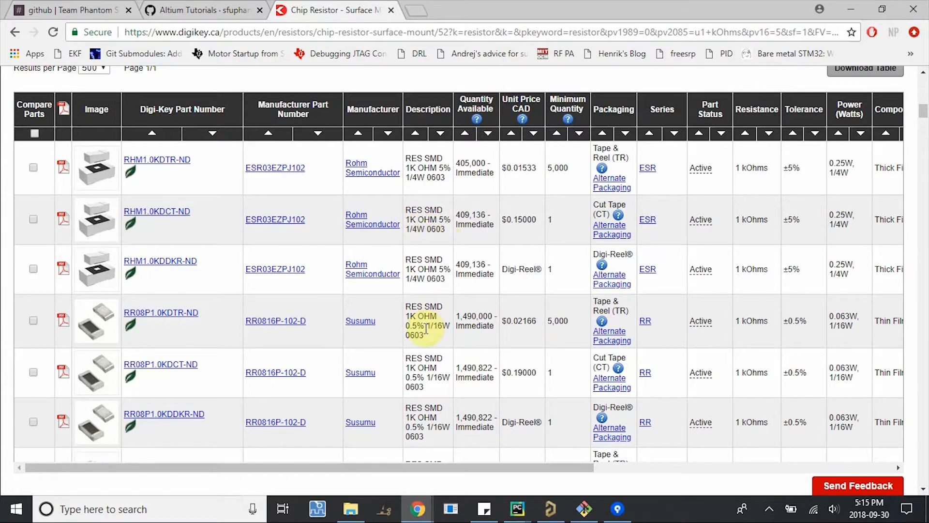
double_click(435, 325)
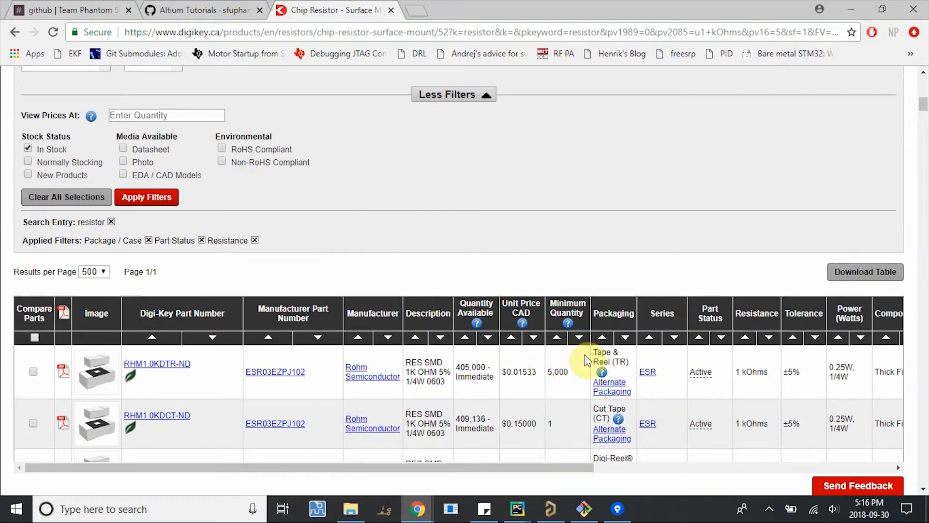
Price the results at a quantity of 1 and reapply the filters
click(166, 115)
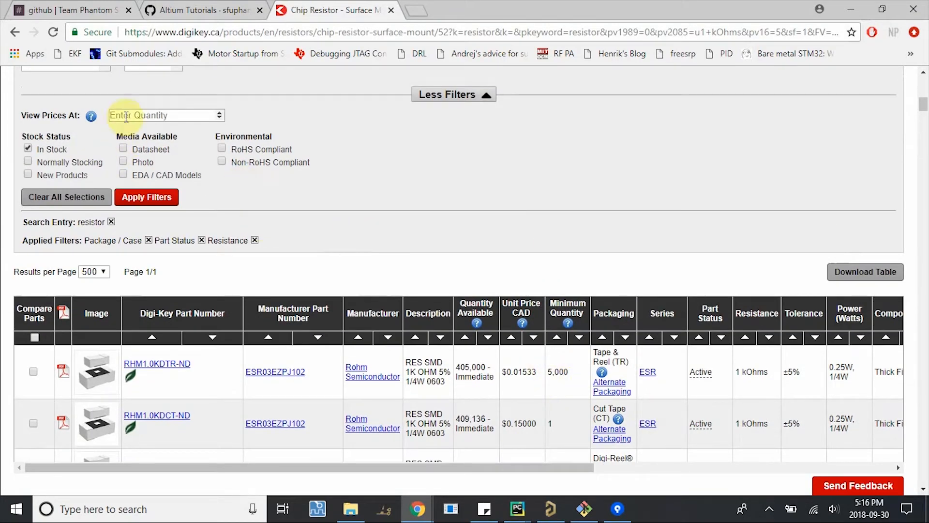
text(1)
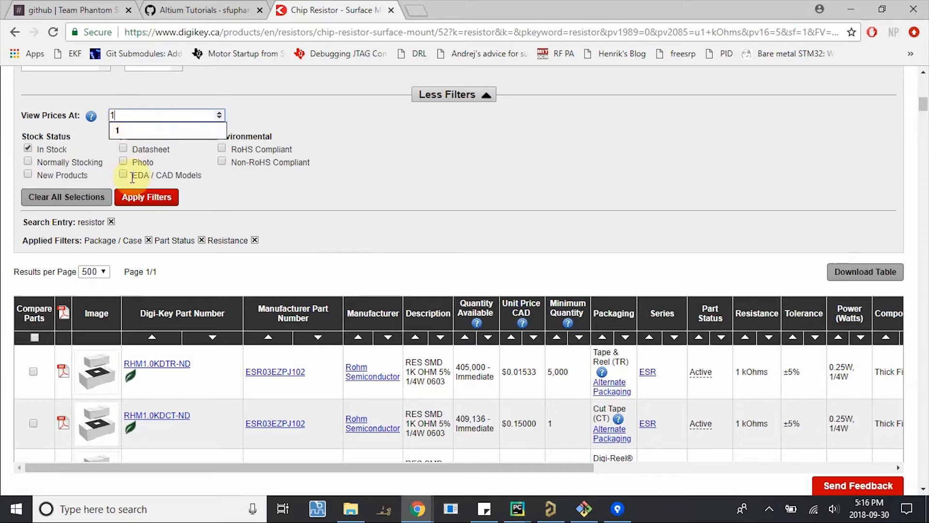
click(146, 197)
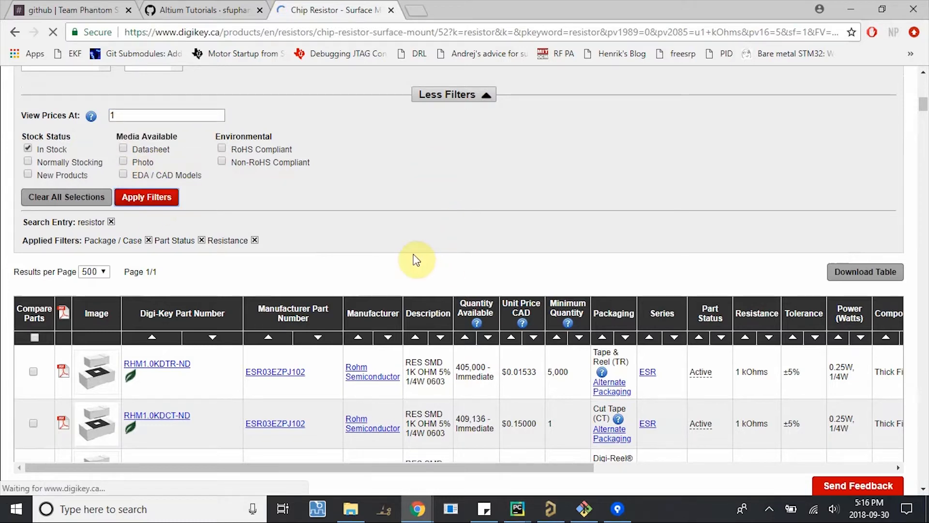
click(146, 198)
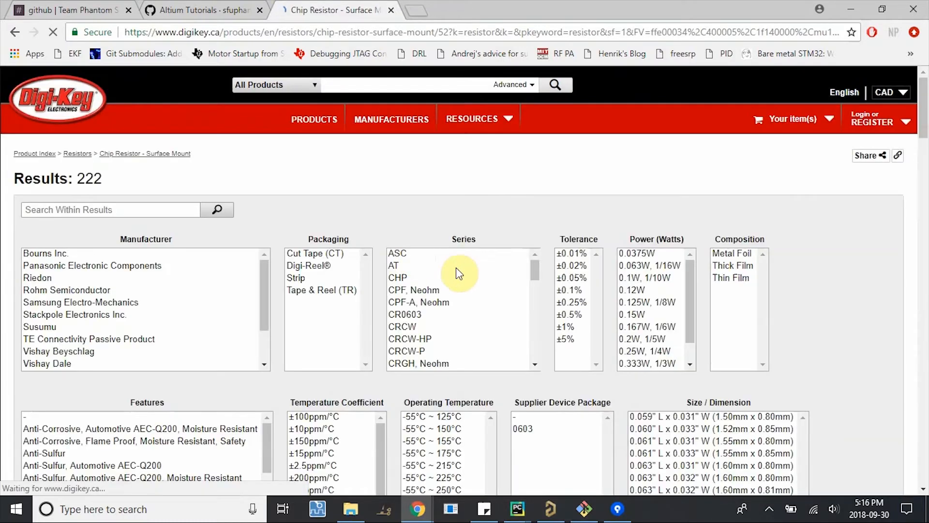
scroll(down, 3)
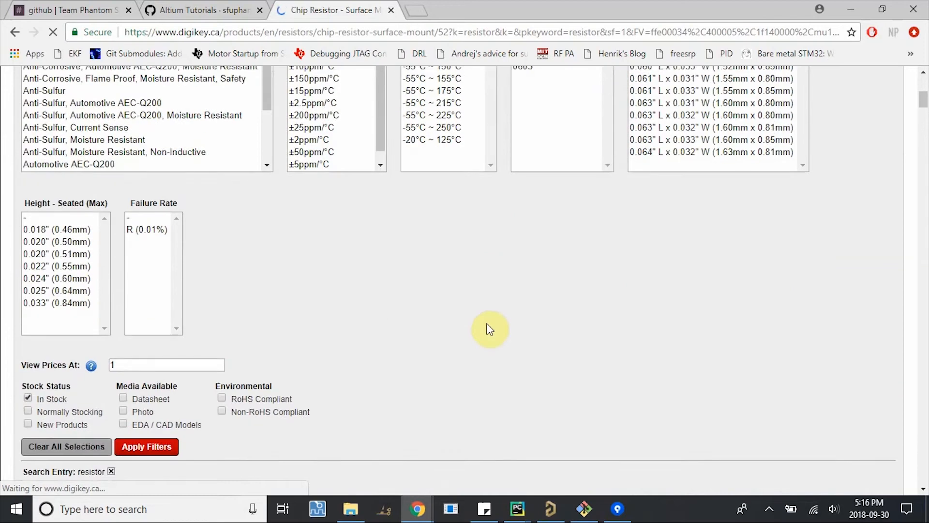
click(146, 446)
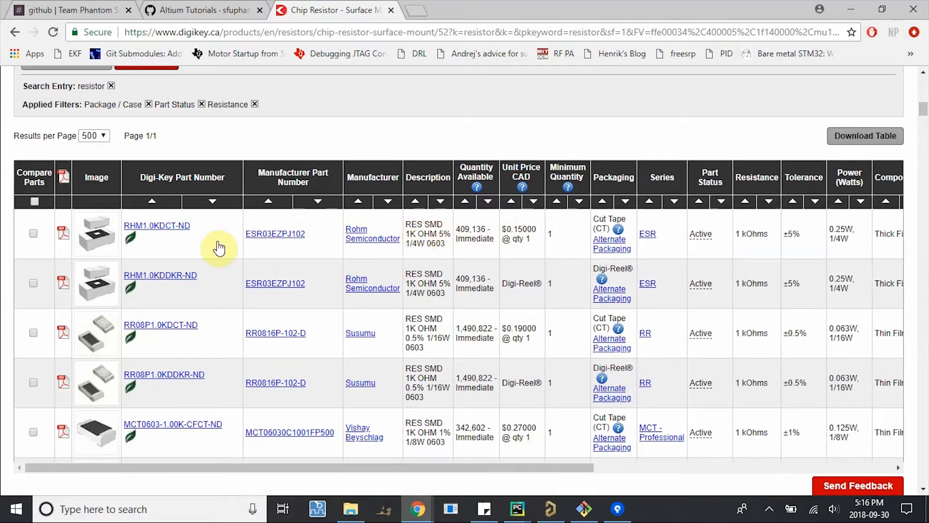
click(157, 225)
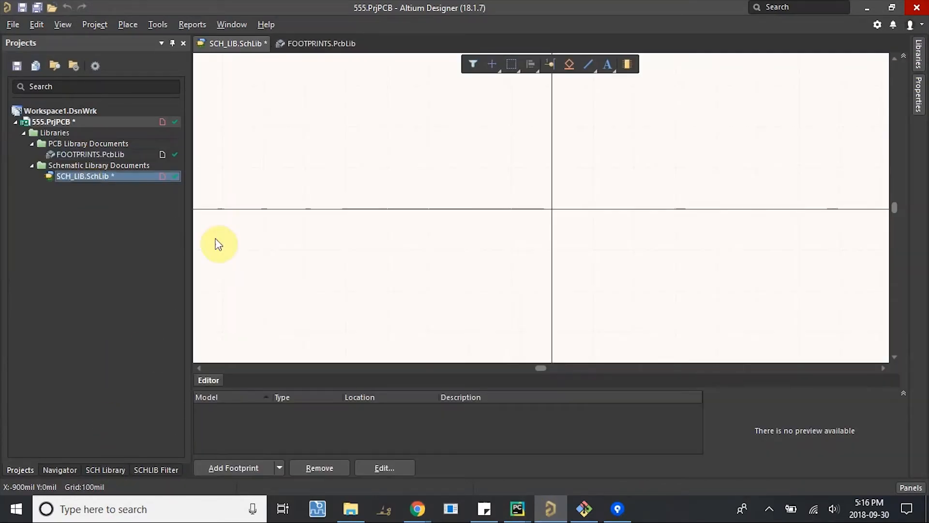
Delete the empty Component_1 from the schematic library, leaving only NE555S-13
click(104, 469)
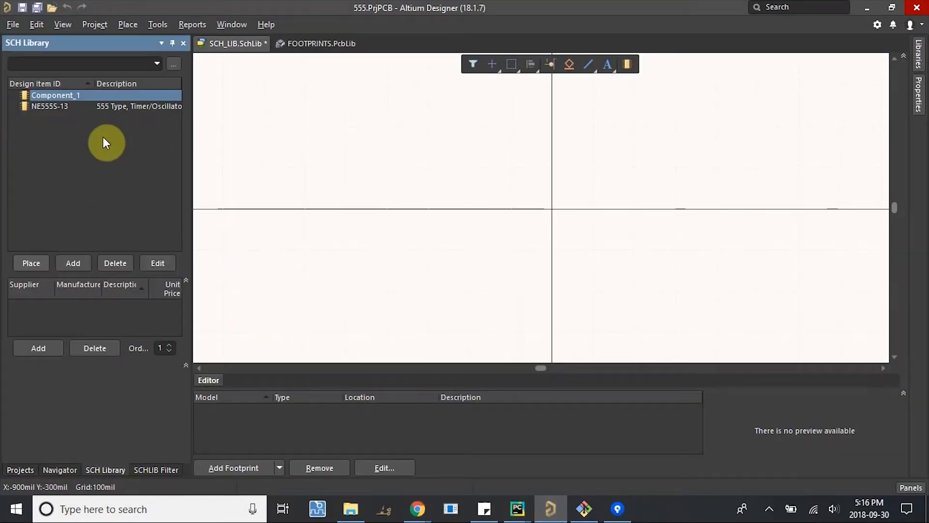
right_click(52, 94)
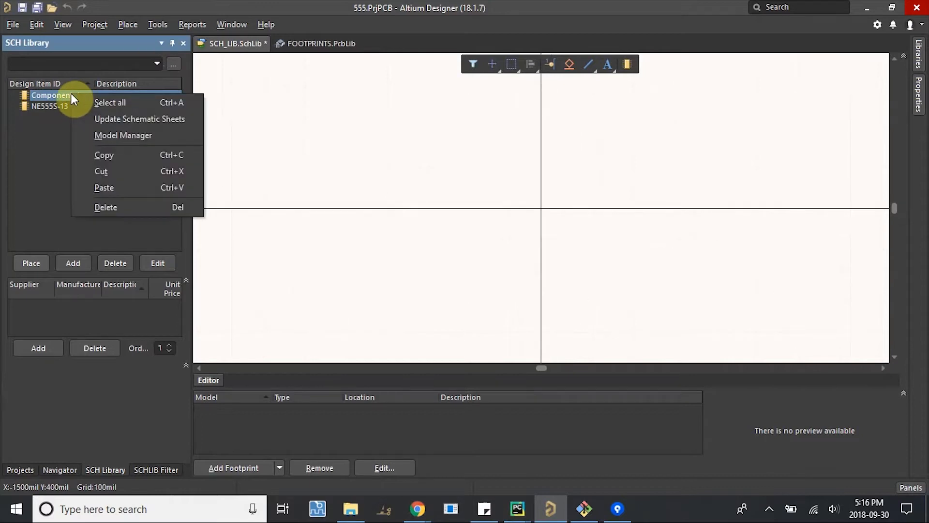
click(106, 207)
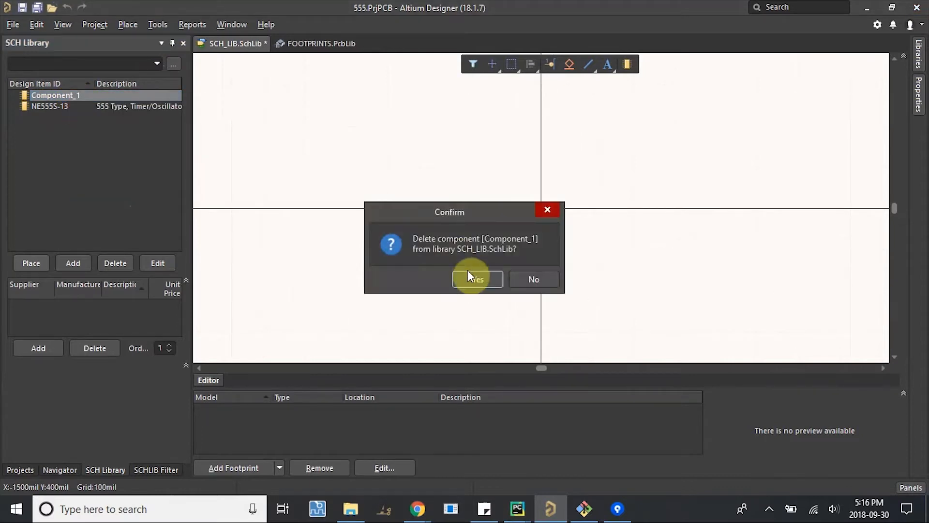
click(477, 278)
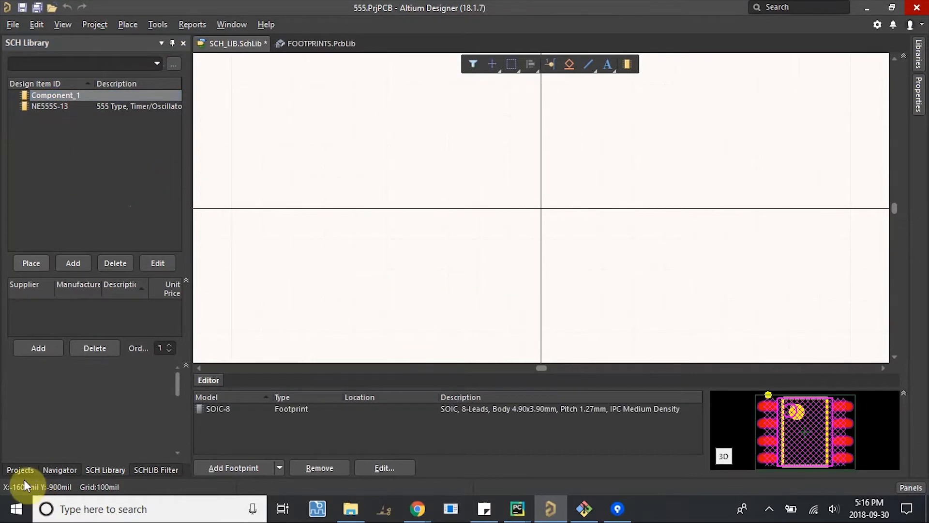
click(49, 106)
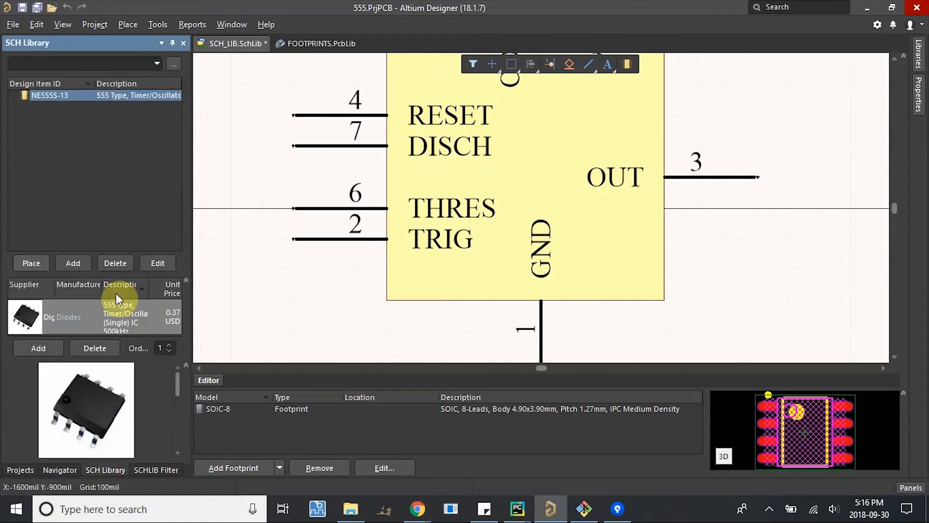
mouse_move(156, 25)
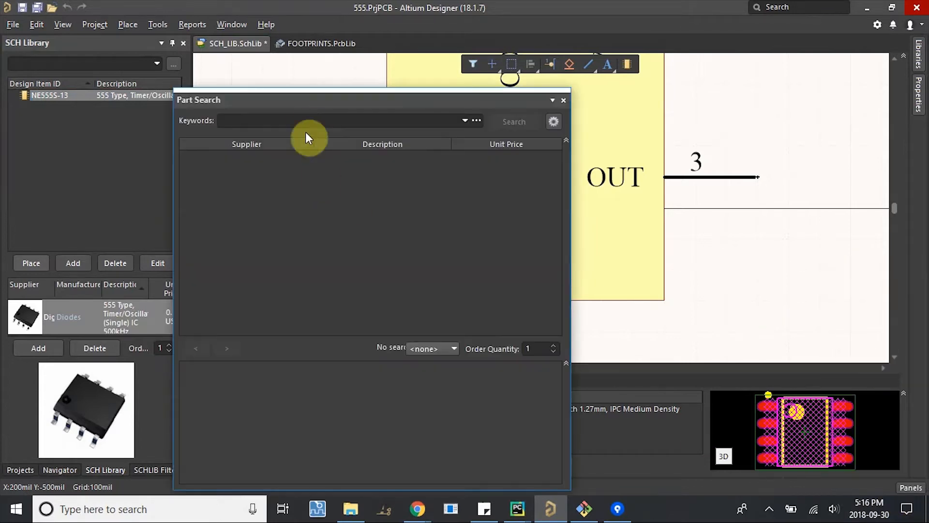
Search for RHM1.0KDCT-ND and import the Rohm ESR03EZPJ102 resistor into SCH_LIB.SchLib
text(RHM1.0KDCT-ND)
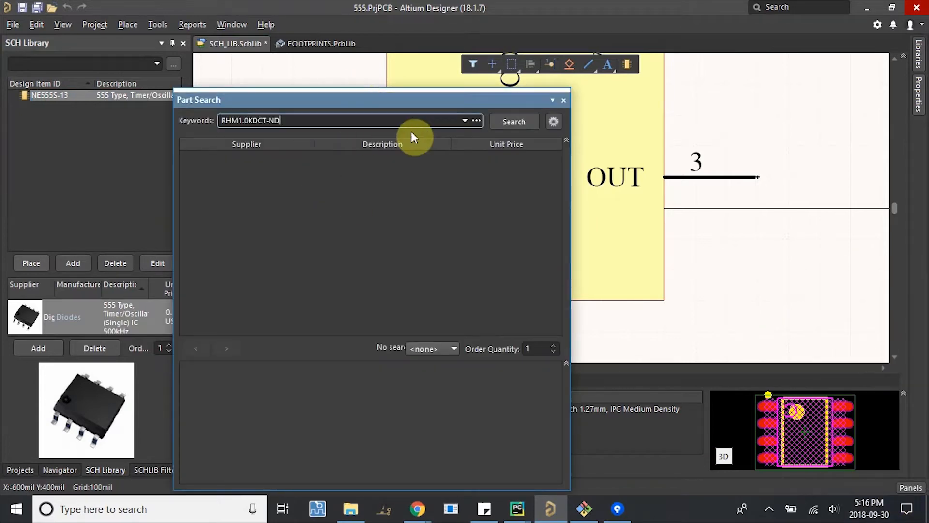
click(514, 122)
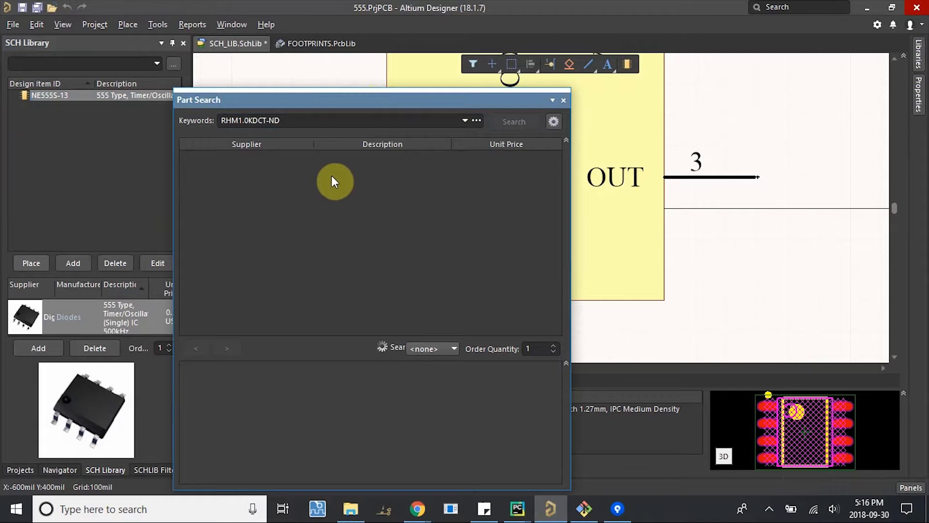
mouse_move(333, 200)
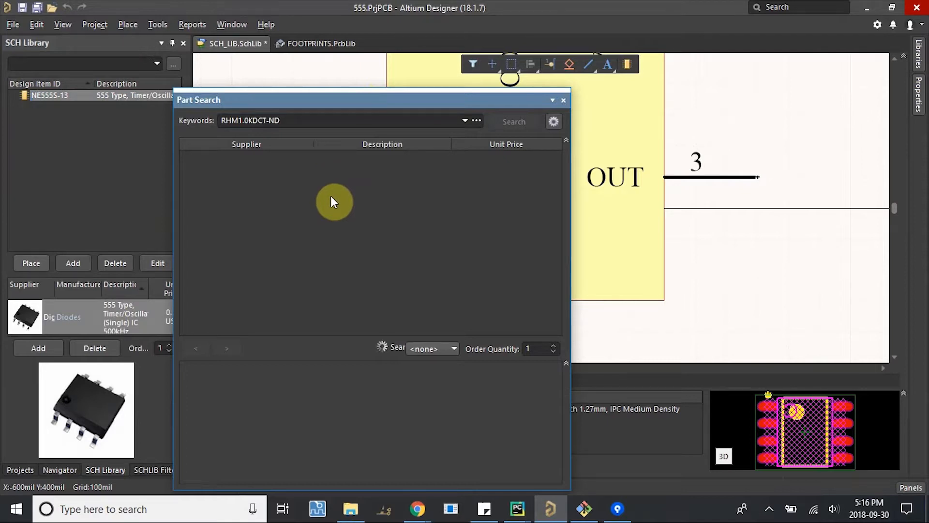
click(514, 122)
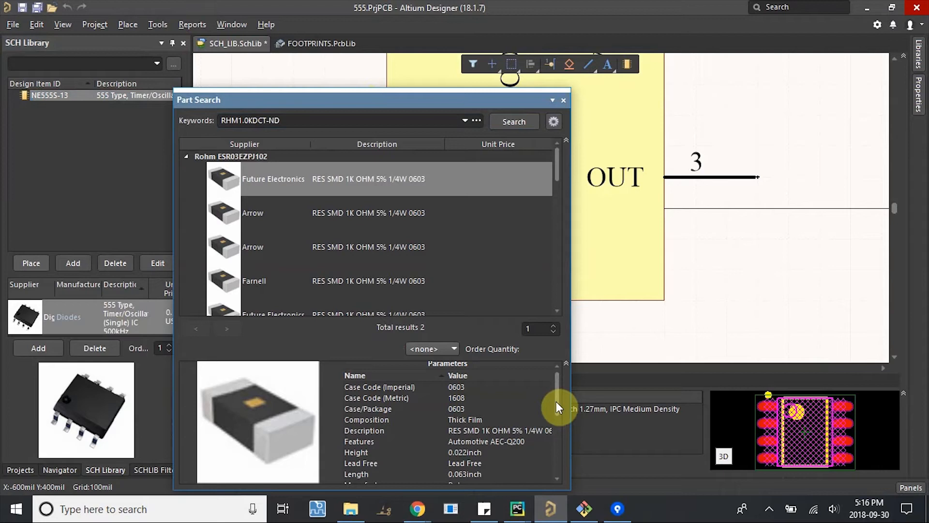
scroll(down, 3)
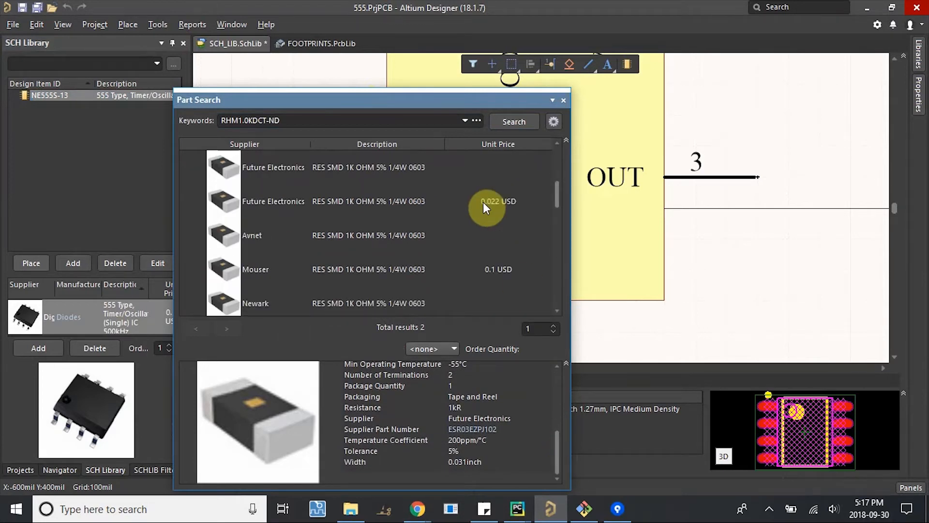
click(486, 202)
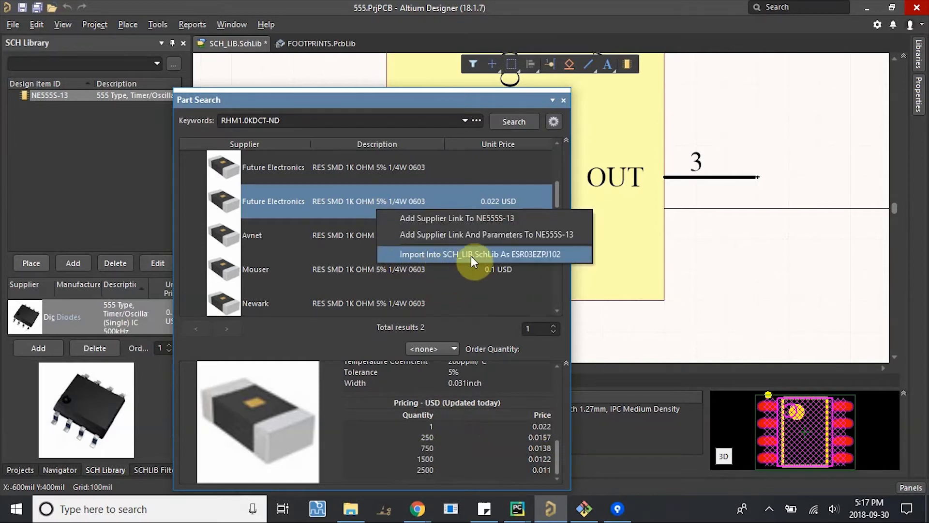
click(482, 254)
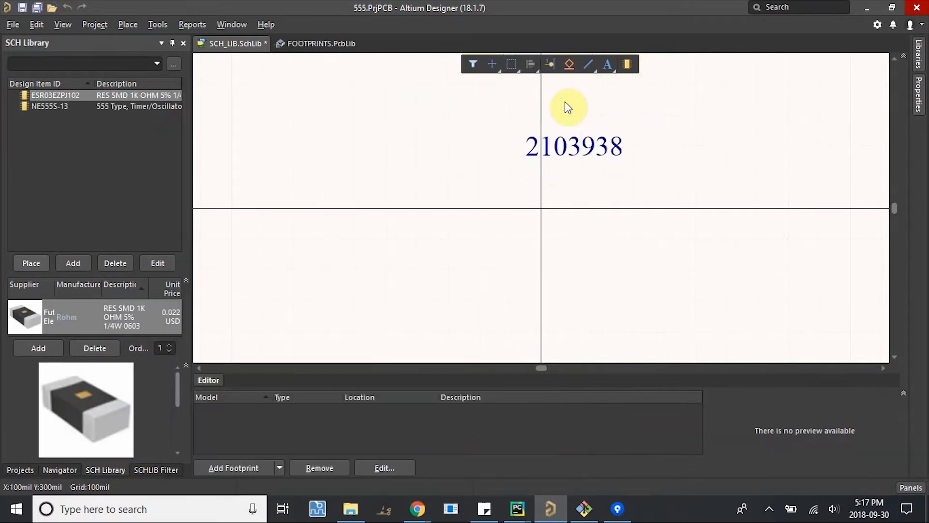
Remove the stray 2103938 text from the new resistor component's canvas
click(588, 147)
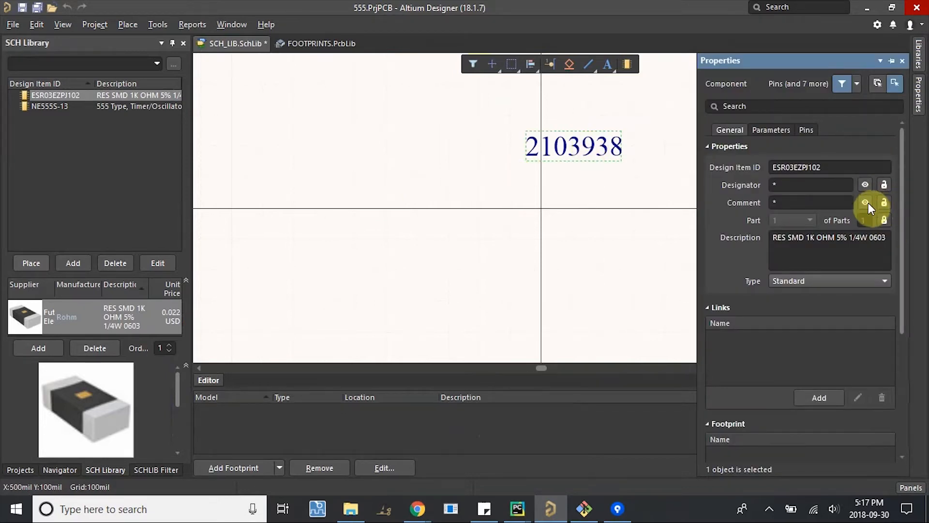
mouse_move(875, 226)
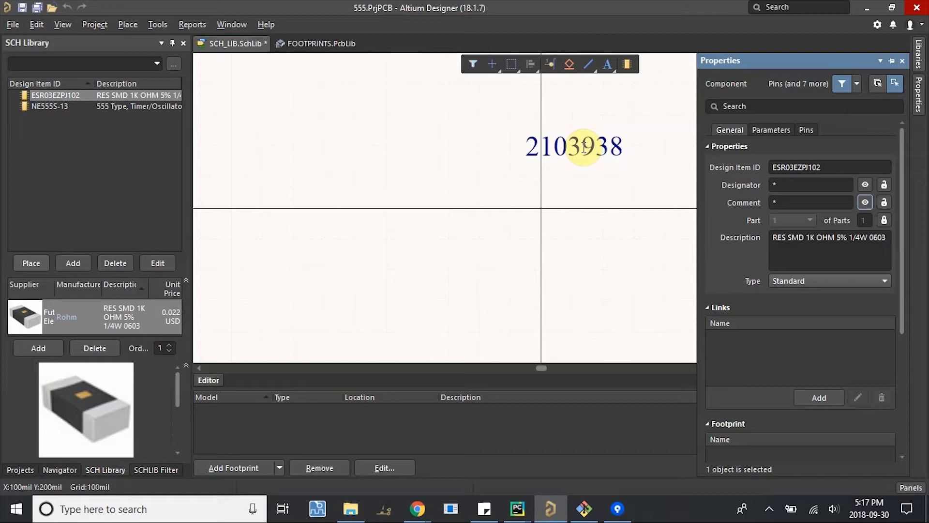
click(582, 146)
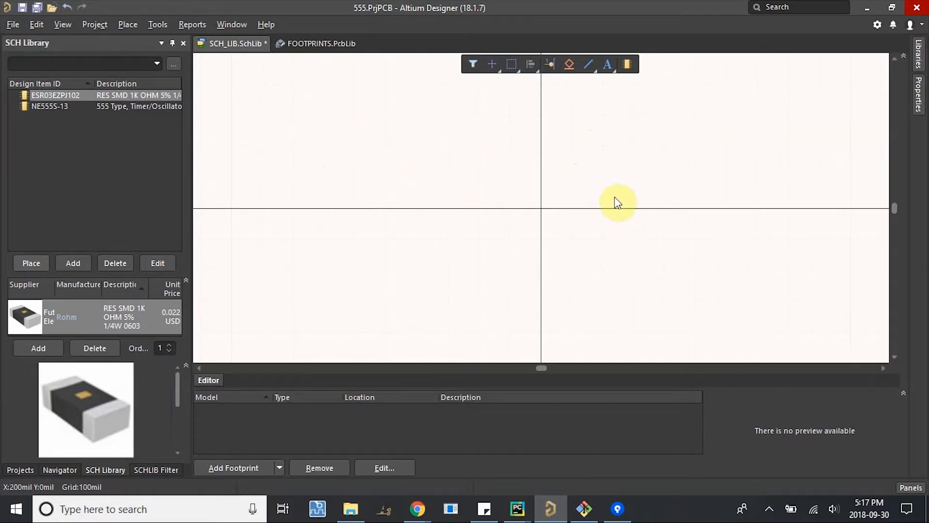
mouse_move(400, 192)
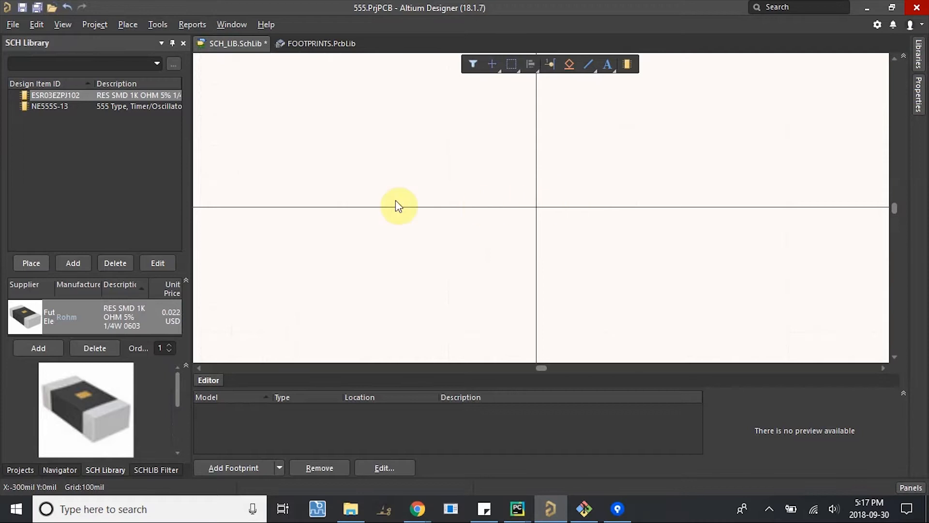
mouse_move(427, 222)
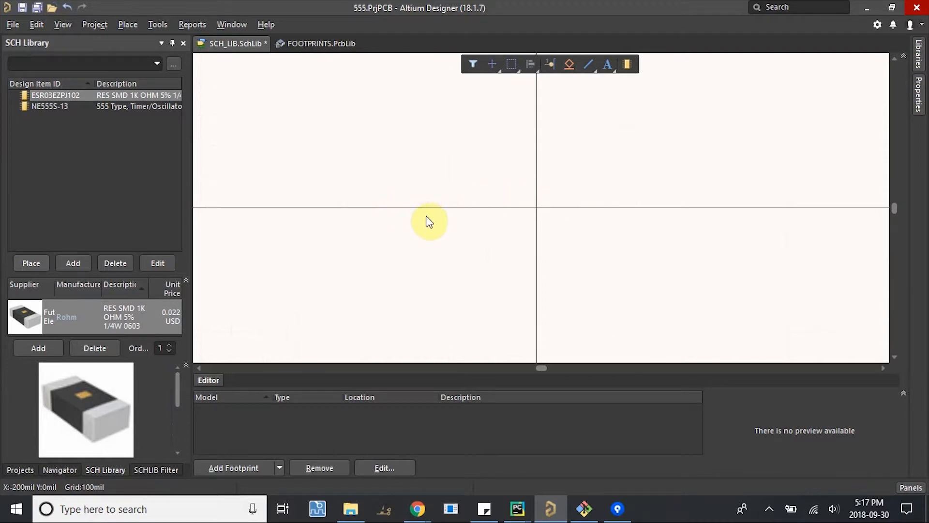
mouse_move(511, 206)
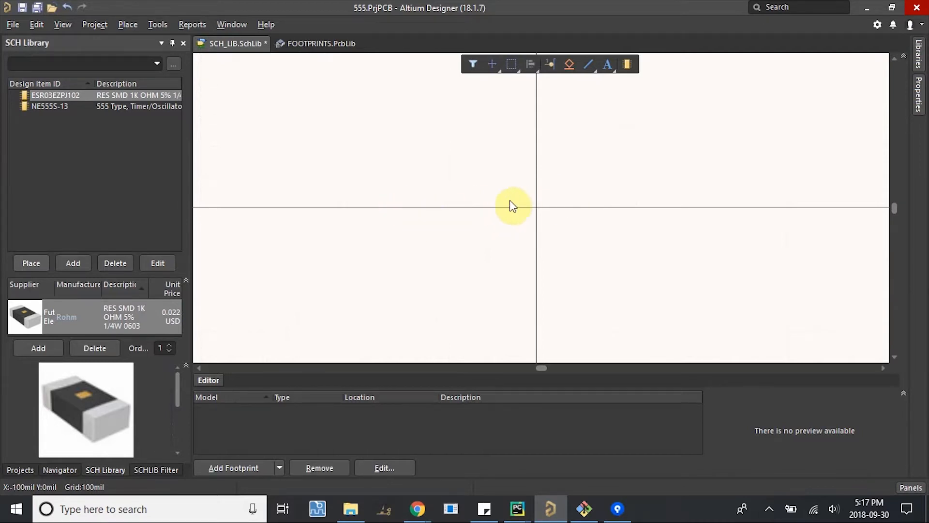
mouse_move(635, 222)
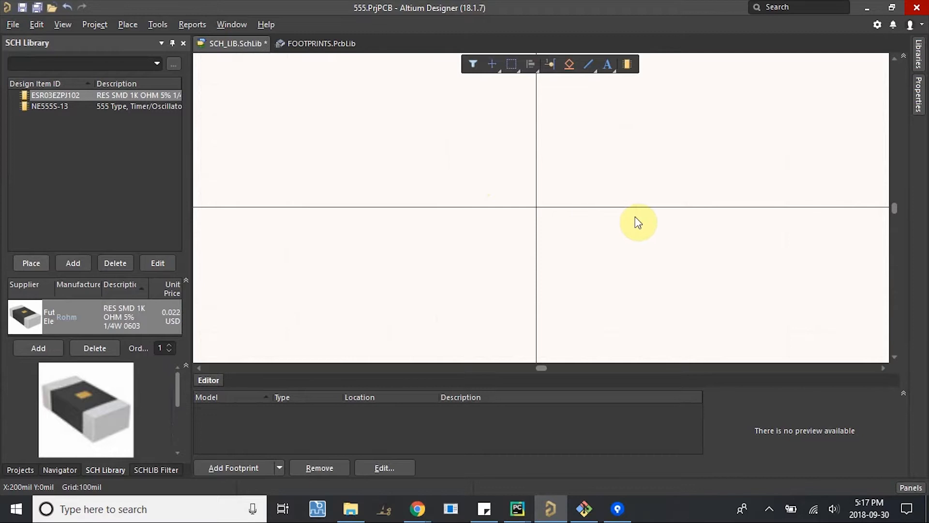
mouse_move(174, 292)
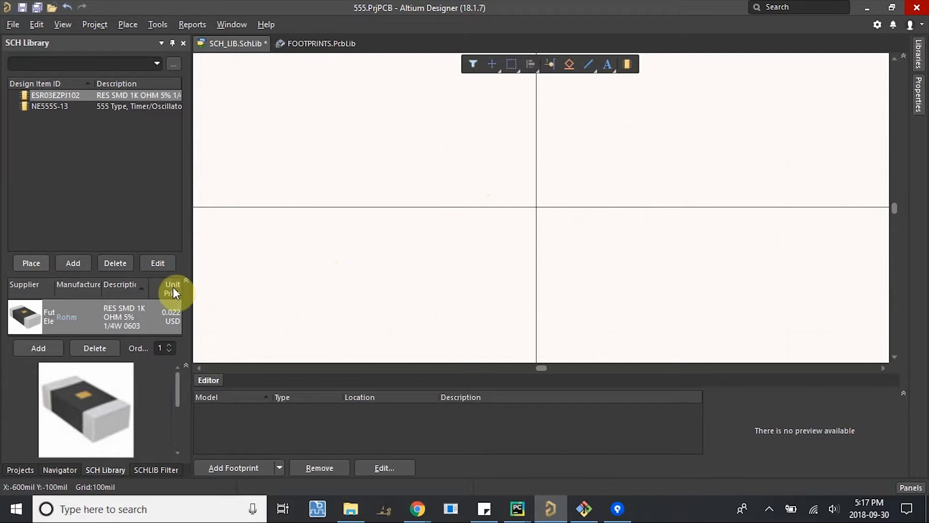
click(19, 471)
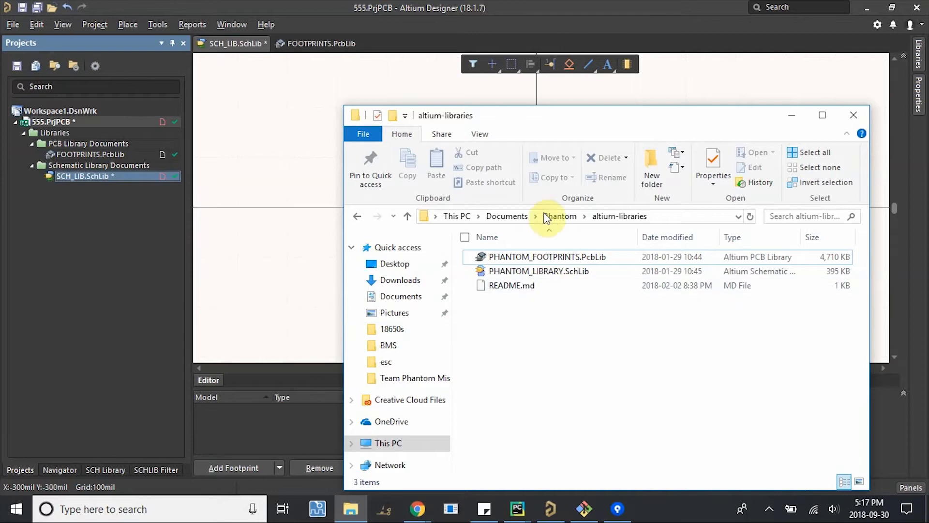
View the sfuphantom altium-libraries repository on GitHub, then return to Altium Designer
click(559, 216)
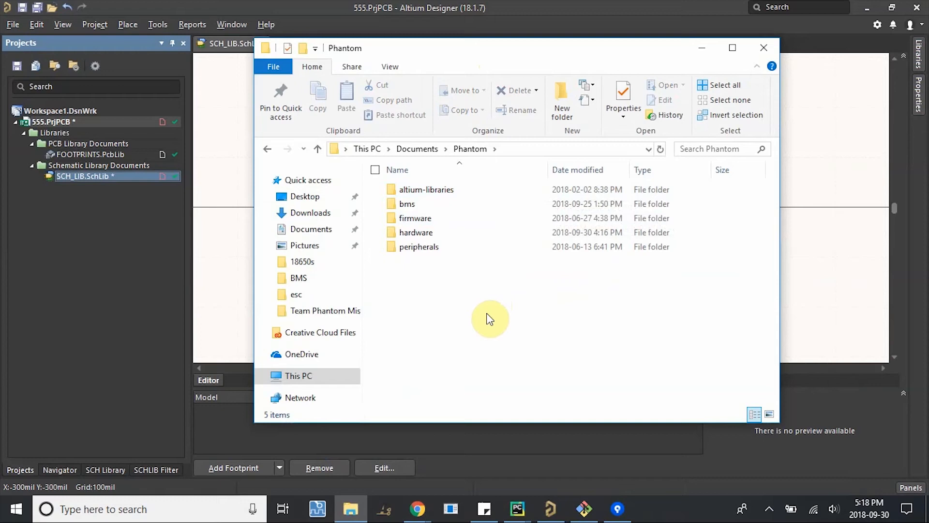
click(419, 510)
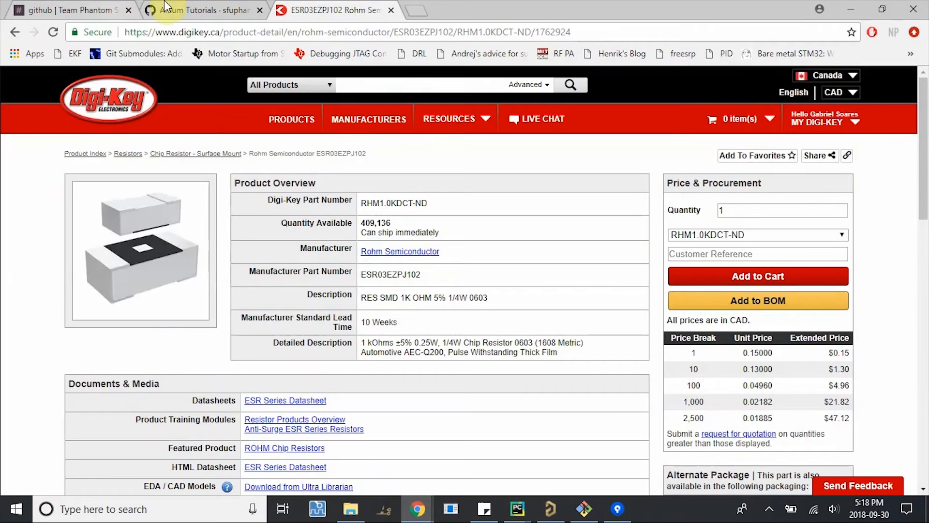
click(202, 11)
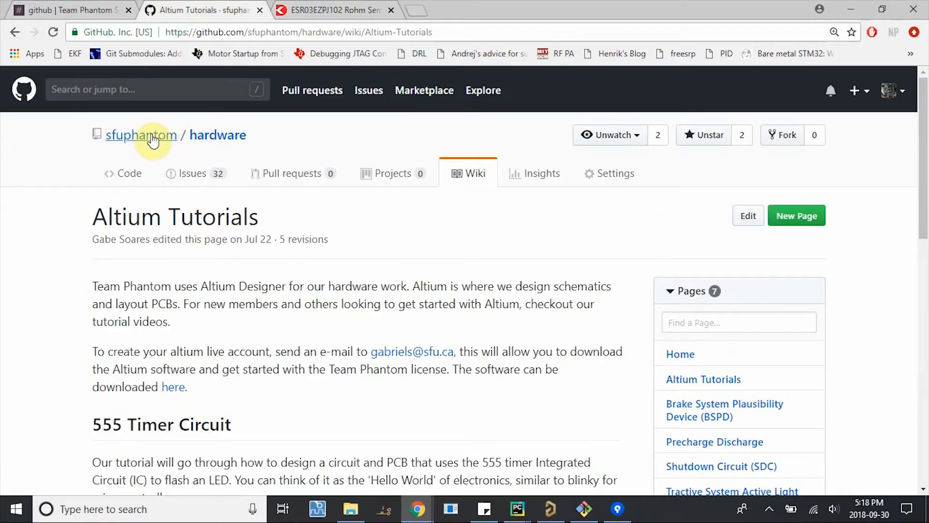
click(141, 135)
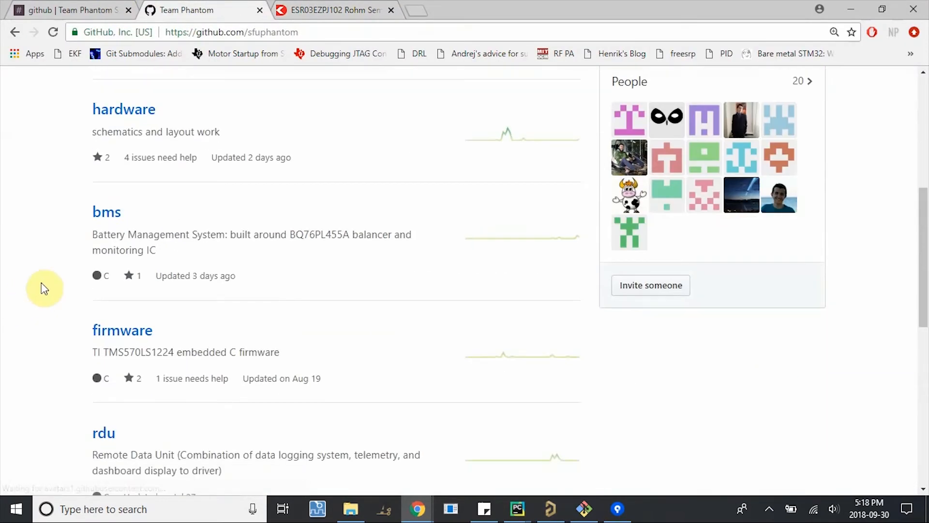
scroll(down, 3)
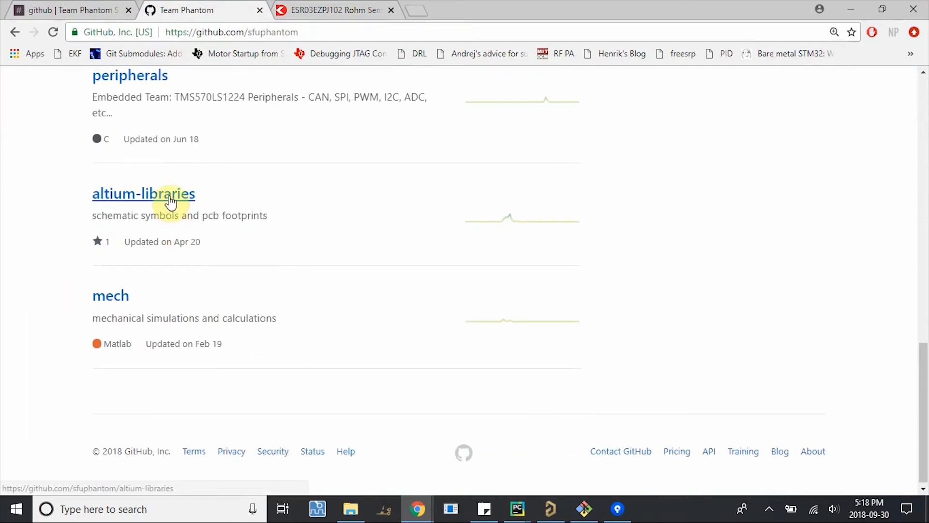
click(143, 194)
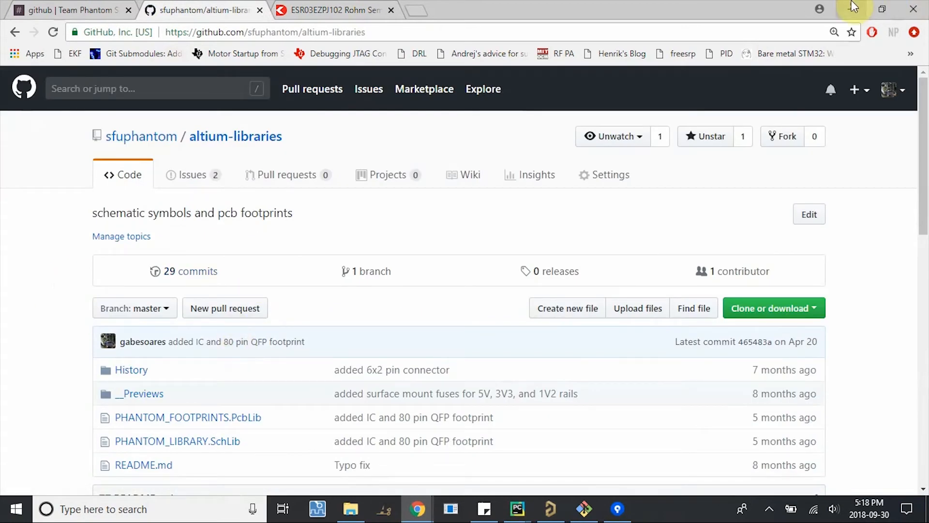
click(355, 509)
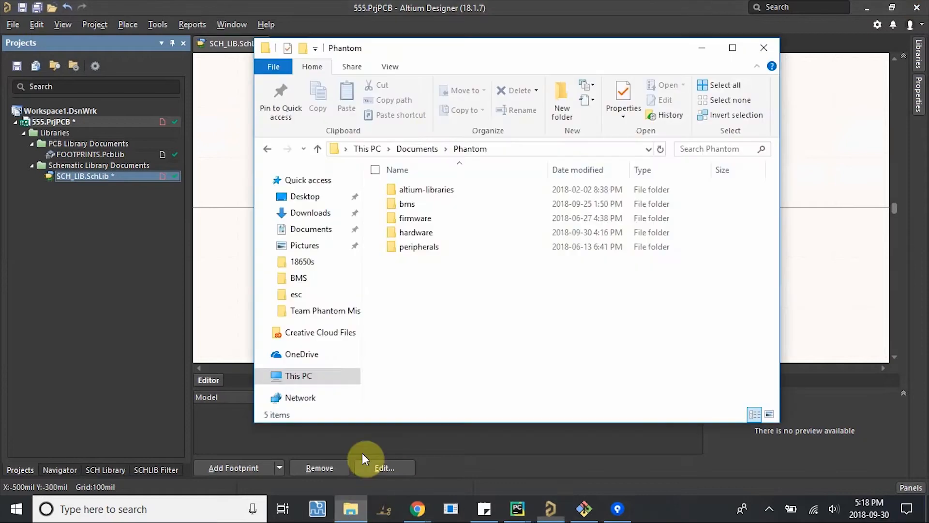
click(763, 47)
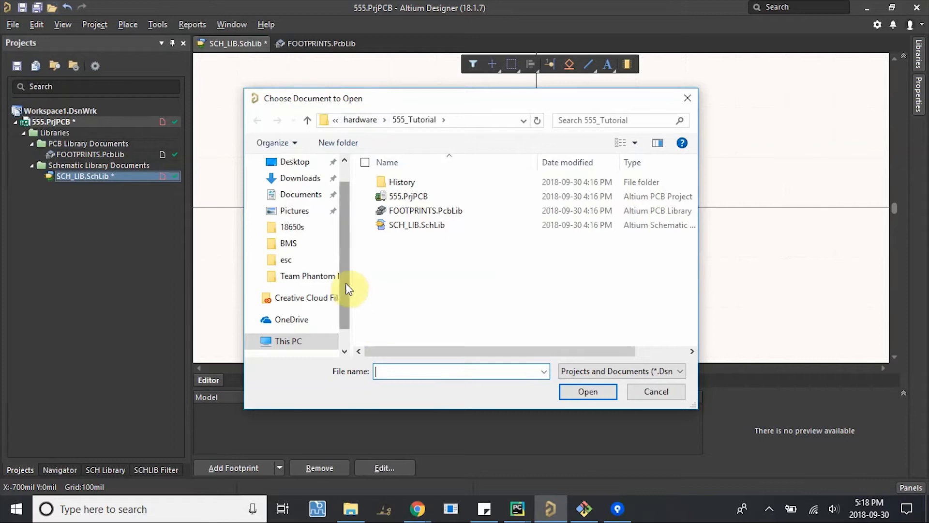
Open PHANTOM_LIBRARY.SchLib from the altium-libraries folder
click(360, 120)
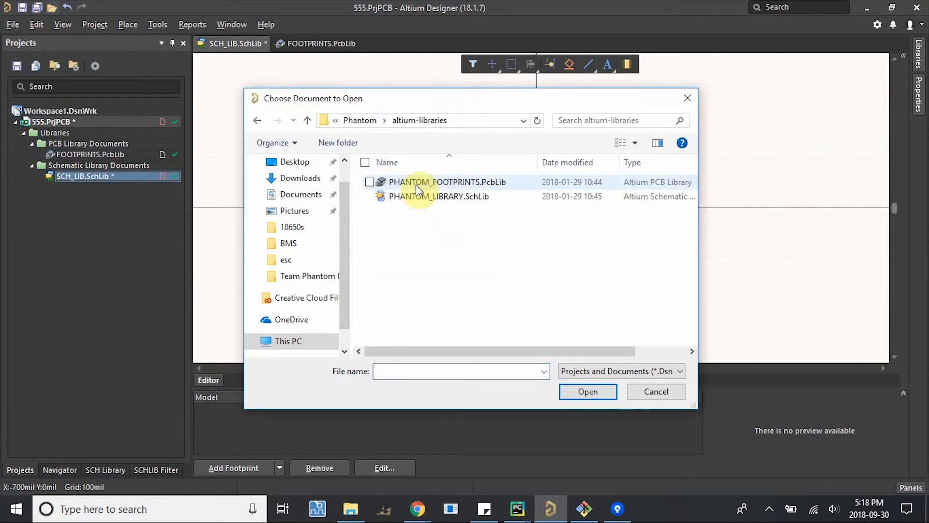
click(438, 197)
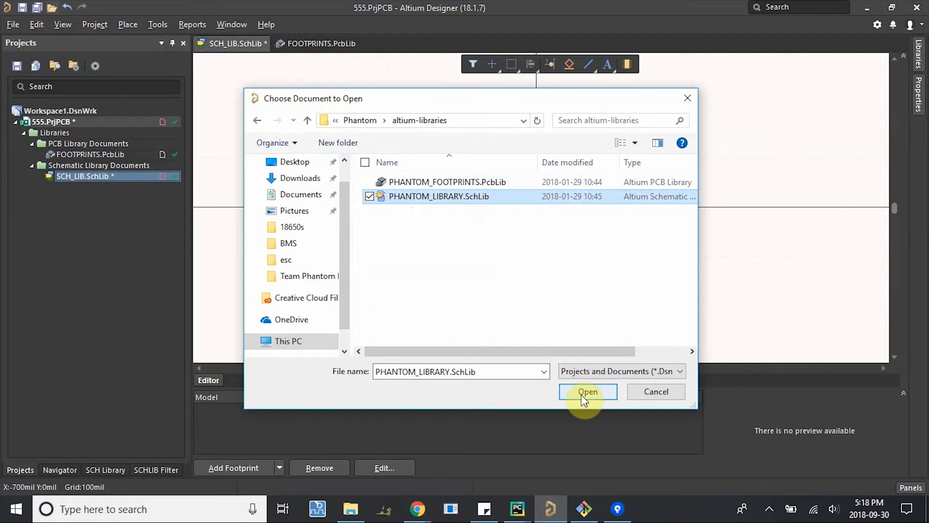
click(588, 391)
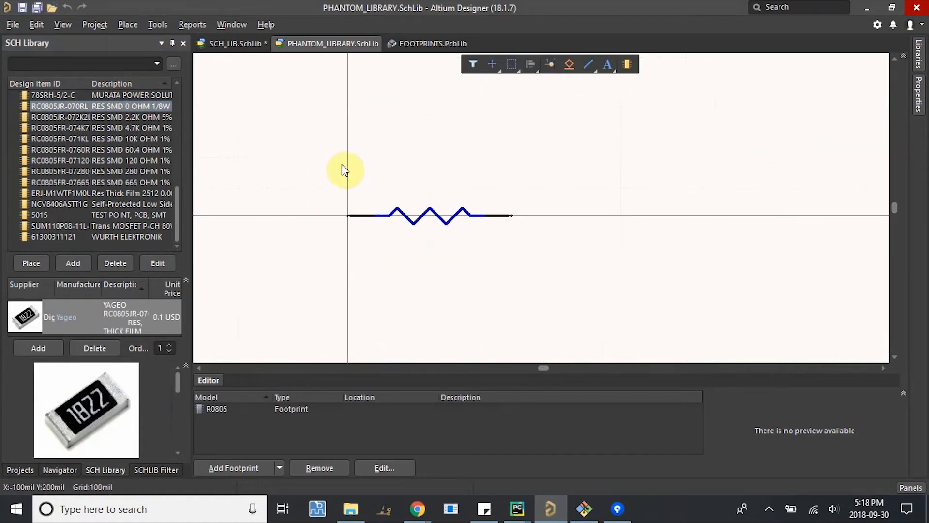
Copy the zigzag resistor symbol from PHANTOM_LIBRARY into ESR03EZPJ102
click(428, 215)
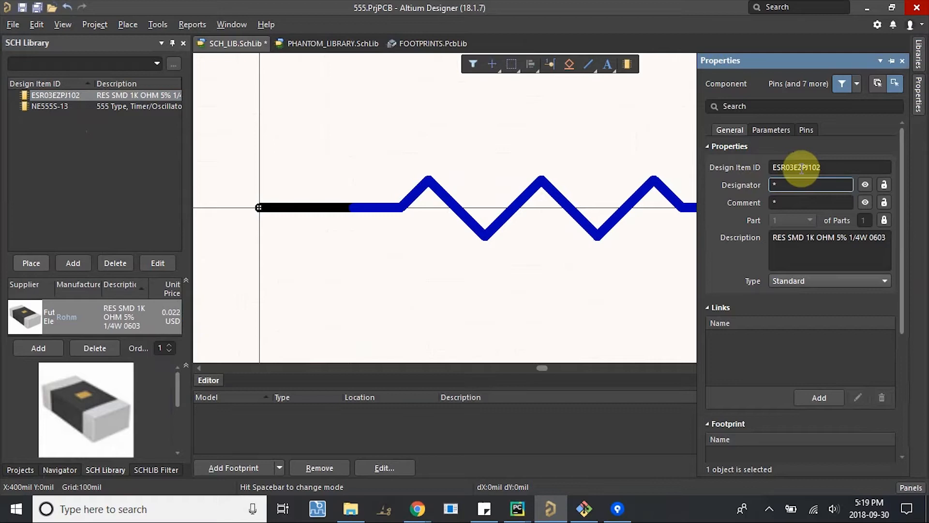
Set the resistor's designator to R? and edit its comment, then switch to the Rohm datasheet
text(R?)
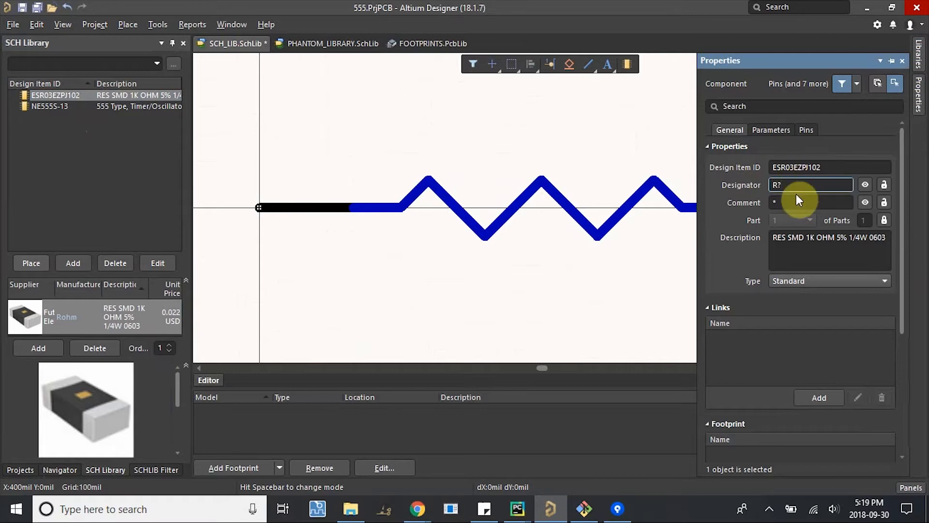
click(811, 203)
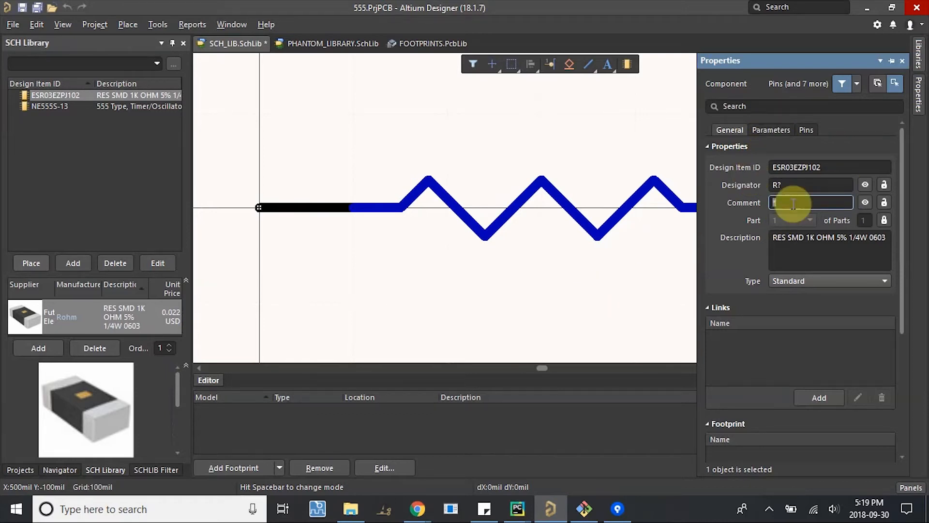
text(1)
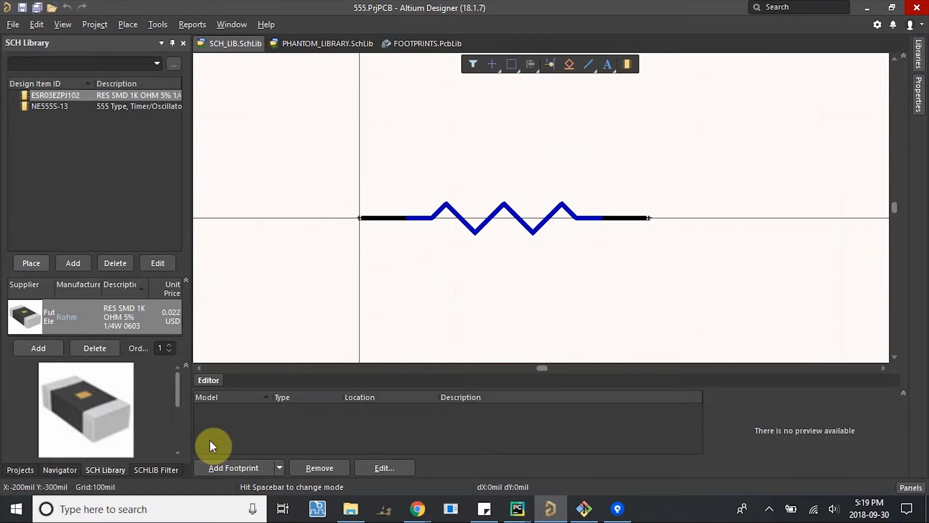
mouse_move(422, 349)
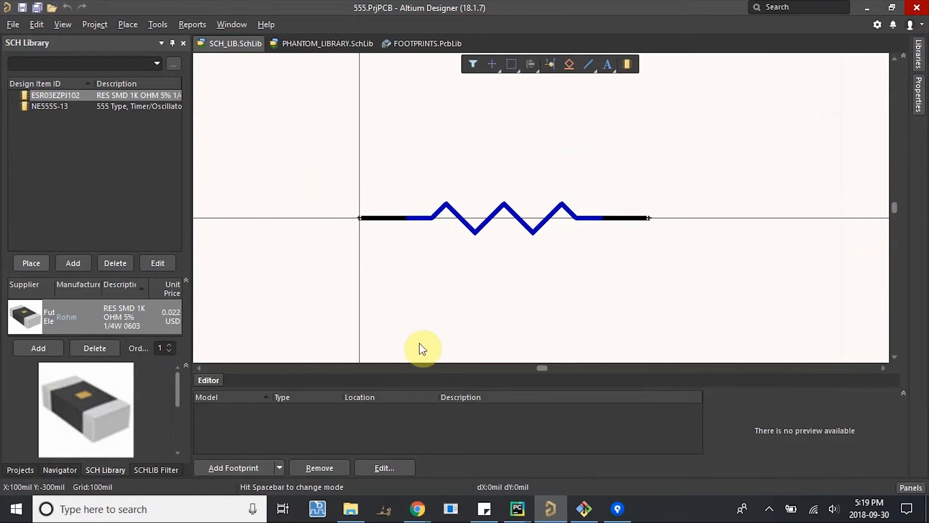
key(alt+tab)
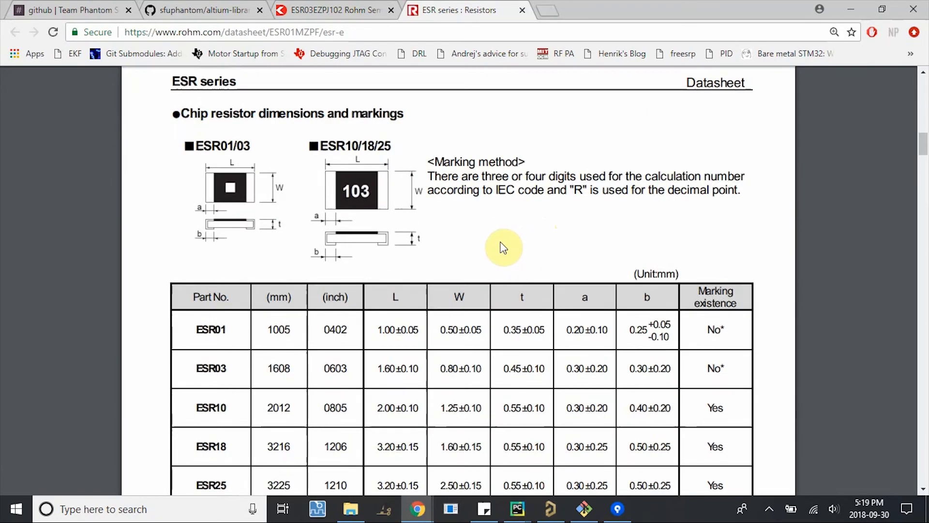
Scroll the Rohm ESR datasheet to the ESR03 0603 dimensions row (1.60×0.80 mm body)
scroll(down, 3)
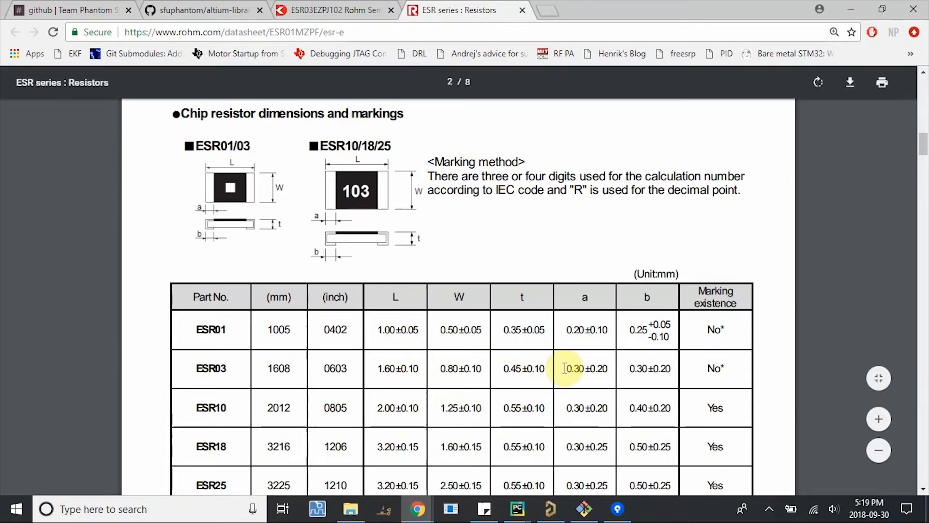
mouse_move(336, 214)
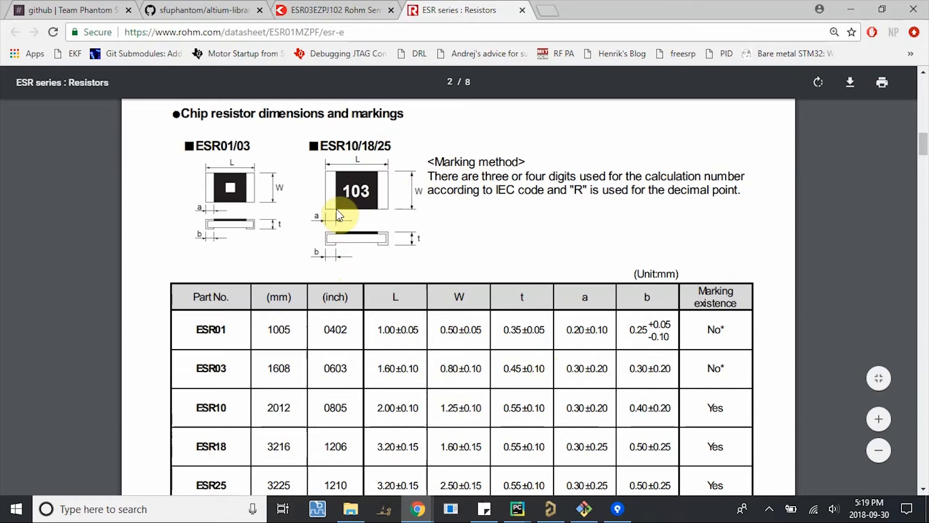
mouse_move(338, 182)
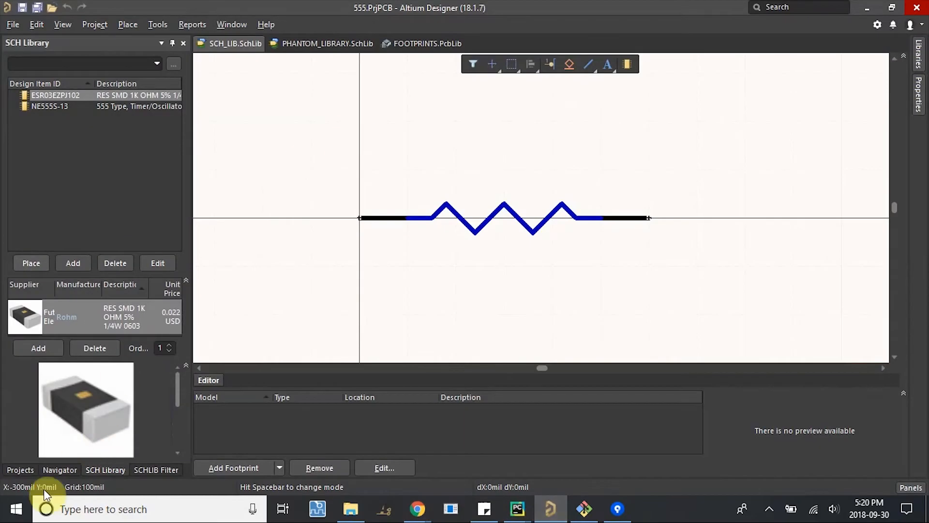
Start the IPC Compliant Footprint Wizard from FOOTPRINTS.PcbLib and move past its introduction
click(424, 44)
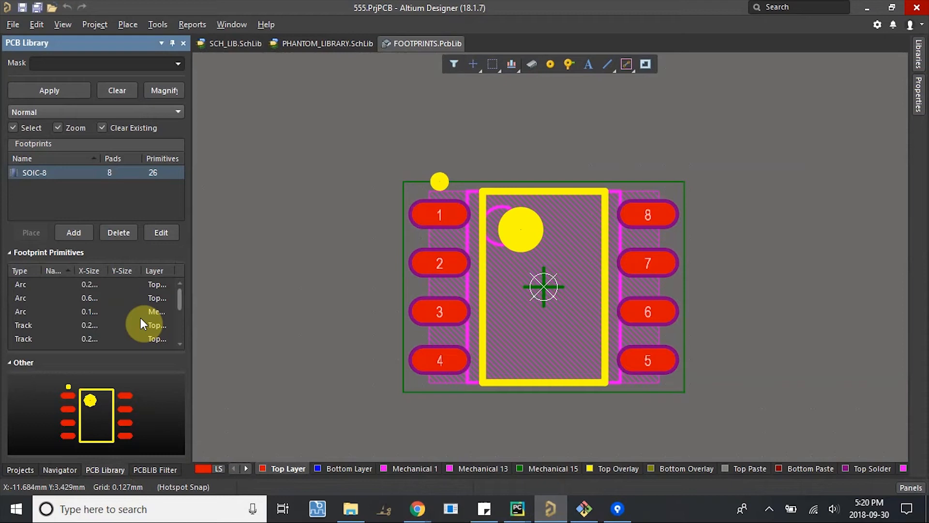
mouse_move(419, 214)
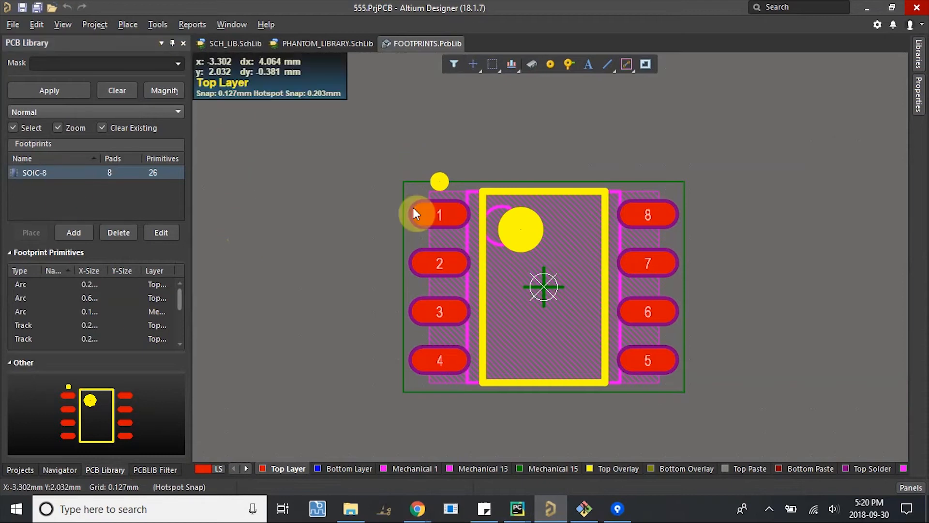
click(157, 24)
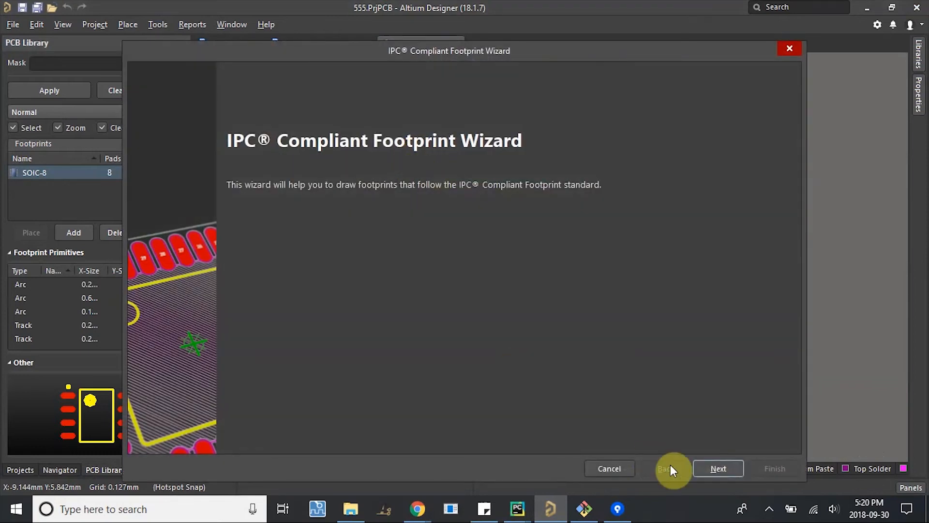
click(718, 468)
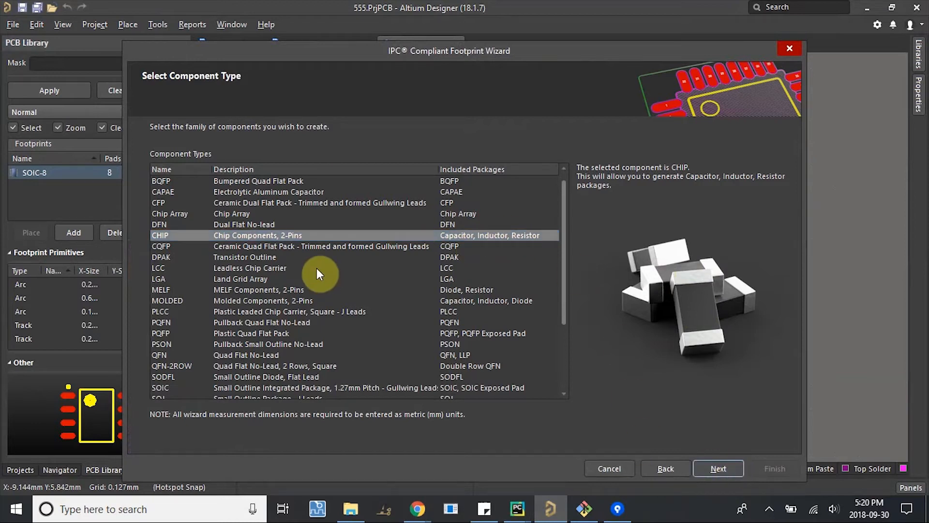
Choose the 2-pin CHIP family as a Chip Resistor with the STEP model preview enabled
click(719, 468)
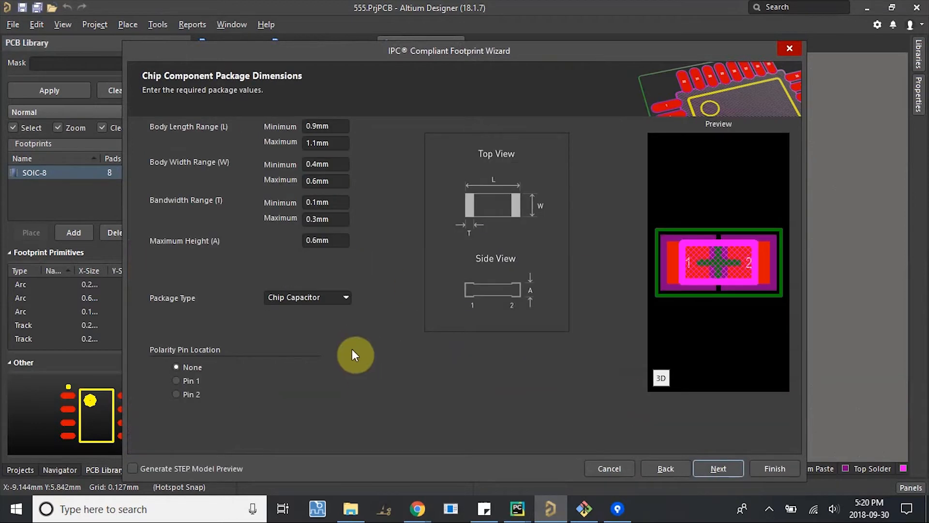
mouse_move(345, 301)
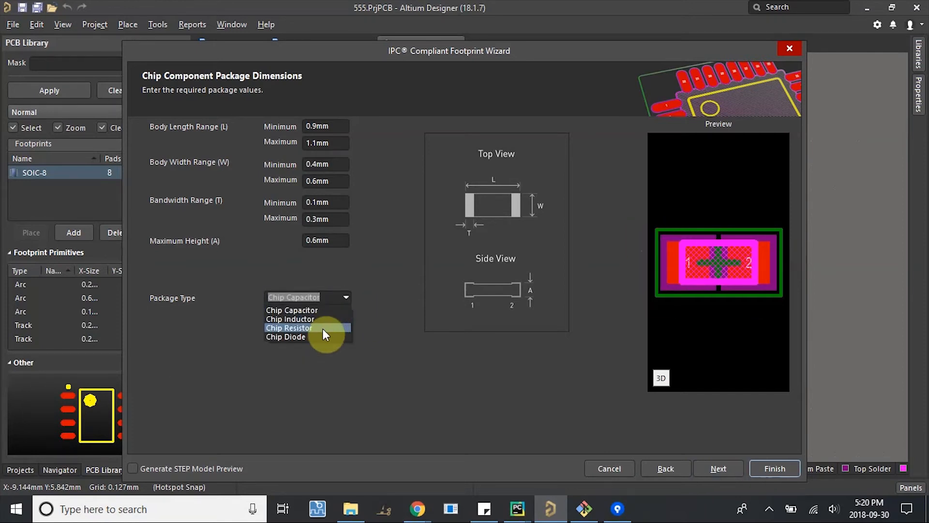
click(290, 327)
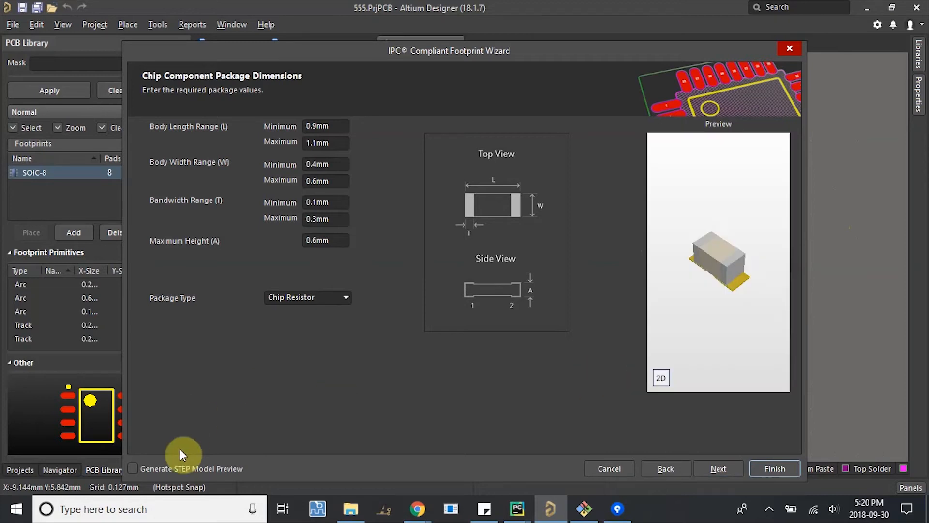
click(133, 469)
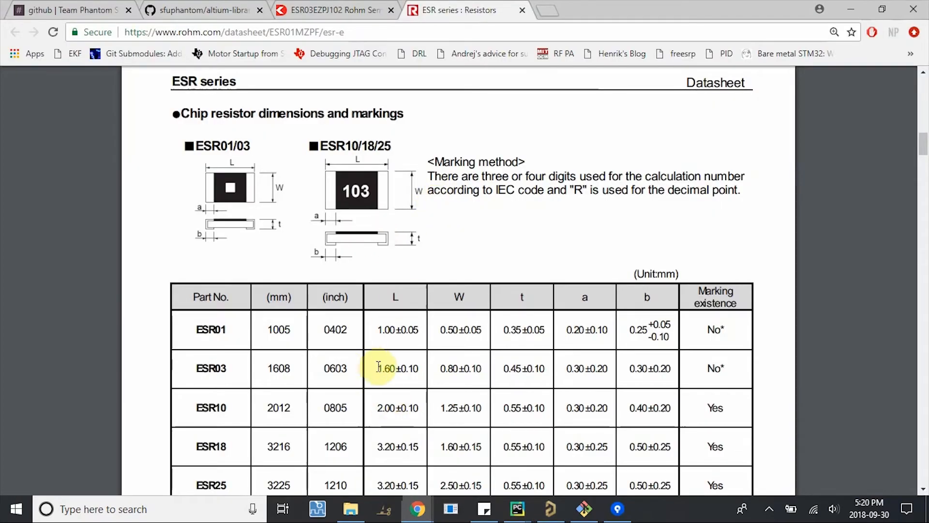
Enter the ESR03 body length 1.5–1.7 mm and width 0.7–0.9 mm, checking the datasheet
click(516, 522)
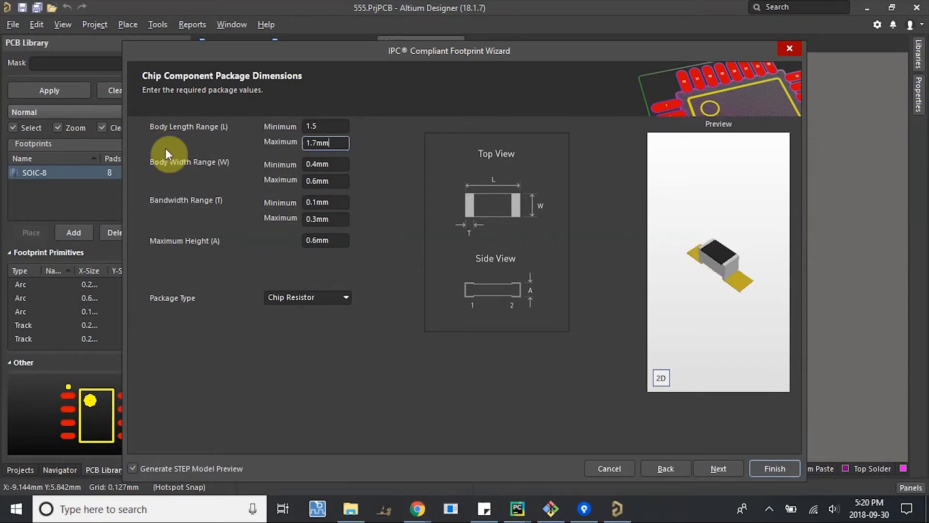
click(662, 378)
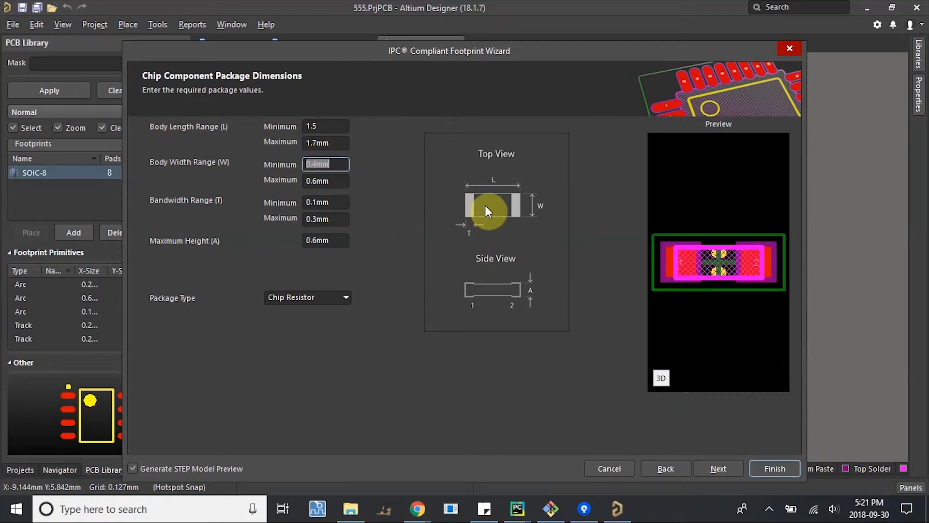
click(416, 508)
text(0.9)
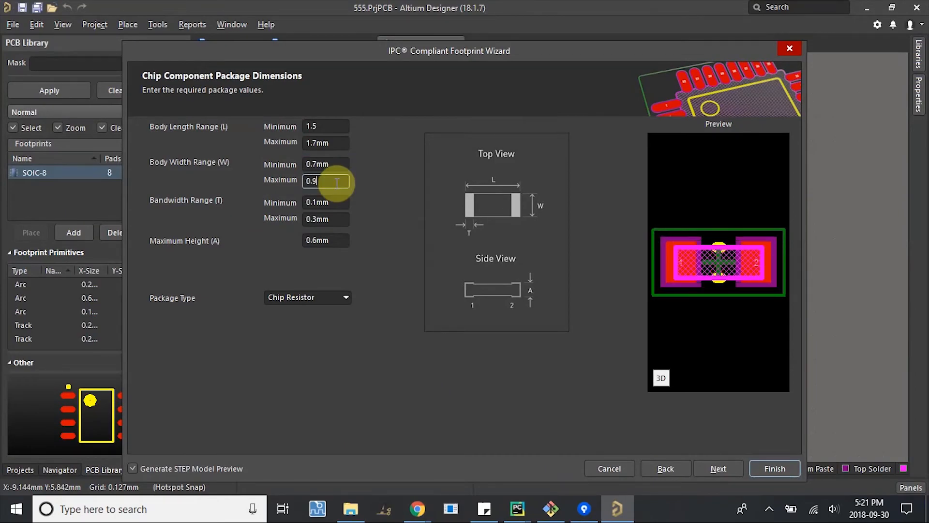
click(325, 202)
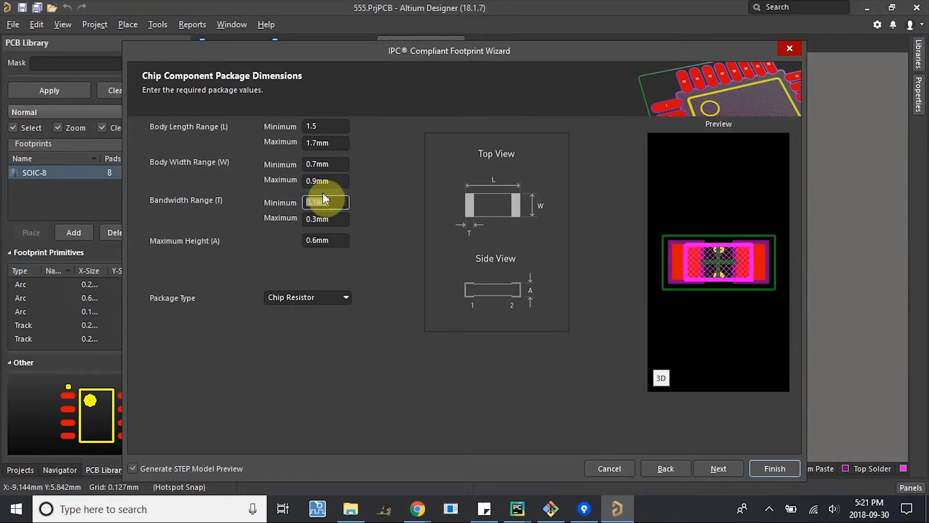
click(418, 508)
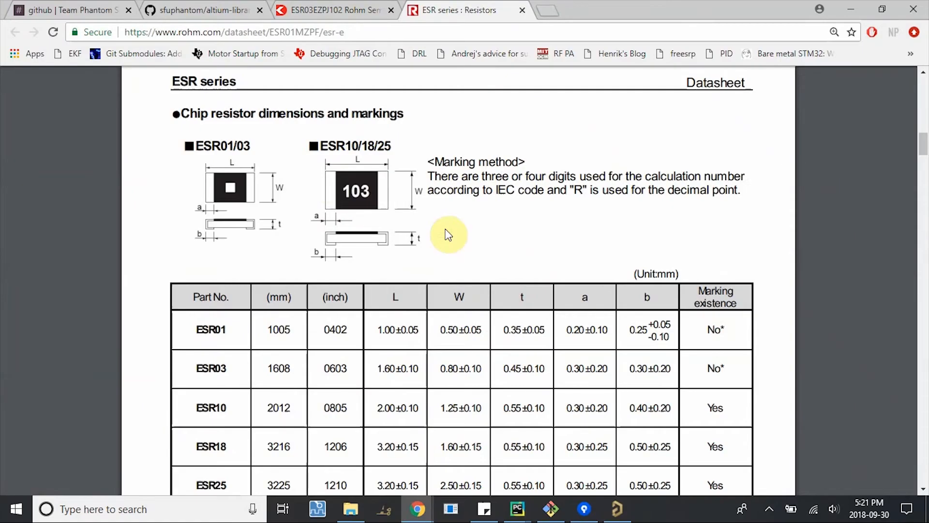
mouse_move(332, 204)
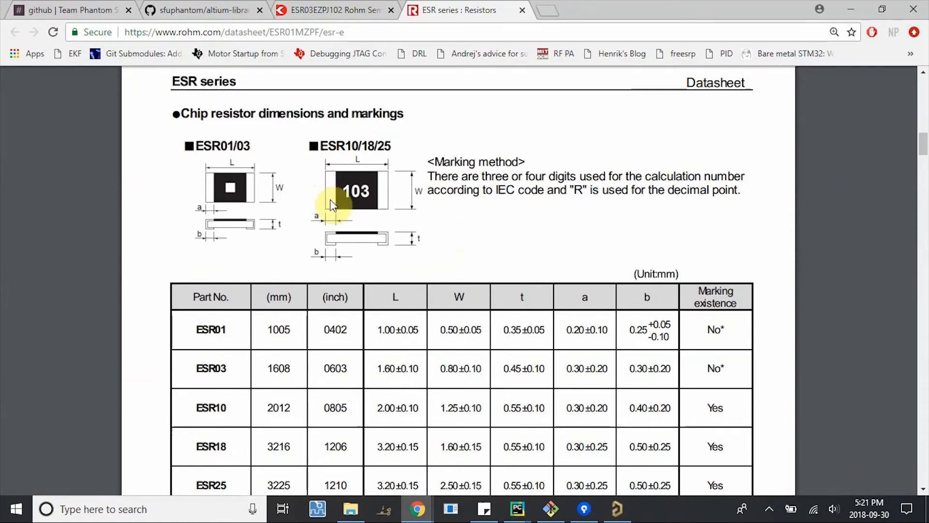
mouse_move(542, 377)
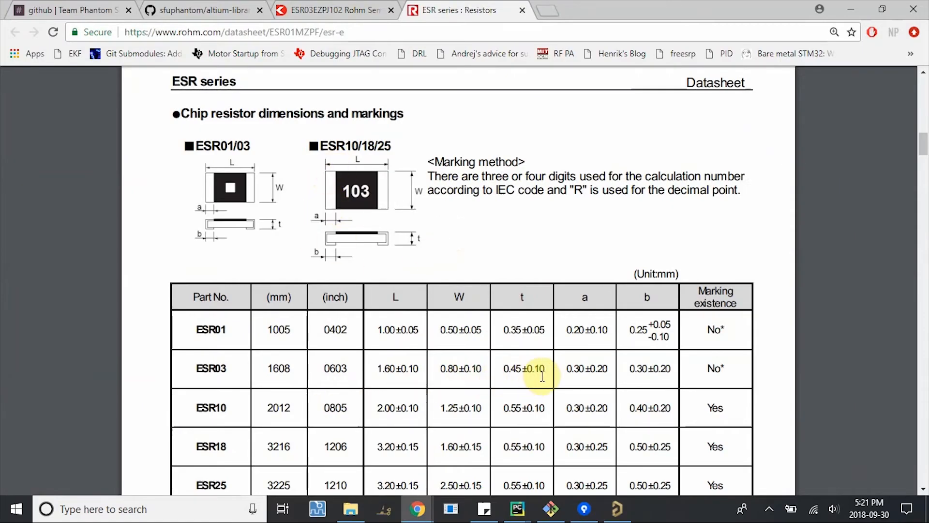
Set terminal bandwidth 0.1–0.5 mm and height 0.55 mm, then preview the footprint in 3D
key(alt+tab)
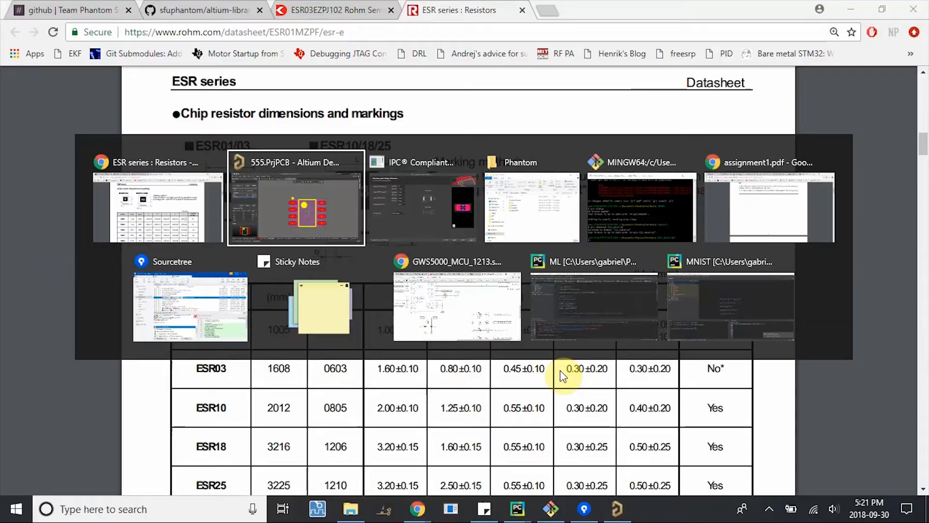
click(296, 202)
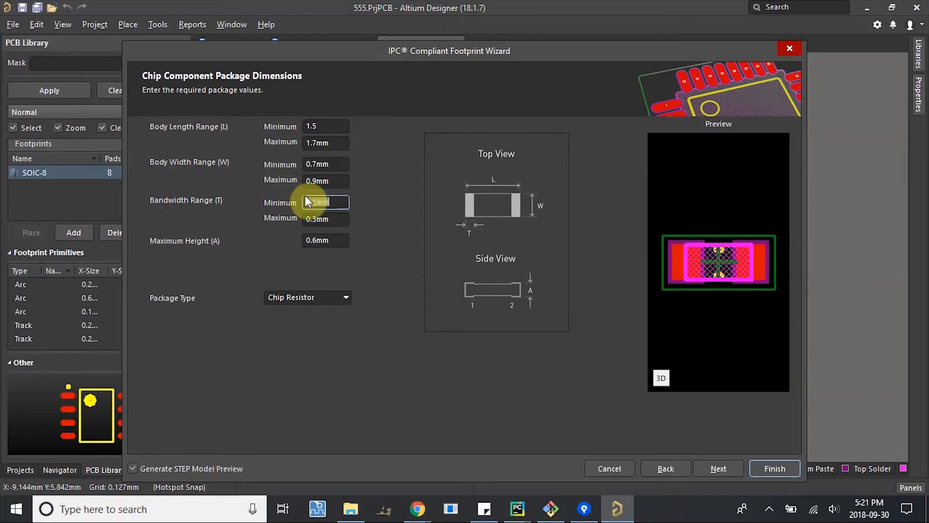
click(325, 219)
text(0.5)
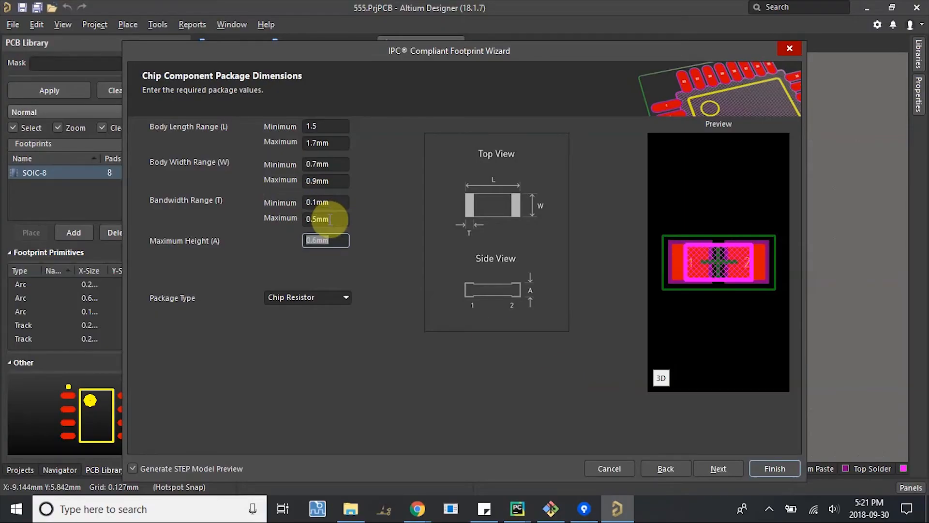
click(416, 508)
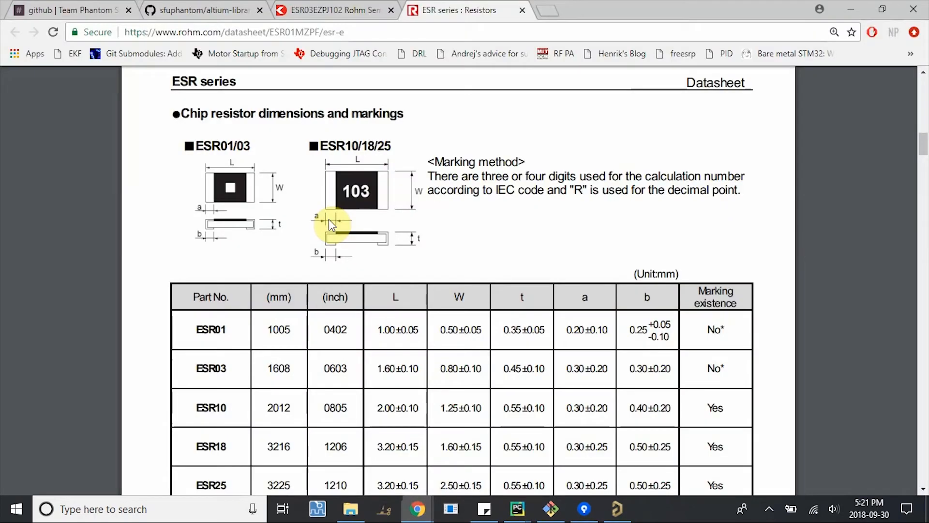
mouse_move(401, 240)
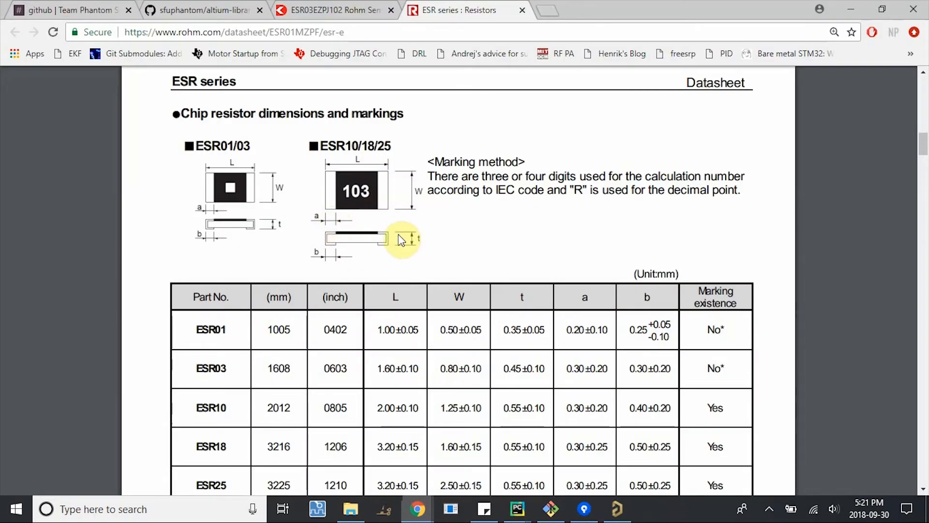
mouse_move(438, 283)
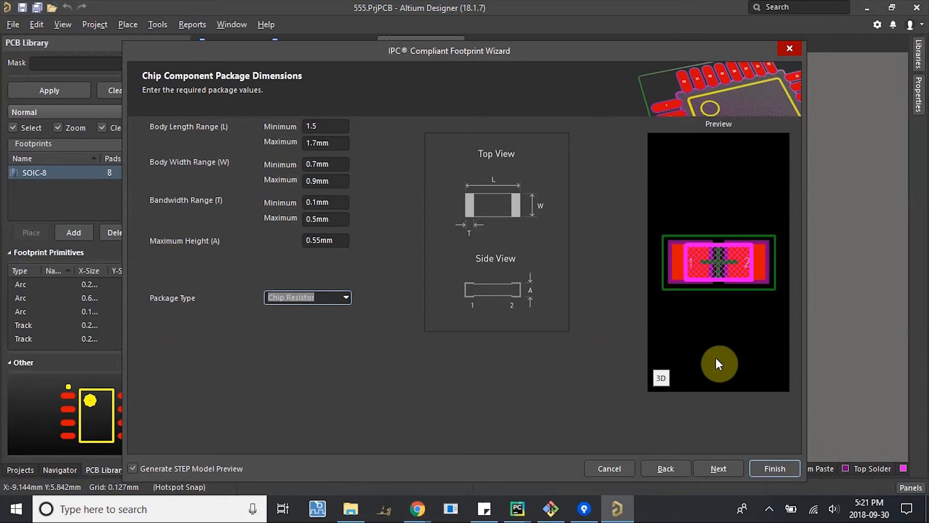
click(661, 378)
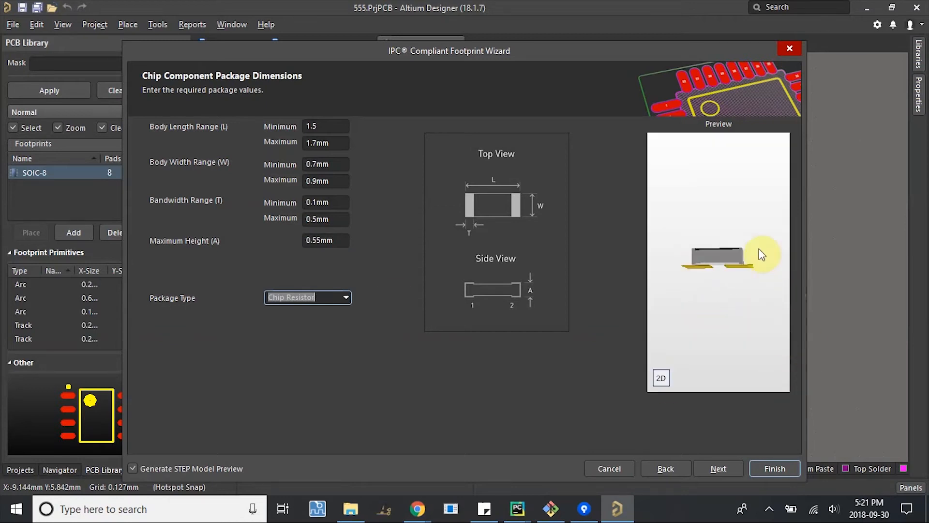
Accept the default heel, fillet, tolerance, silkscreen and courtyard values and create RESC1608X06N in the current PcbLib
click(718, 468)
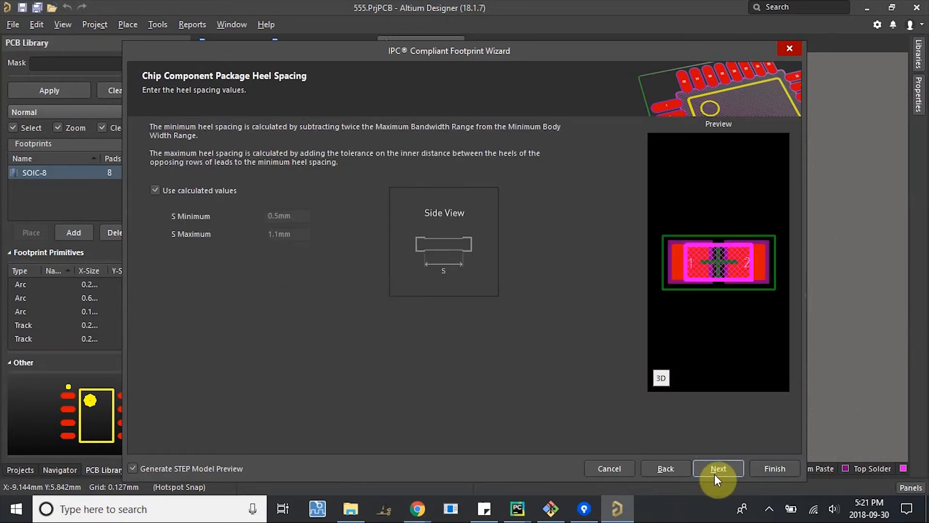
click(718, 468)
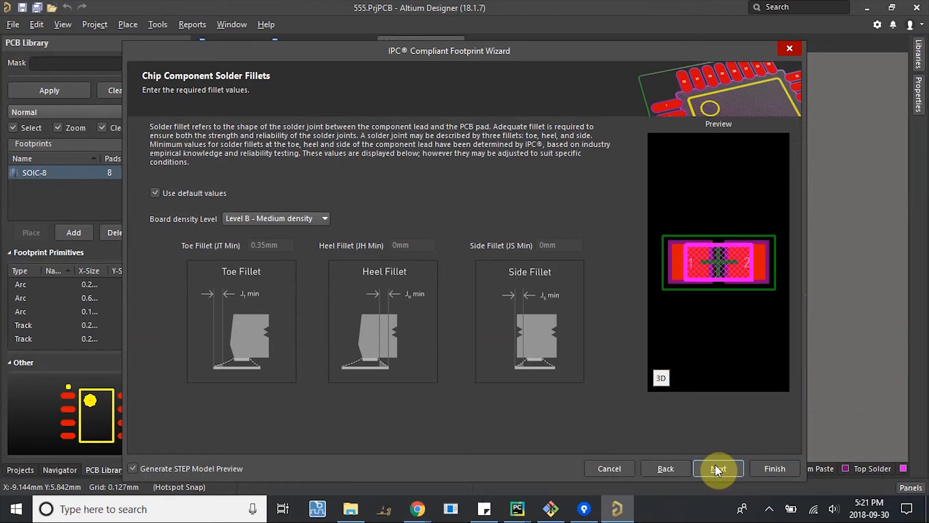
click(718, 468)
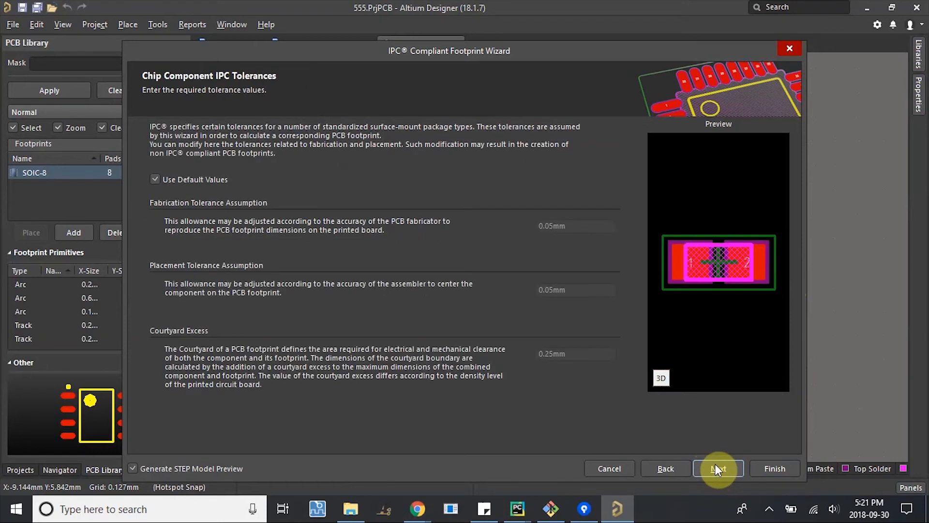
click(718, 468)
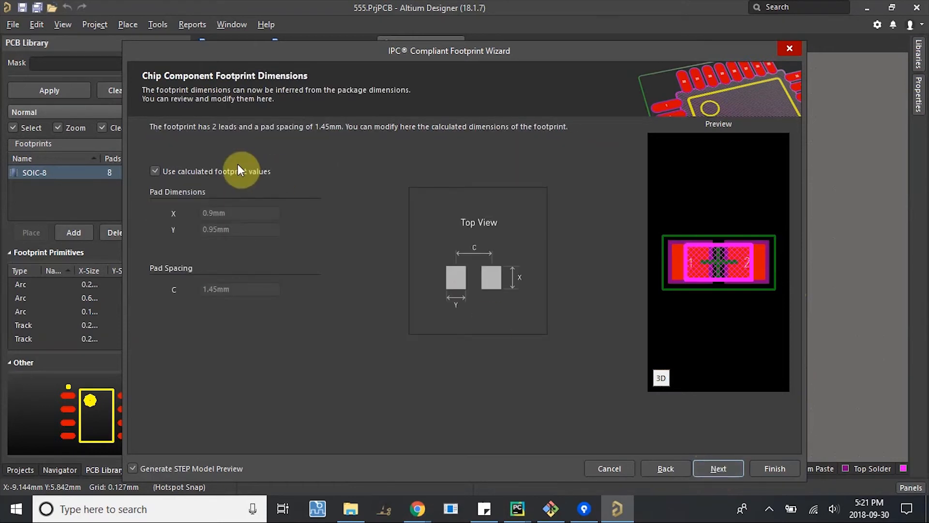
click(718, 469)
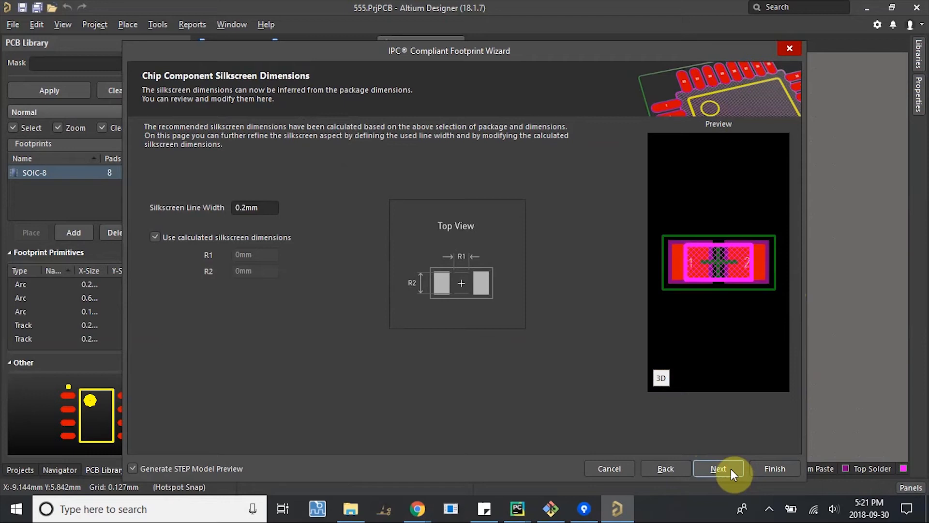
click(719, 468)
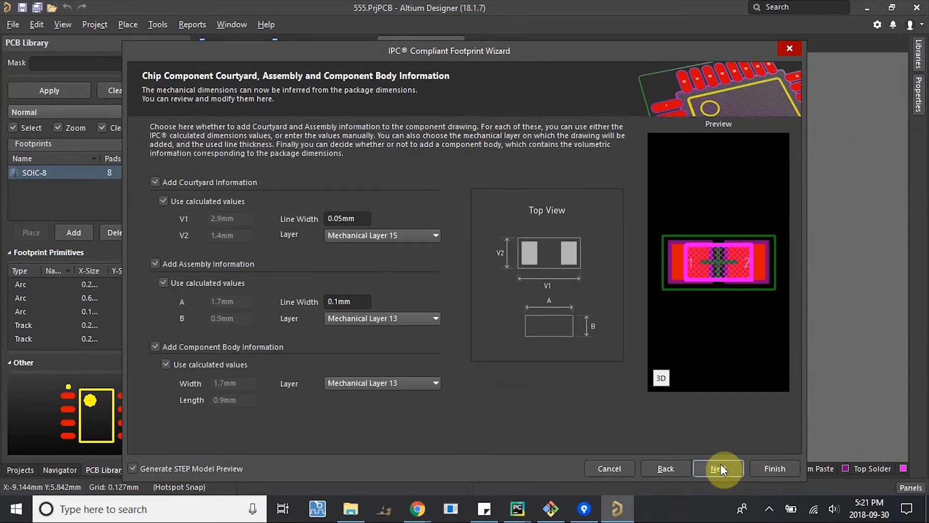
click(718, 468)
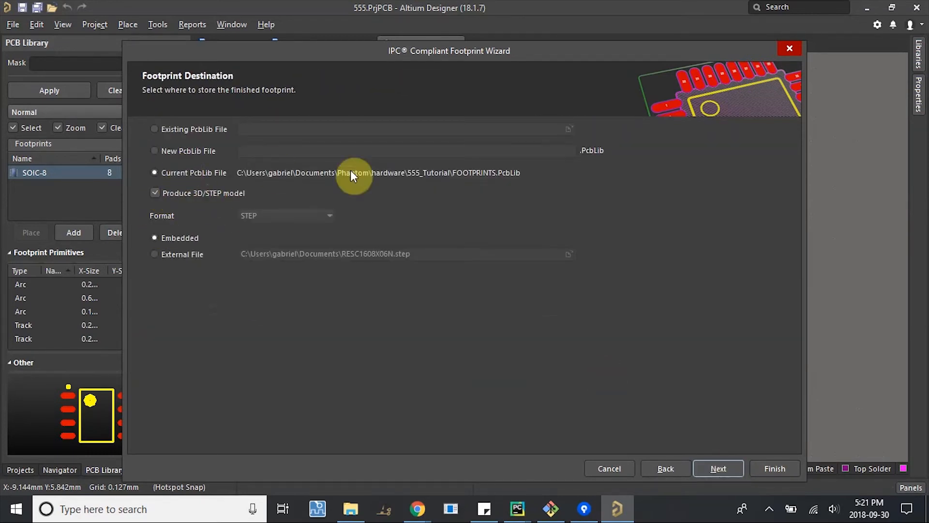
mouse_move(485, 175)
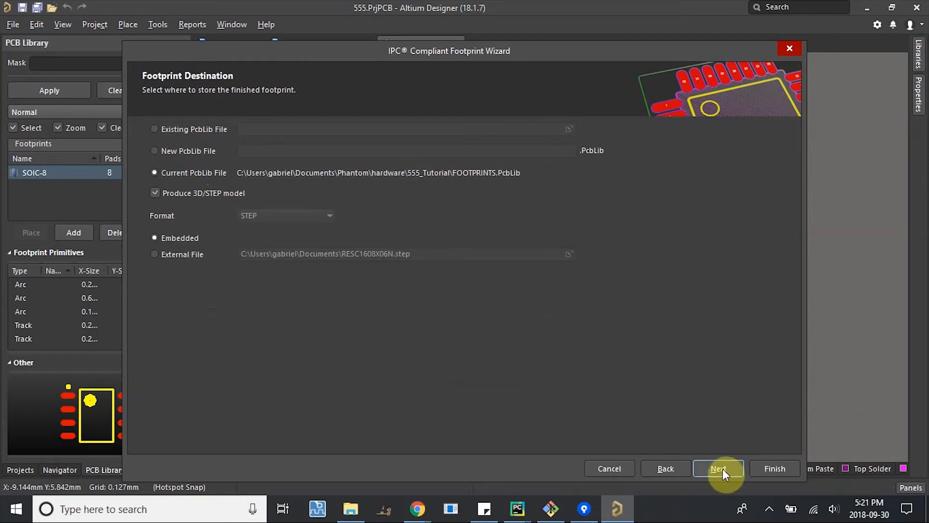
click(718, 468)
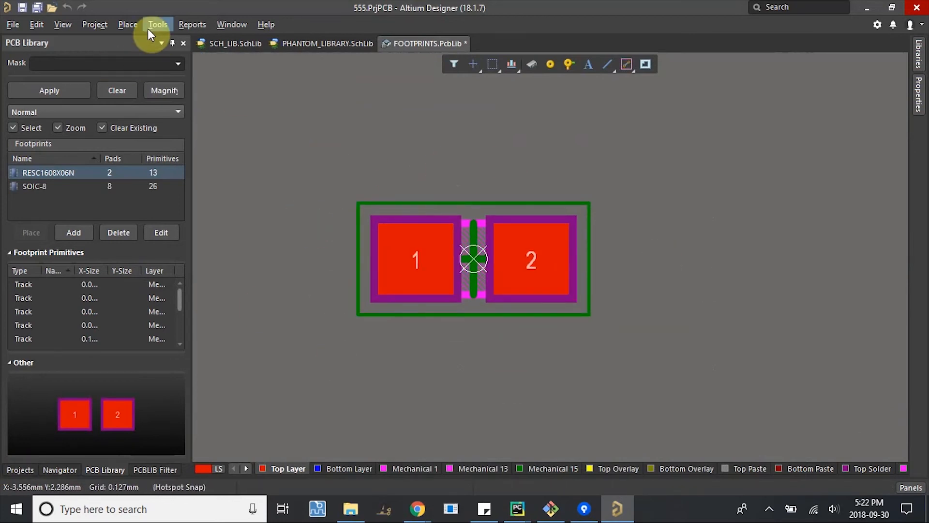
Draw a rectangular Top Overlay silkscreen outline around both resistor pads
click(128, 24)
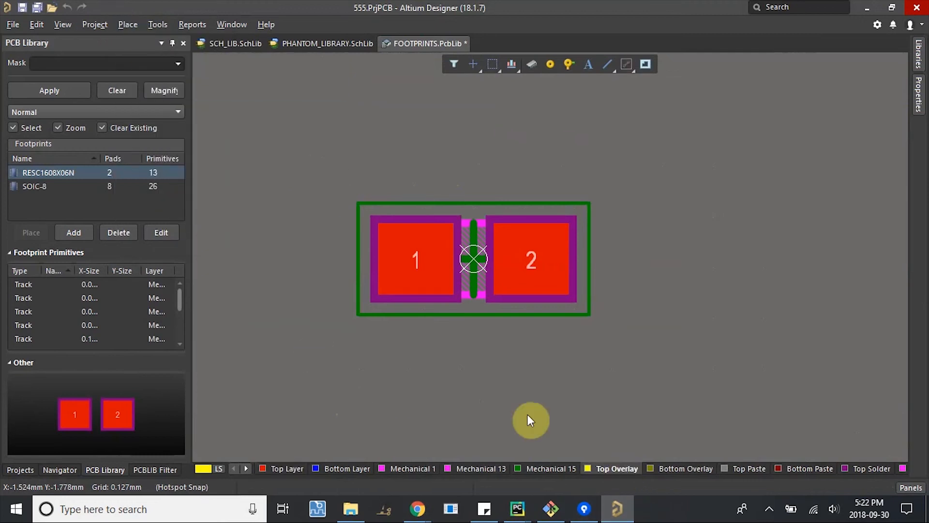
click(127, 25)
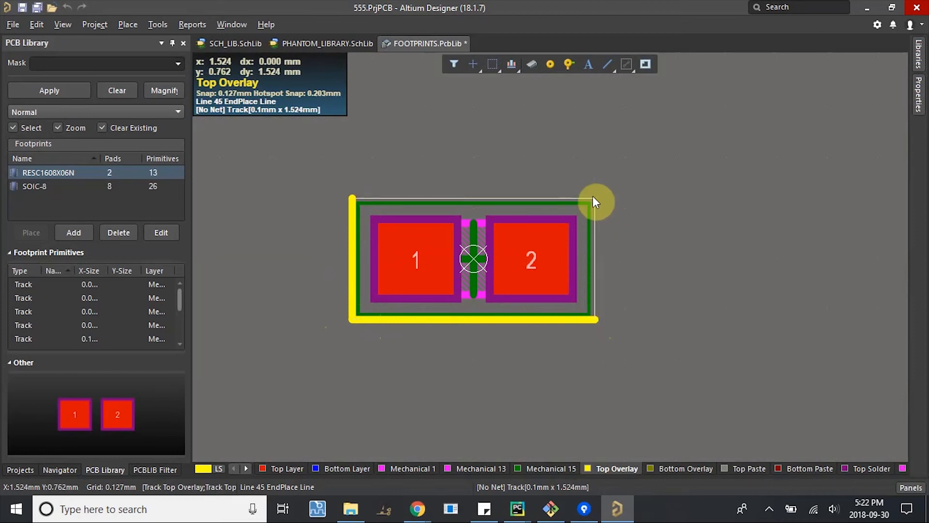
click(593, 201)
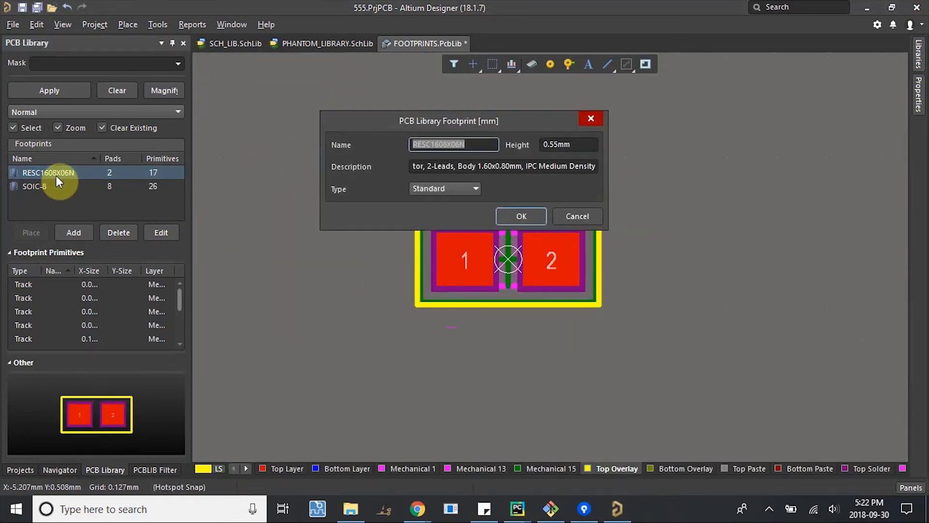
Rename the RESC1608X06N footprint to R0603 and return to the resistor schematic symbol
text(R060)
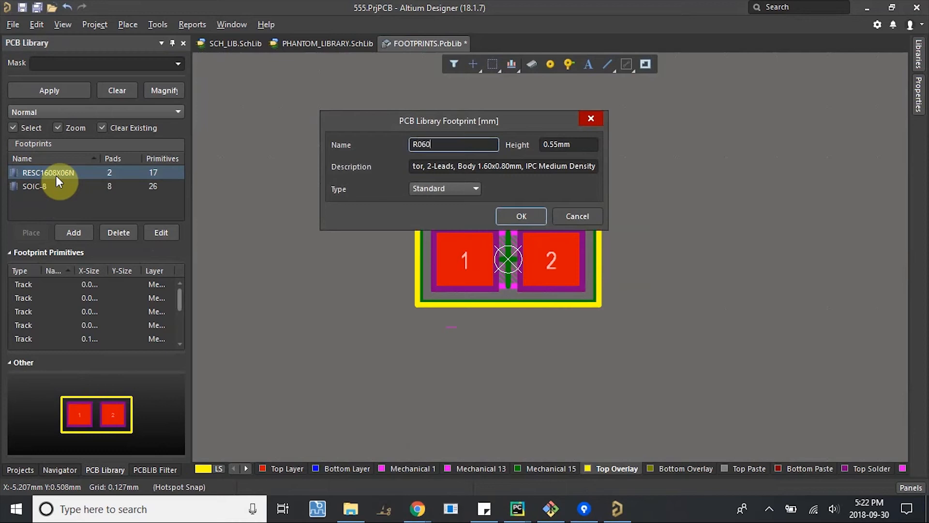
click(520, 216)
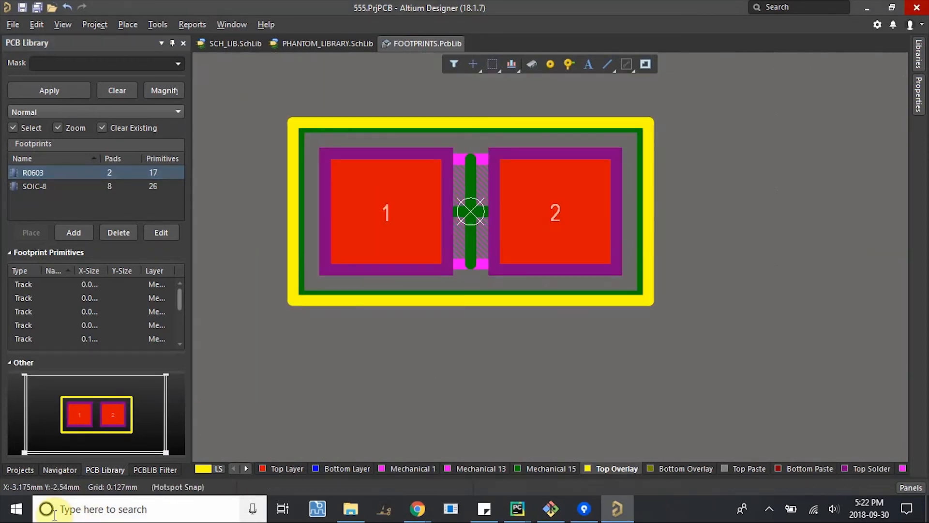
click(232, 44)
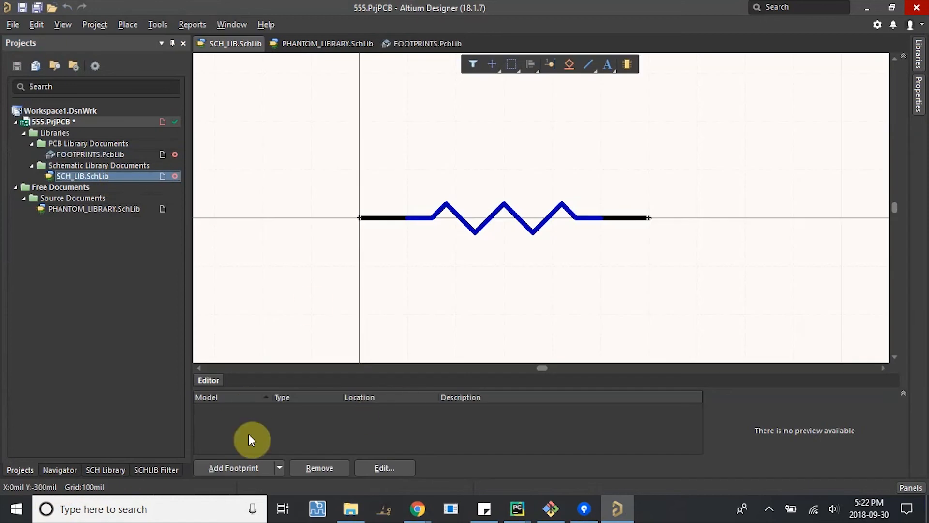
Add the R0603 footprint from FOOTPRINTS.PcbLib as the resistor part's footprint model
click(232, 467)
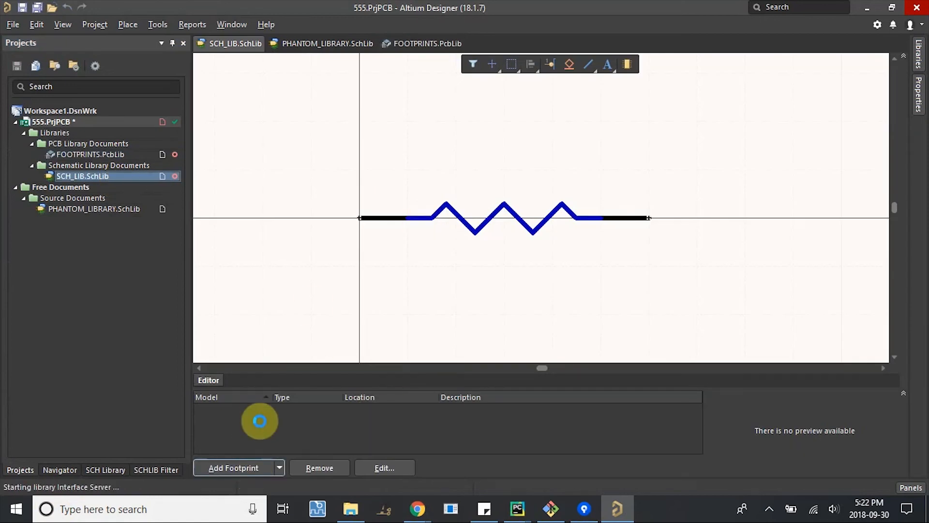
click(232, 467)
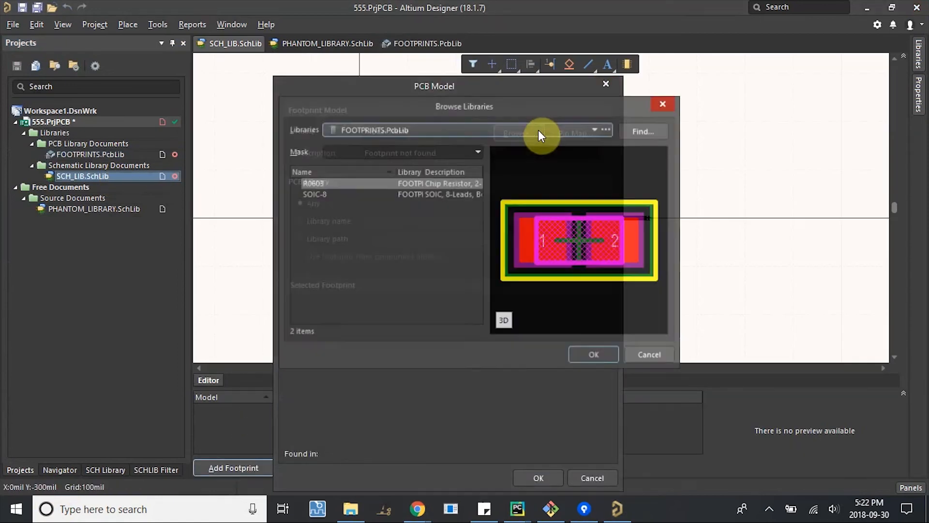
click(596, 131)
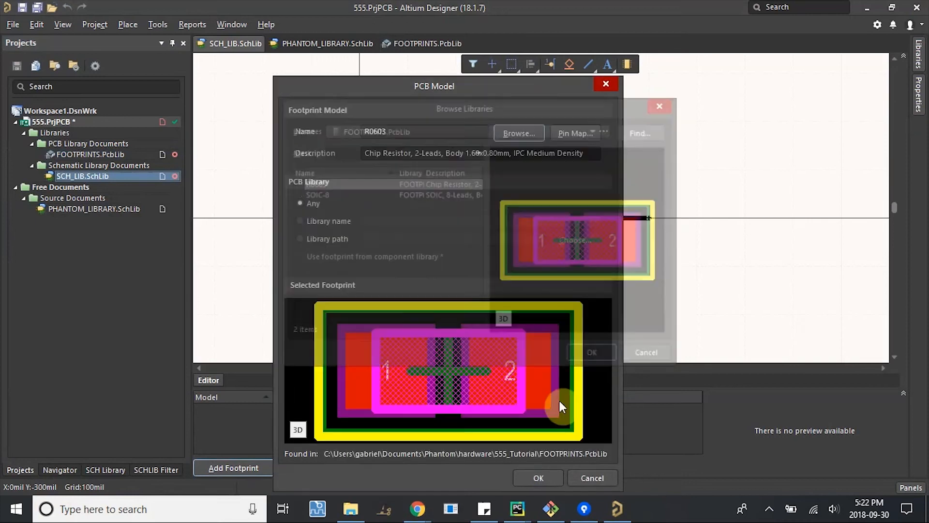
click(538, 478)
text(GIT S)
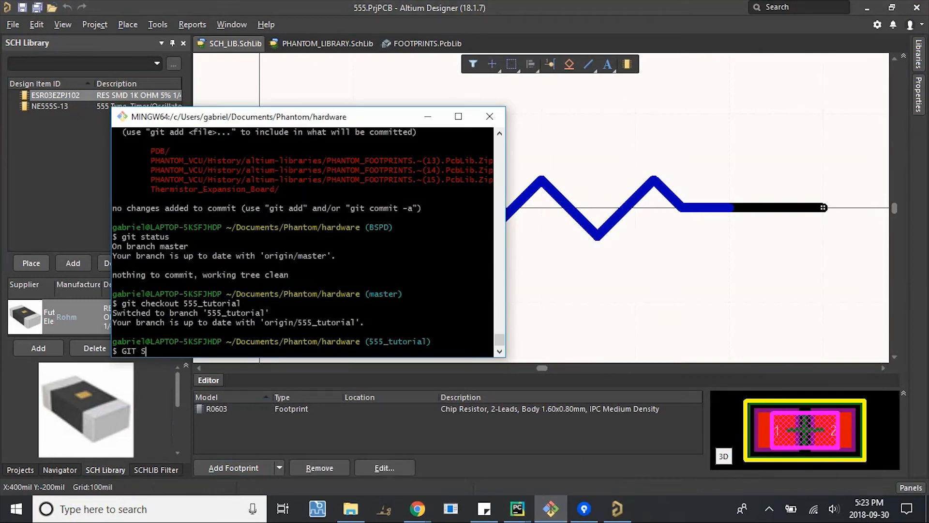
Check git status and commit the changes as "Added 1kohm resistor to library"
text(git status)
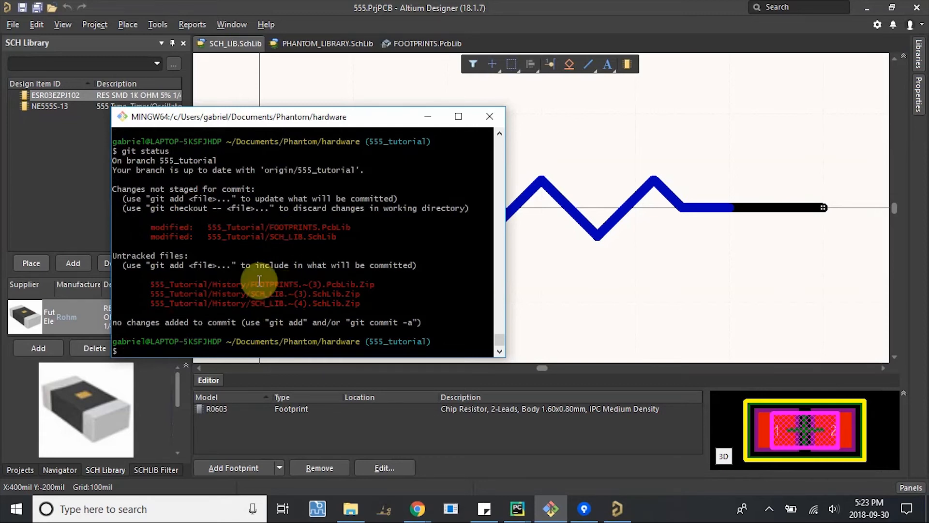
mouse_move(212, 284)
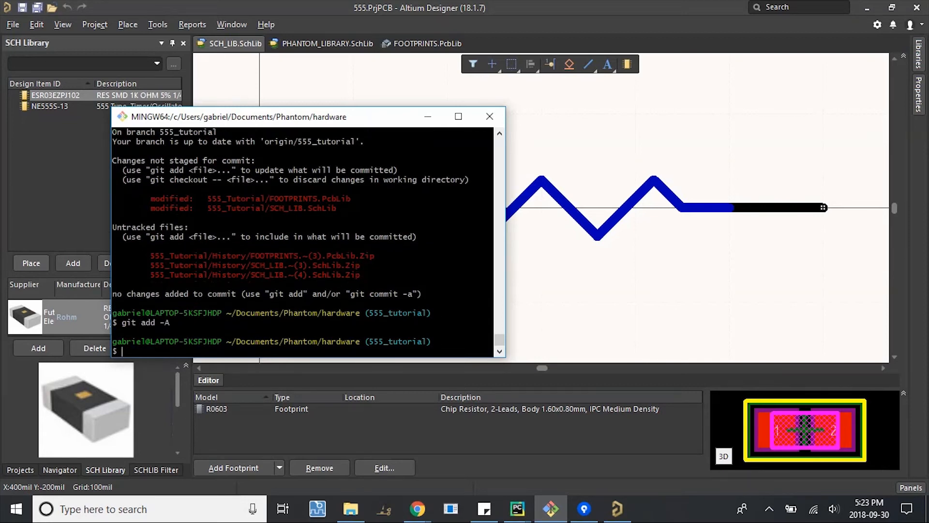
text(git status)
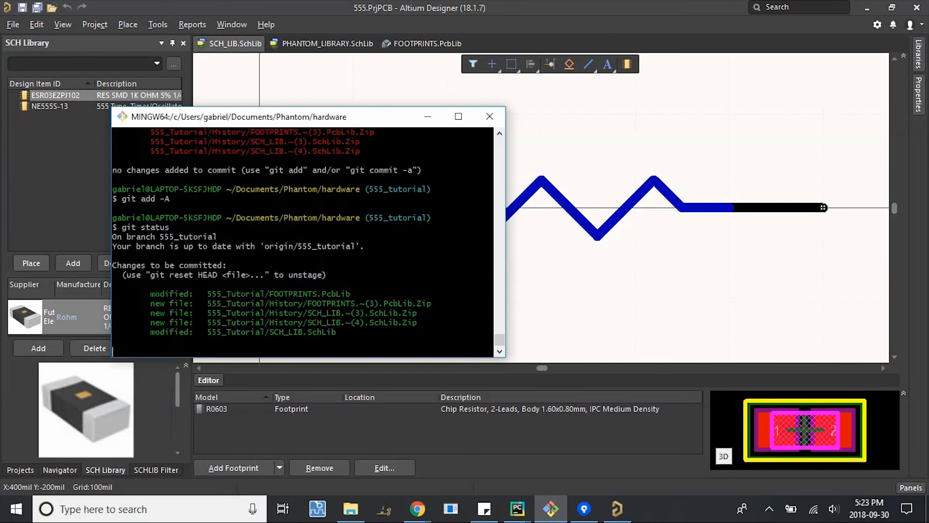
text(git commit -m)
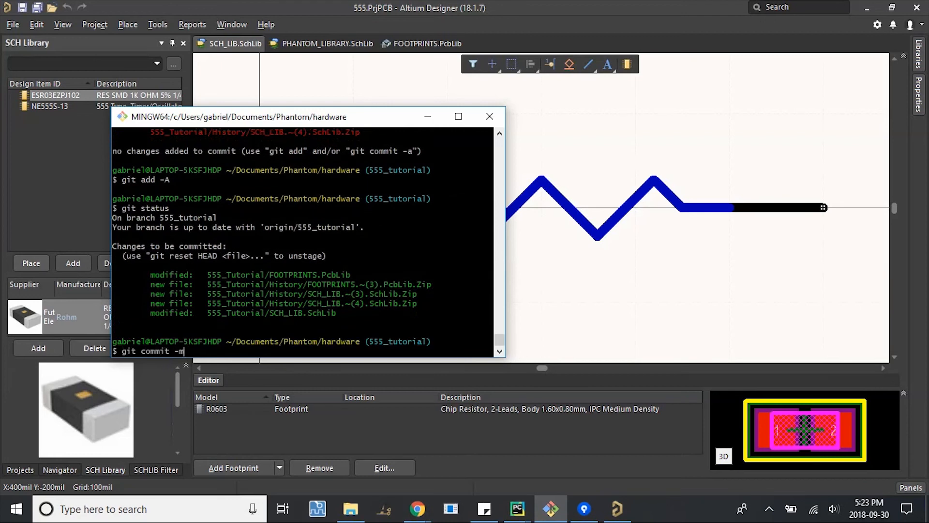
text("Added 1k)
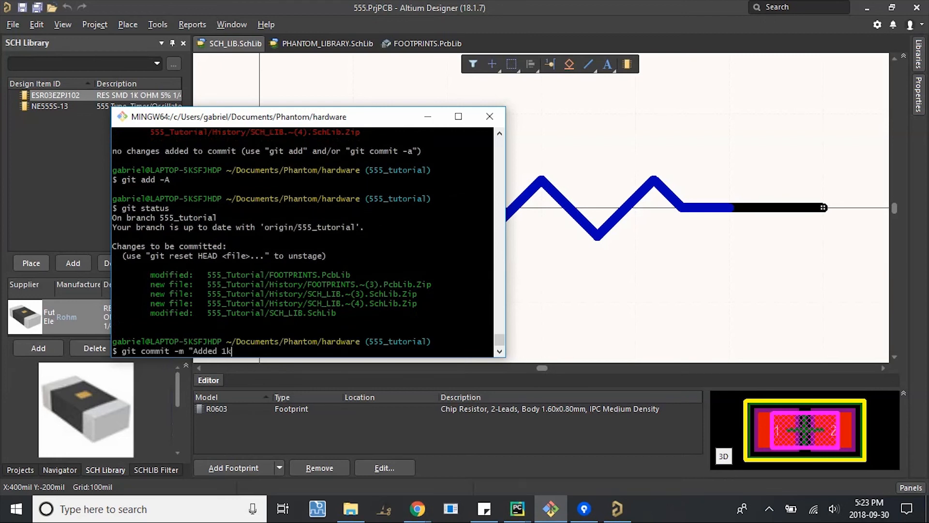
text(ohm resistor)
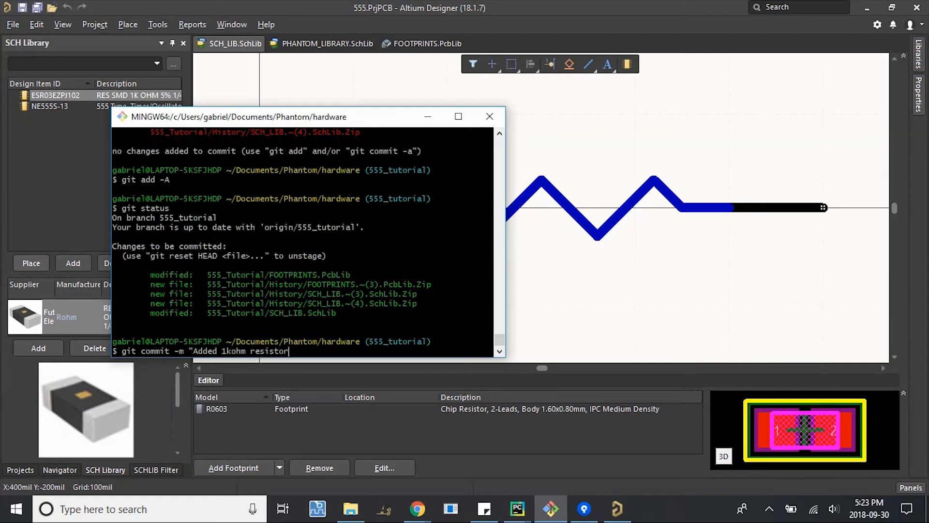
text(to library")
text(git push)
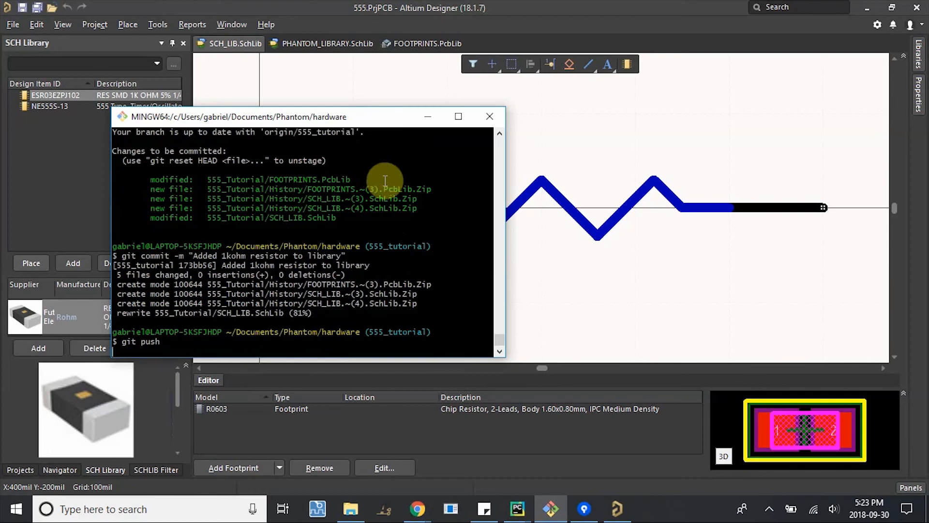
mouse_move(400, 218)
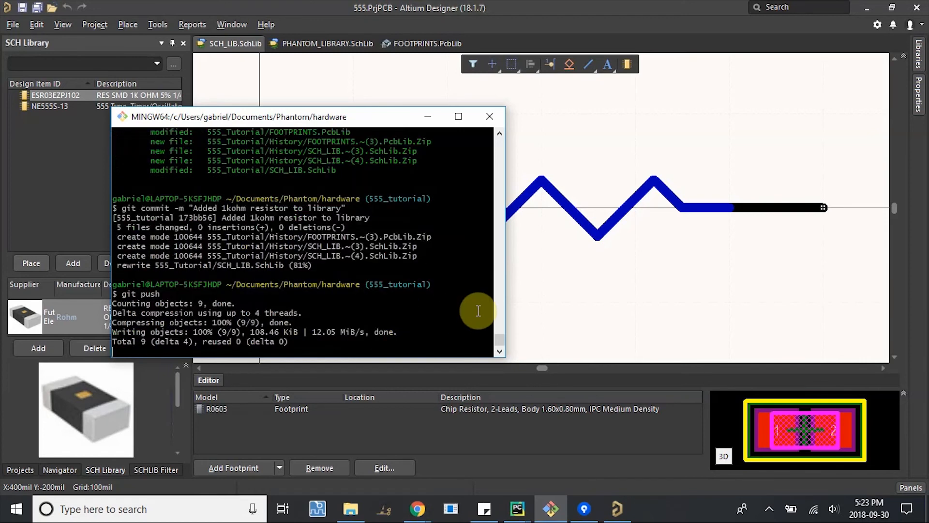
Close the Git terminal after the push and bring the Digi-Key page forward
click(489, 116)
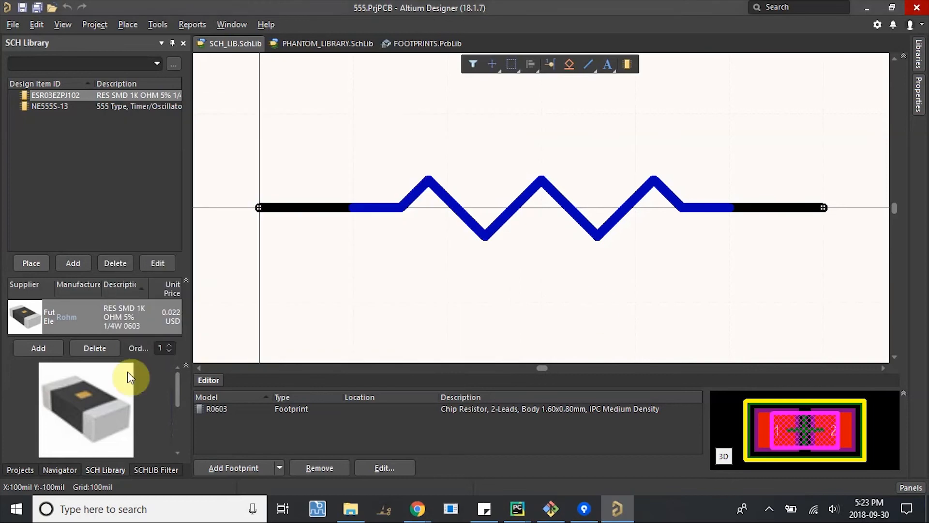
click(19, 469)
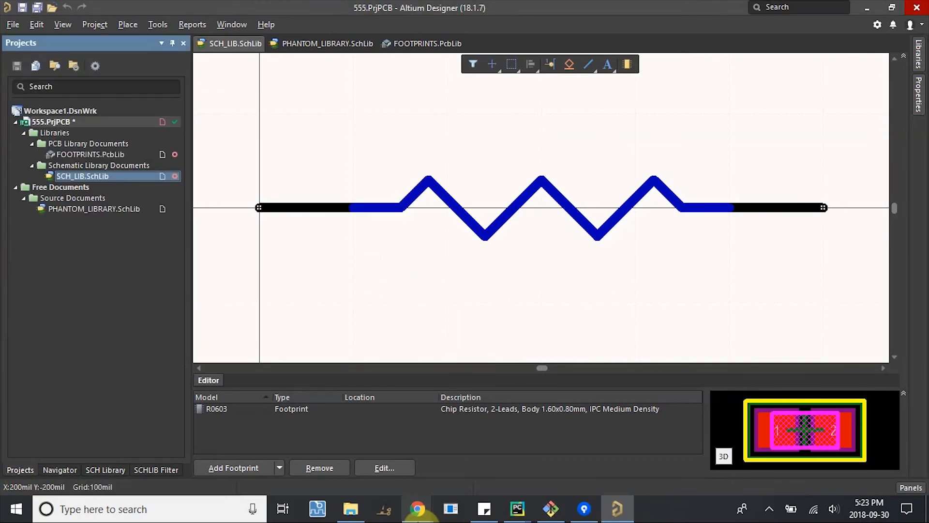
click(416, 509)
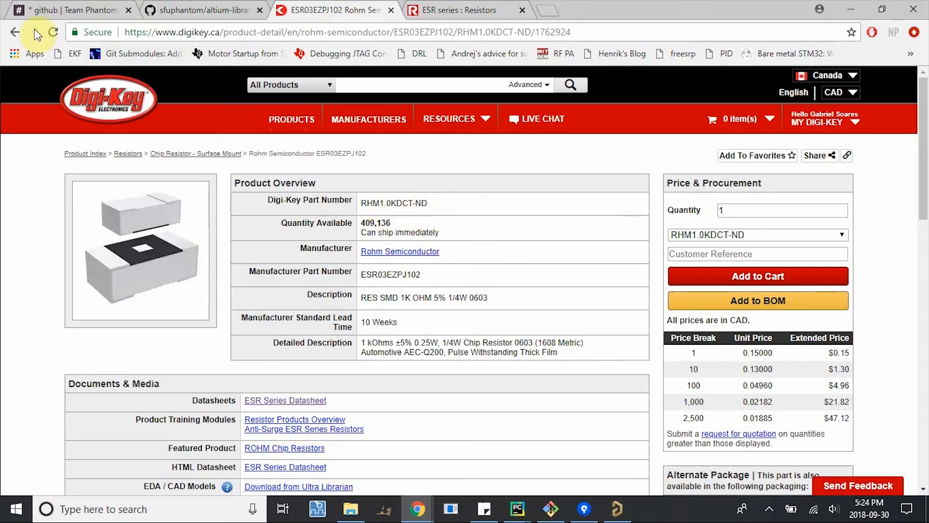
Return to the Digi-Key 0603 chip resistor results and pick 10 kOhms in the Resistance filter
click(17, 32)
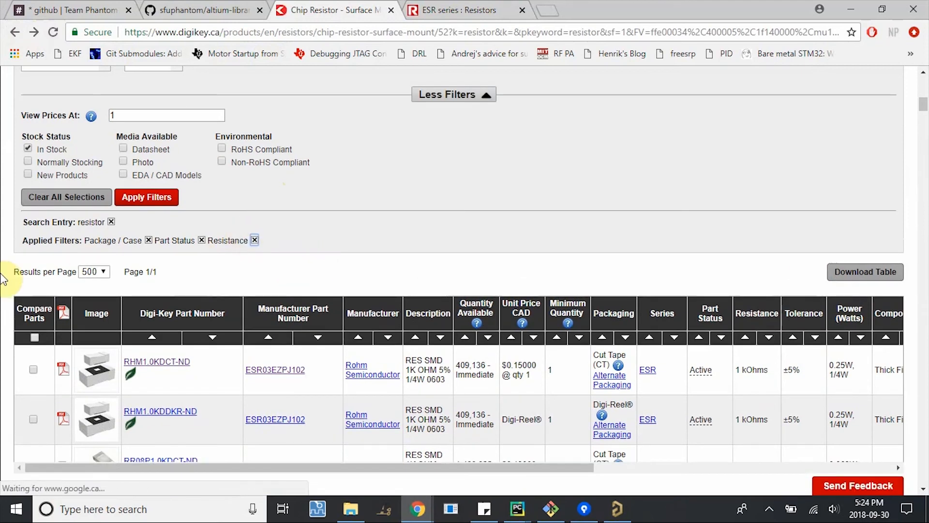
mouse_move(286, 226)
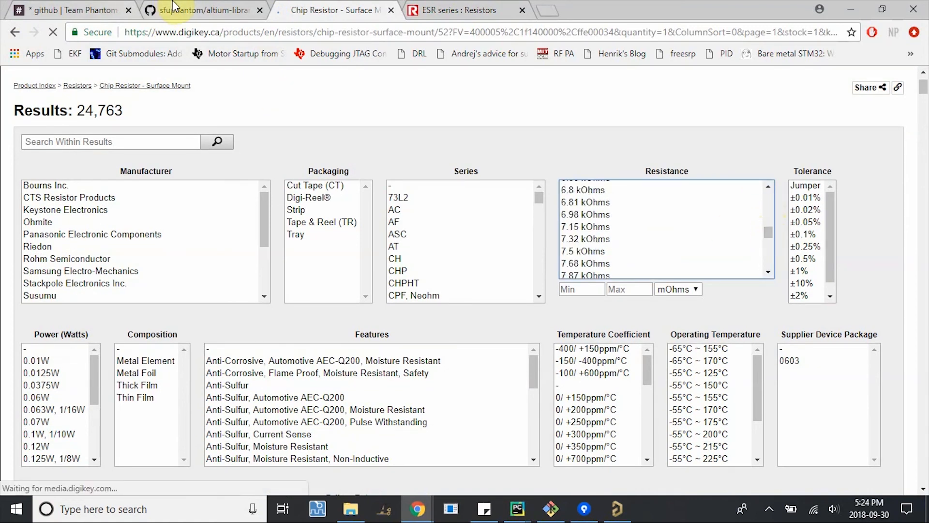
click(200, 9)
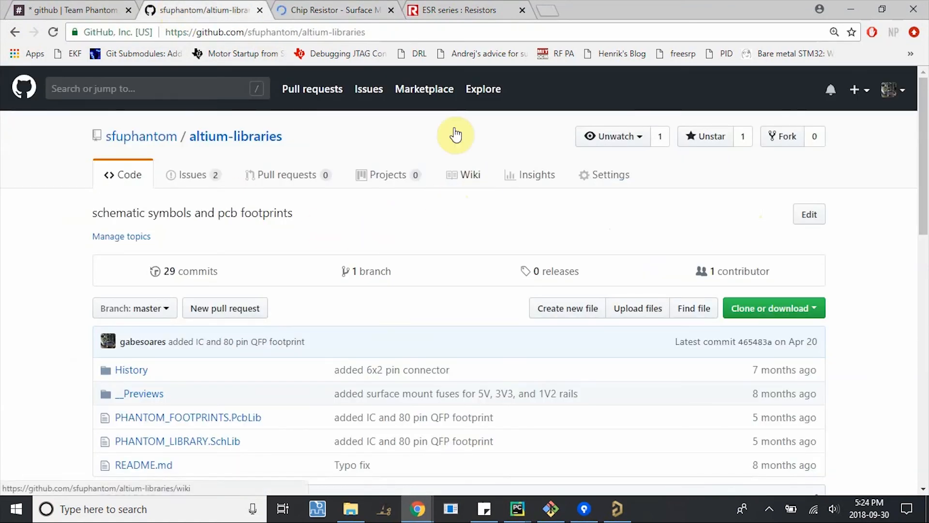
click(345, 9)
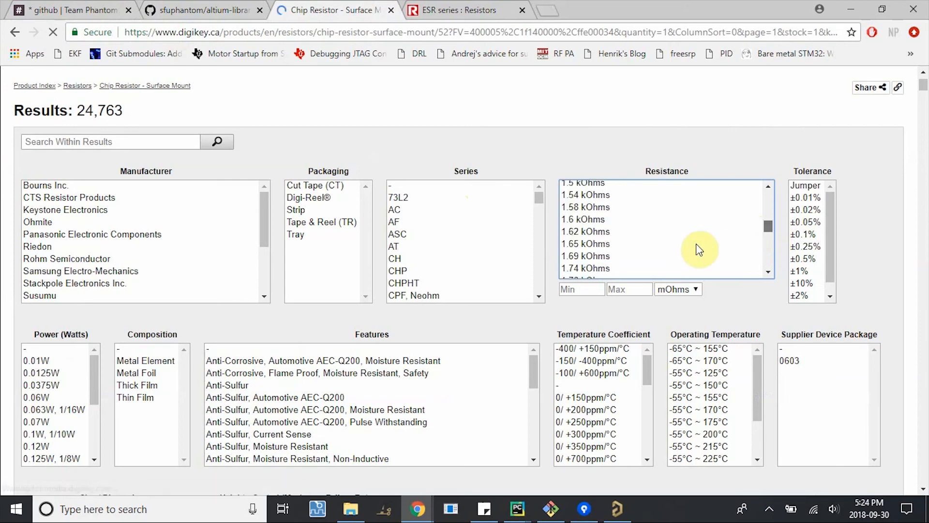
scroll(down, 3)
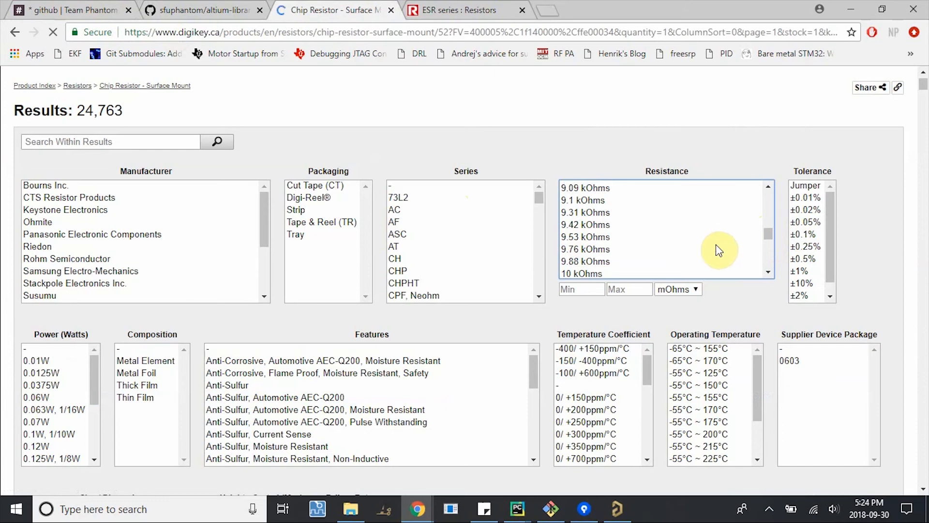
click(580, 271)
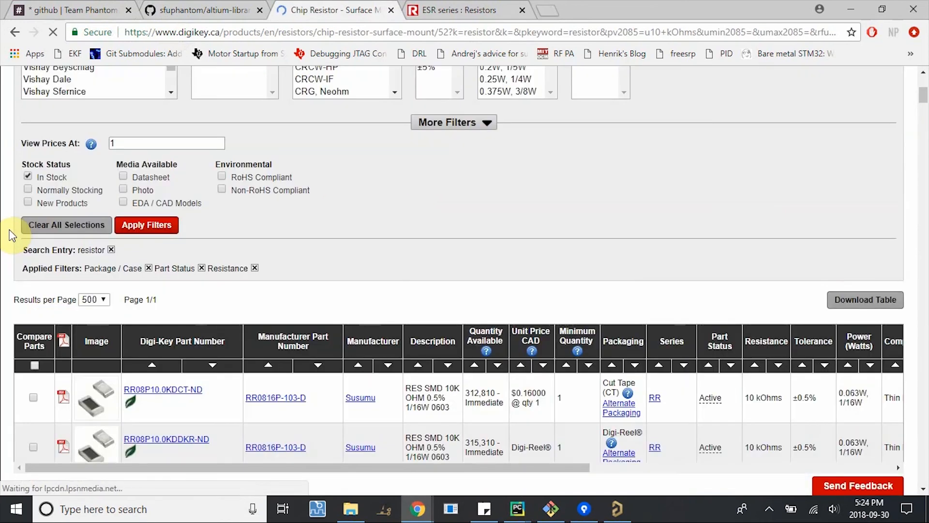
Review the in-stock 10 kOhm results and bring the Altium library back on screen
scroll(down, 3)
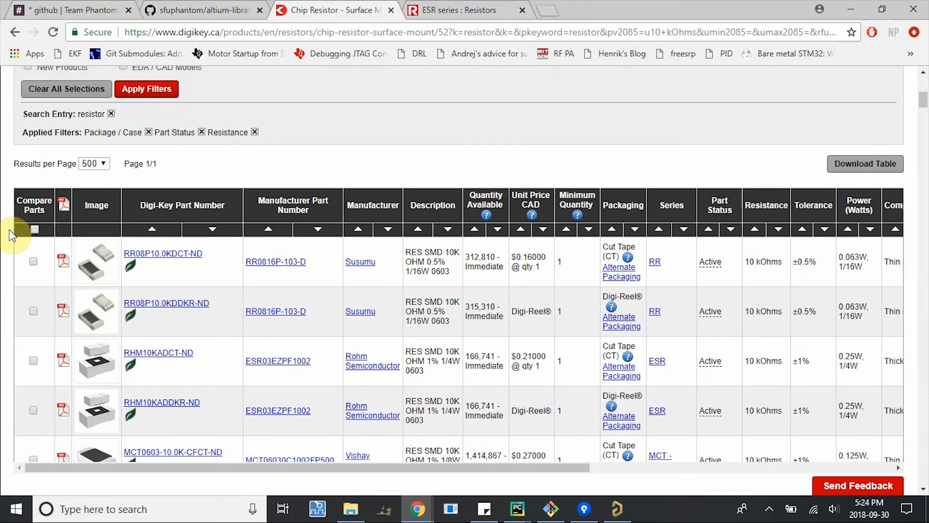
mouse_move(263, 317)
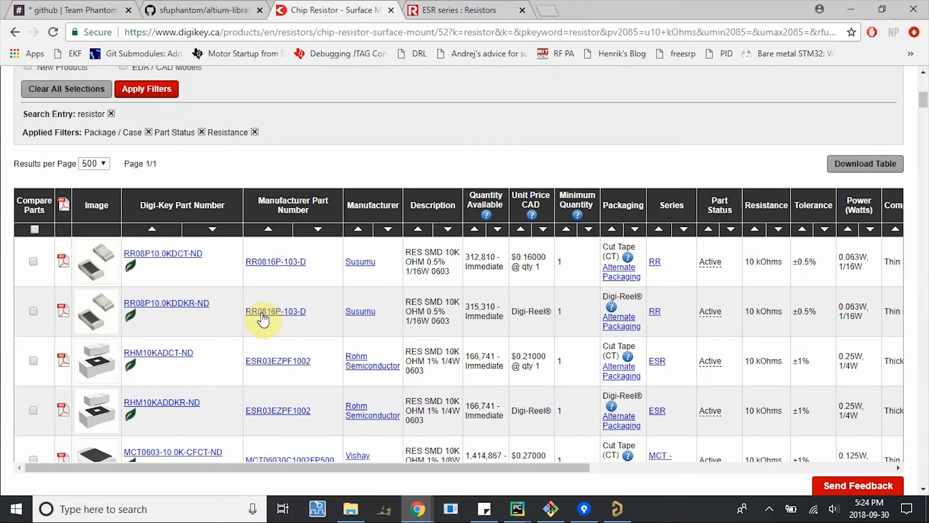
scroll(down, 3)
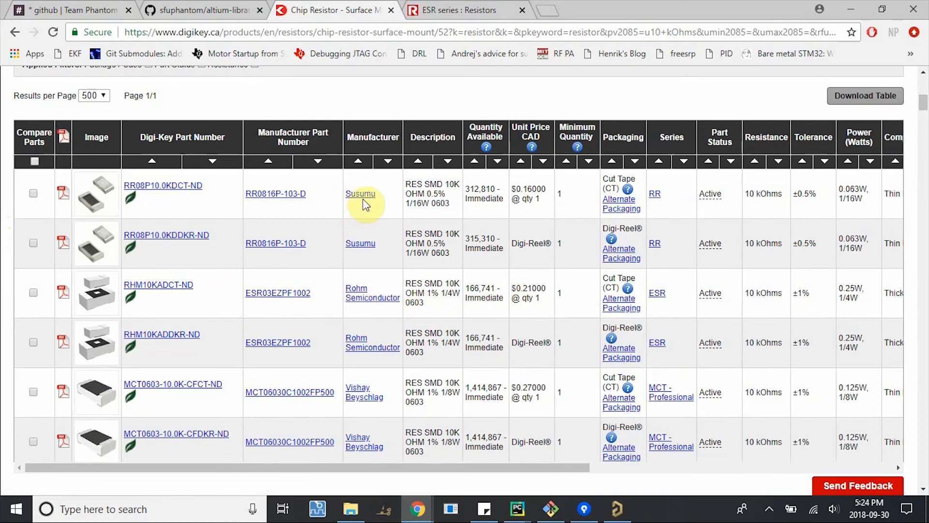
mouse_move(510, 195)
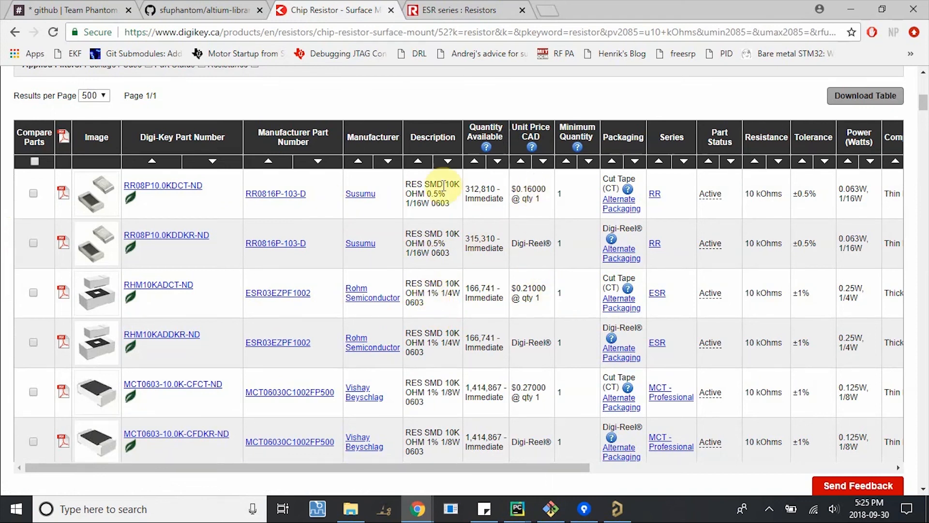
click(162, 185)
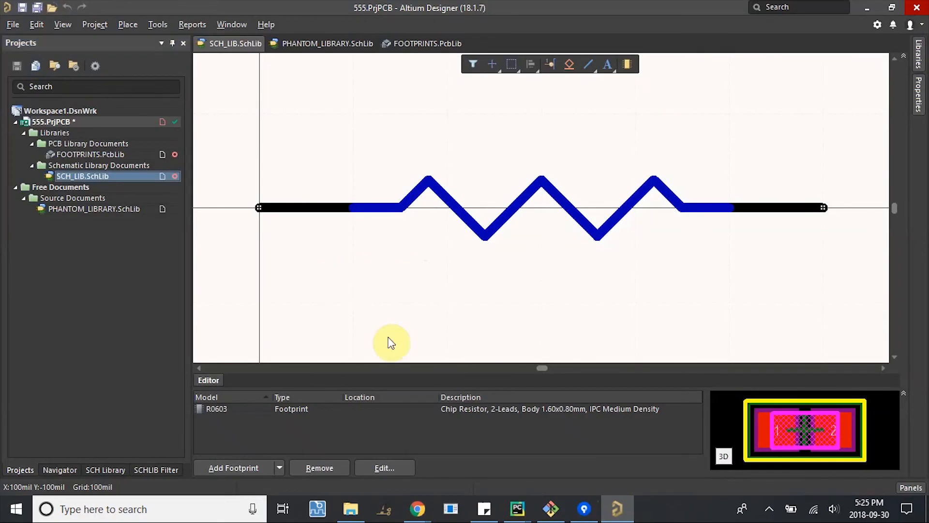
Show the SCH Library parts list and bring up the Part Search panel
click(104, 469)
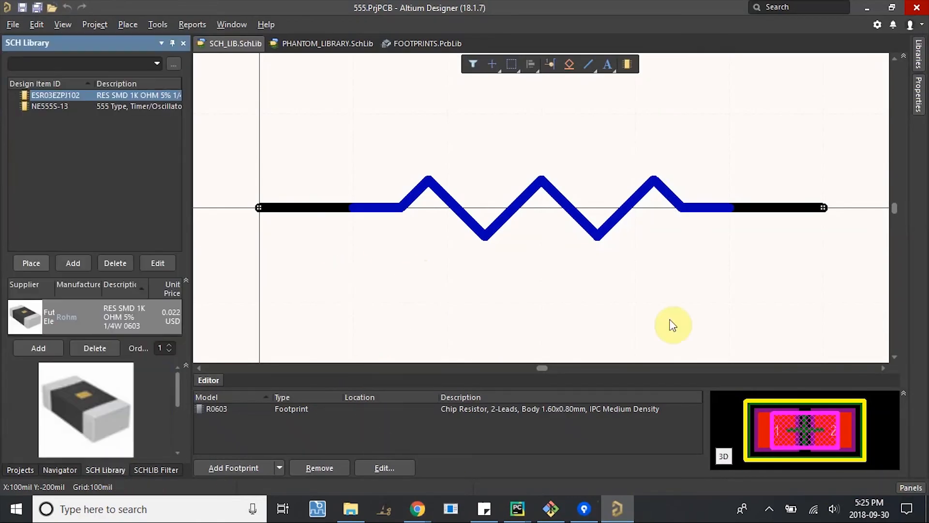
click(911, 488)
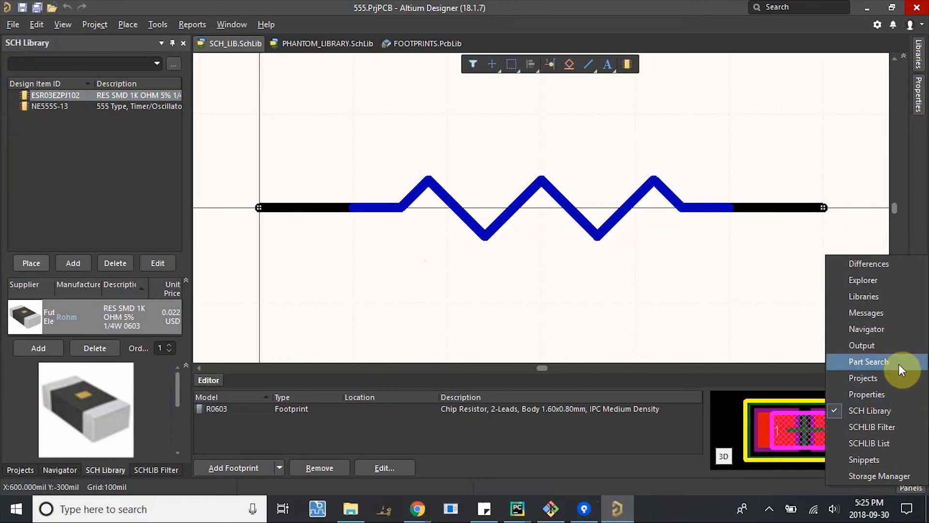
click(868, 361)
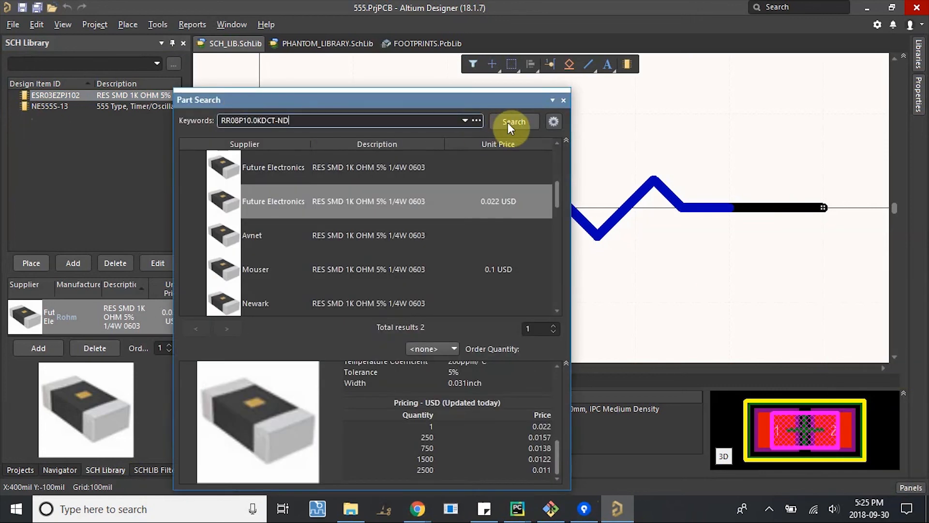
Search RR08P10.0KDCT-ND and pick the Arrow listing of the 10 kOhm resistor
click(514, 122)
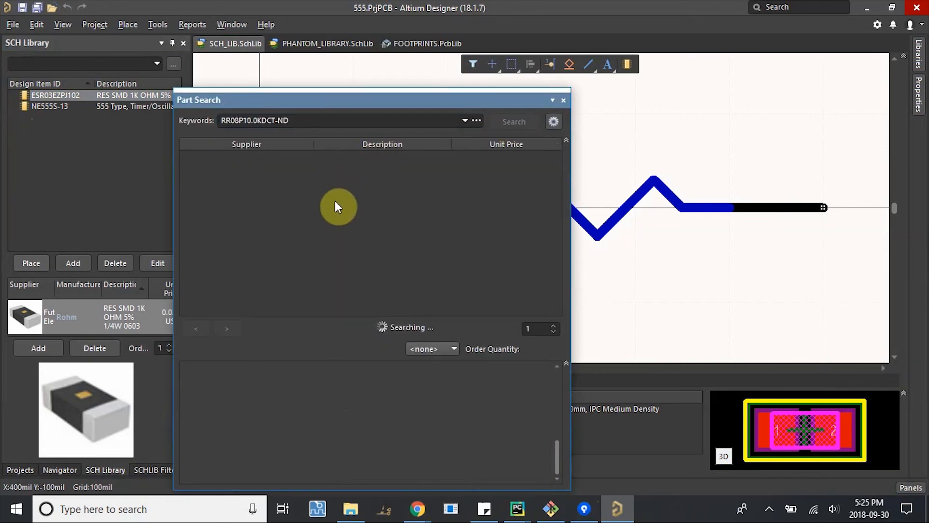
mouse_move(341, 210)
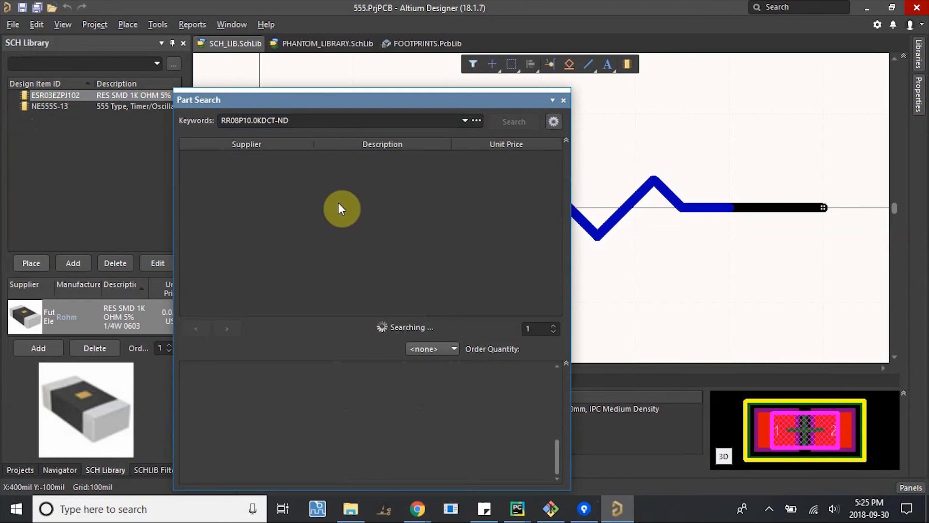
click(514, 122)
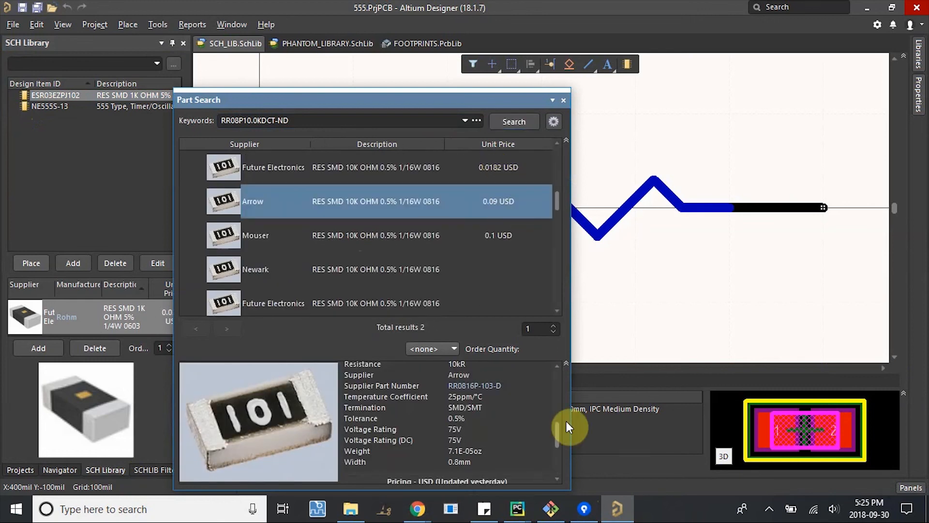
scroll(down, 3)
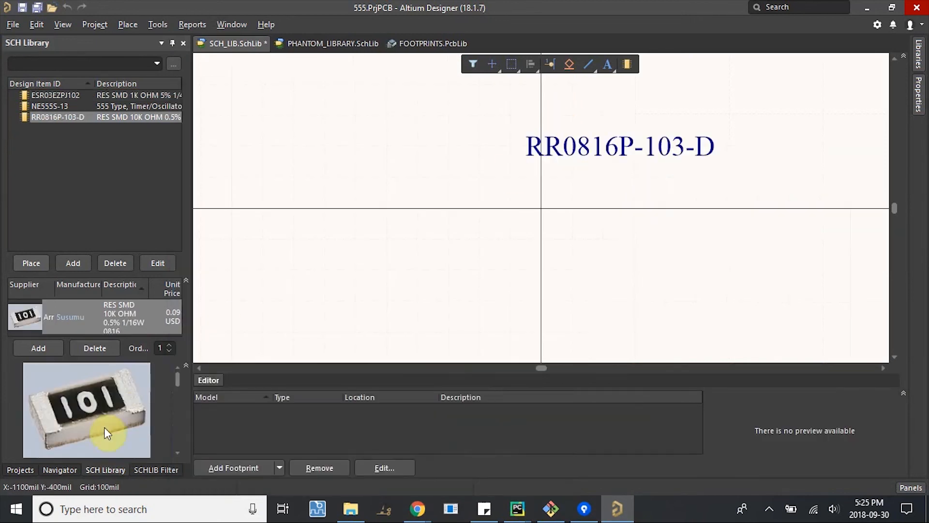
mouse_move(652, 147)
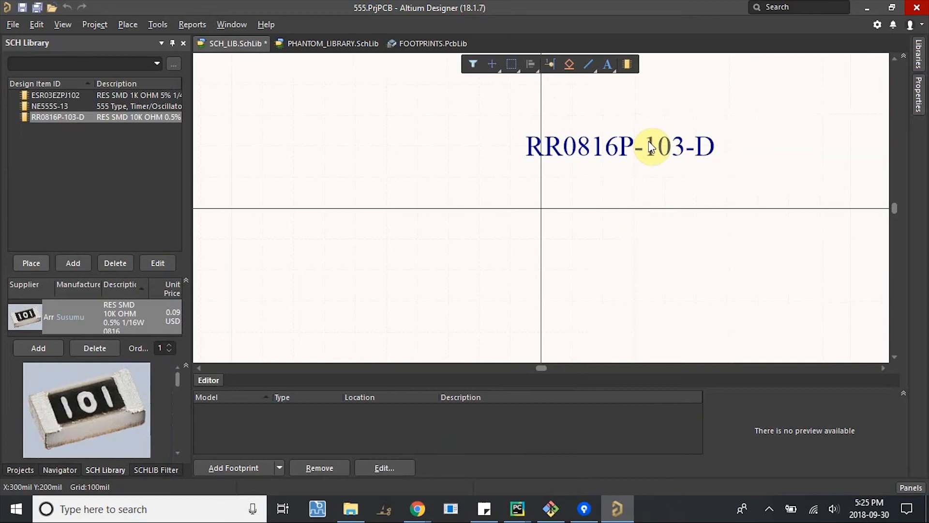
Copy the 1k resistor's zigzag symbol into RR0816P-103-D and set designator R? with comment 10k
click(651, 147)
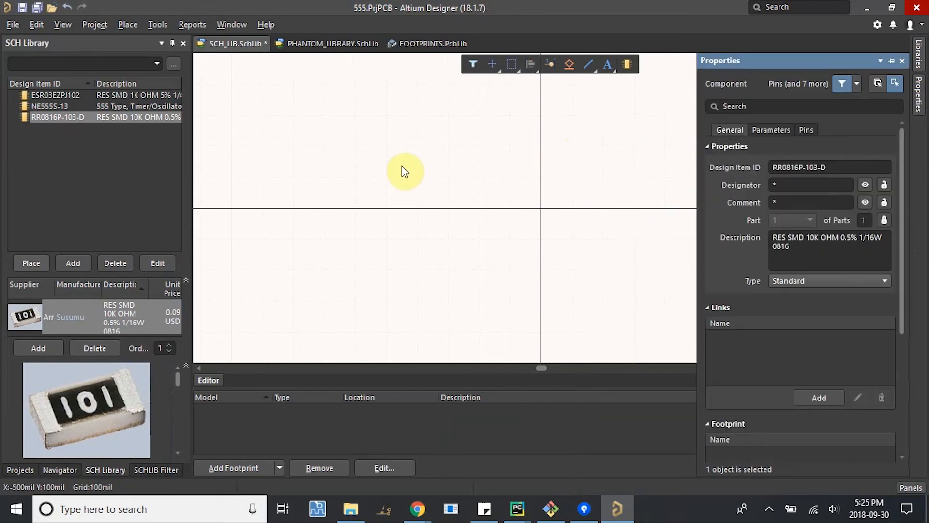
click(48, 94)
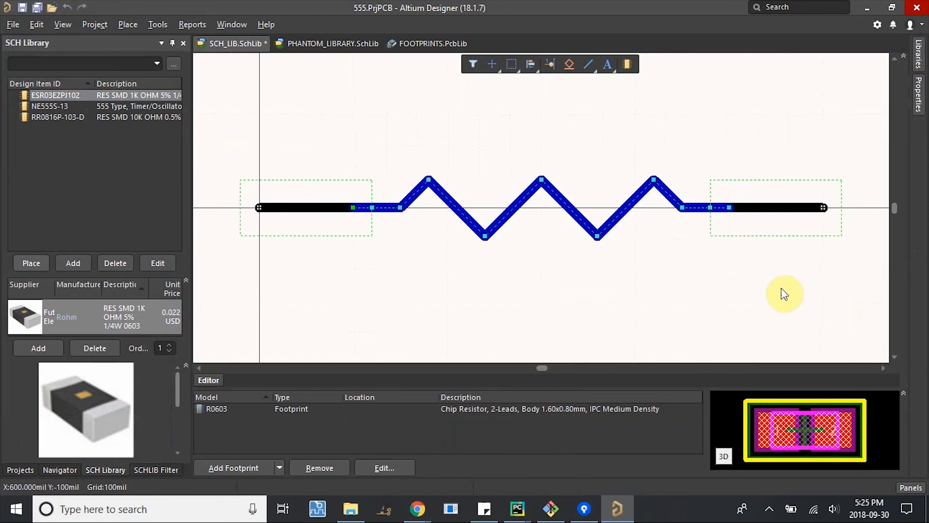
click(50, 116)
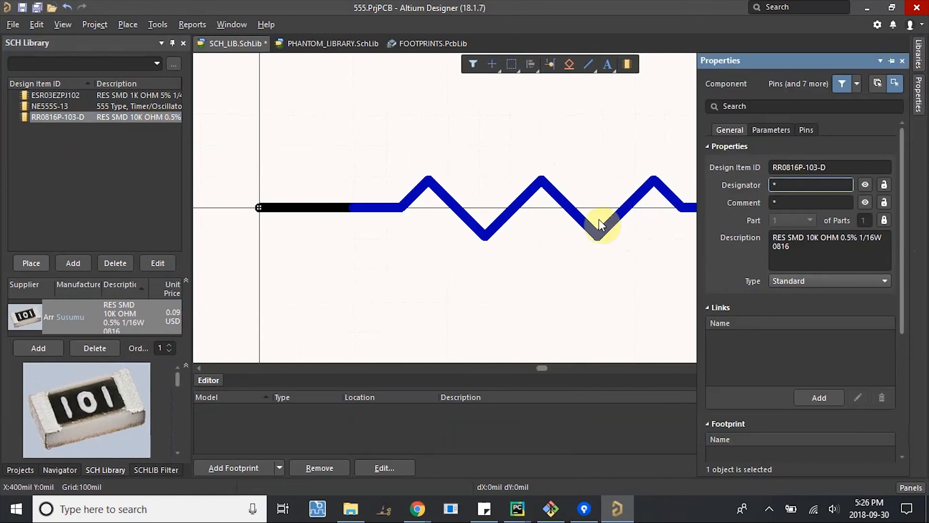
text(R>)
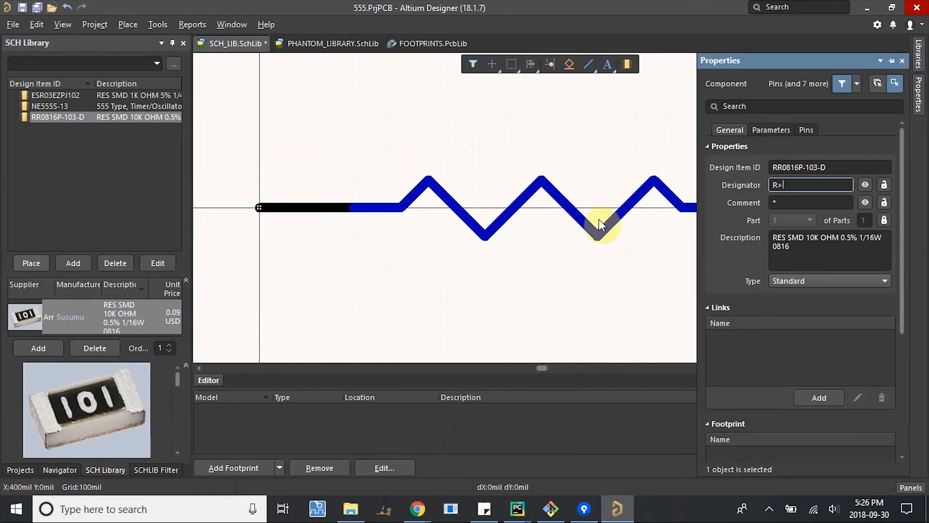
text(10k)
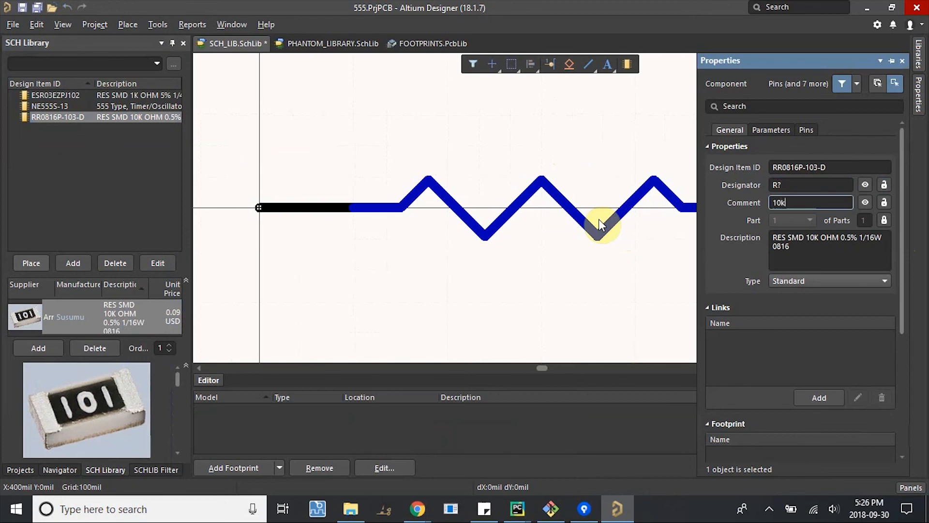